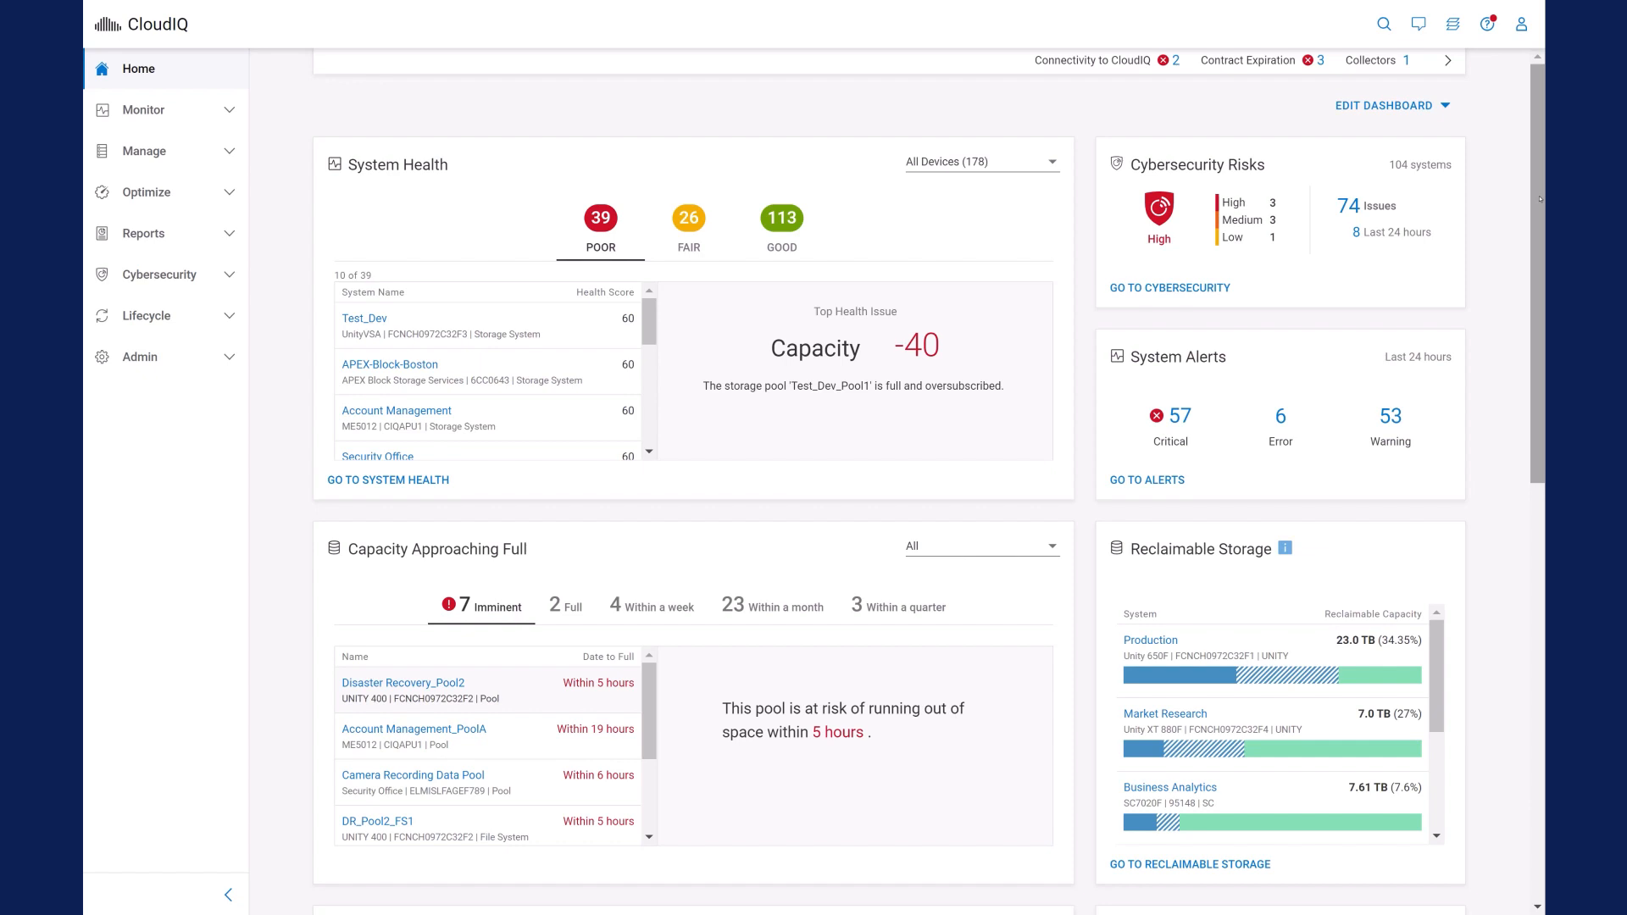
pyautogui.moveTo(1541, 200)
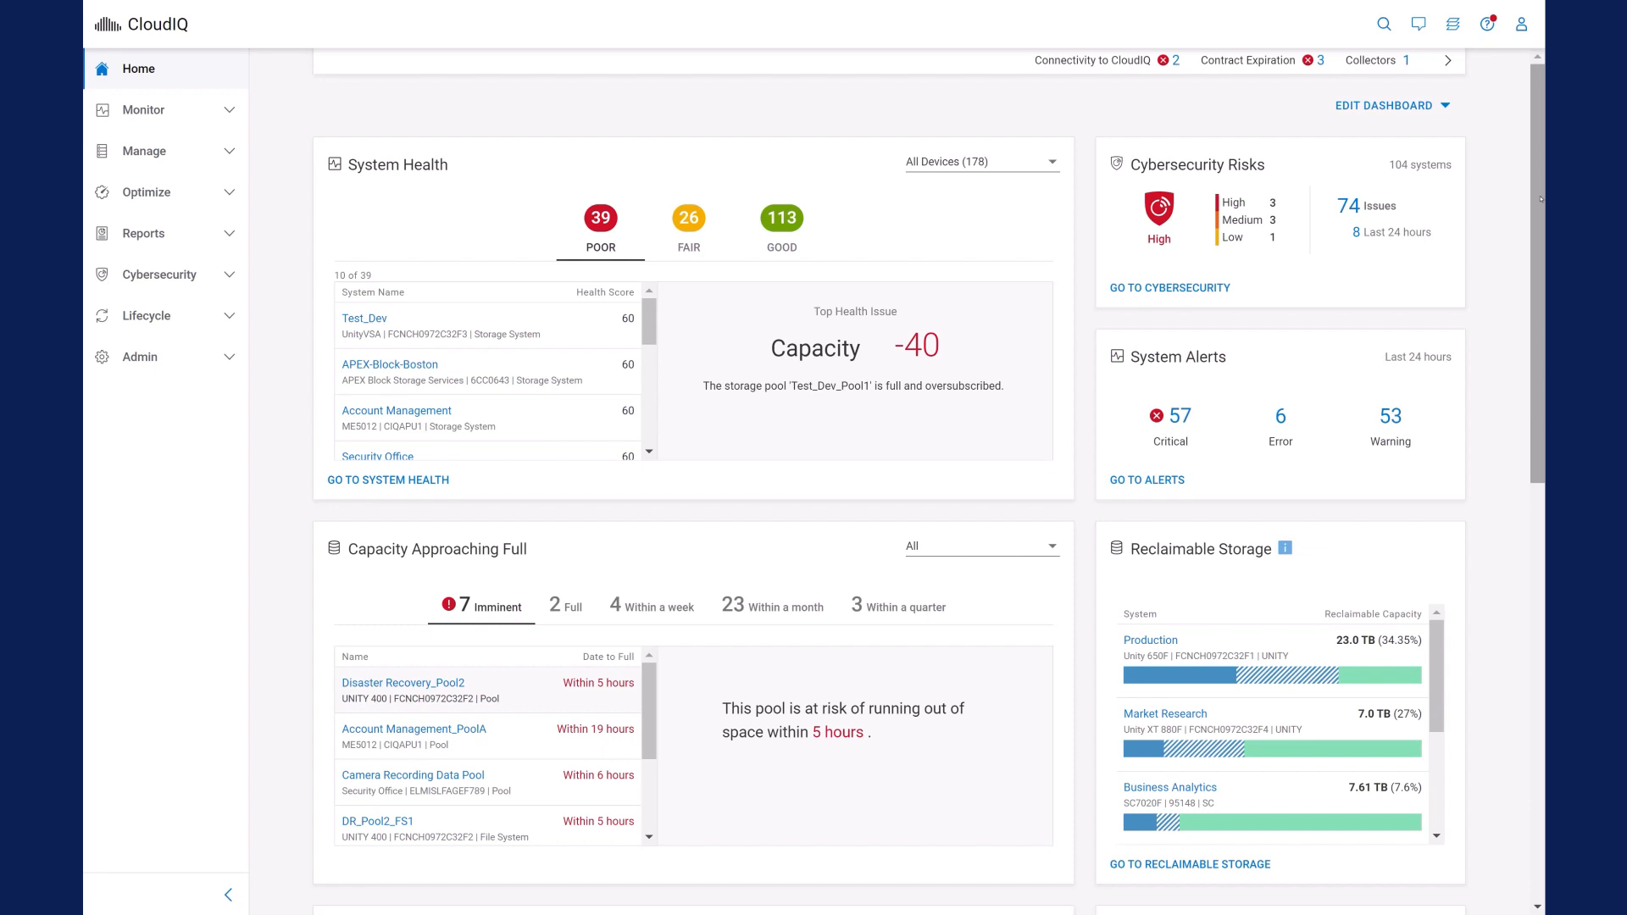
# Go to the Systems overview listing the 128 monitored servers as health cards.
pyautogui.scroll(-3)
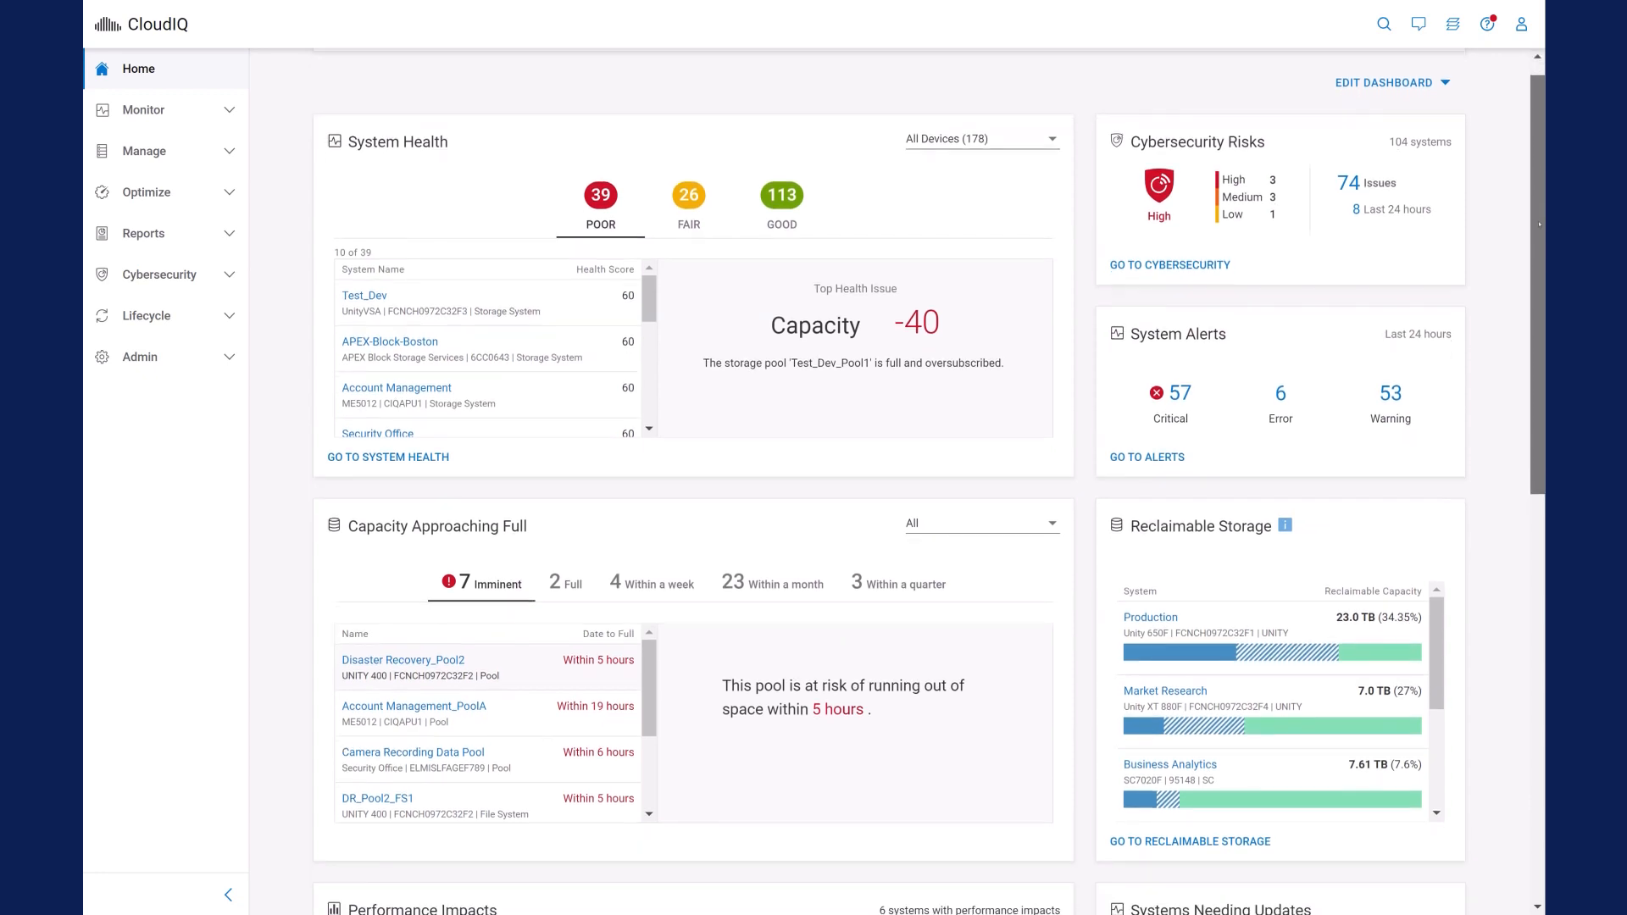
pyautogui.scroll(-3)
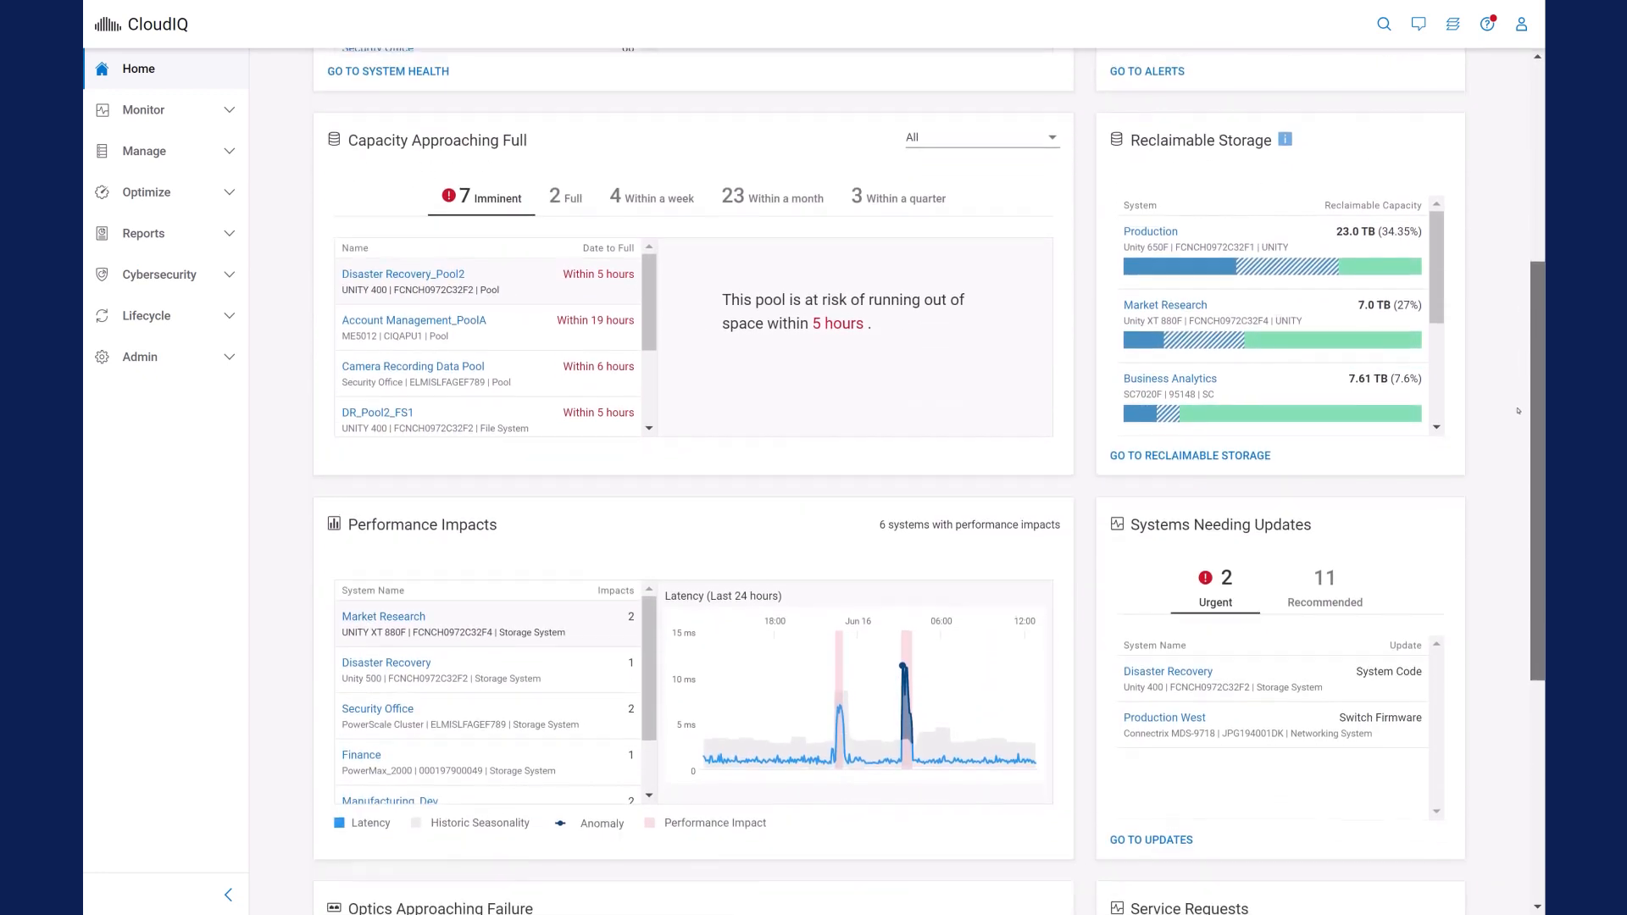
pyautogui.scroll(-3)
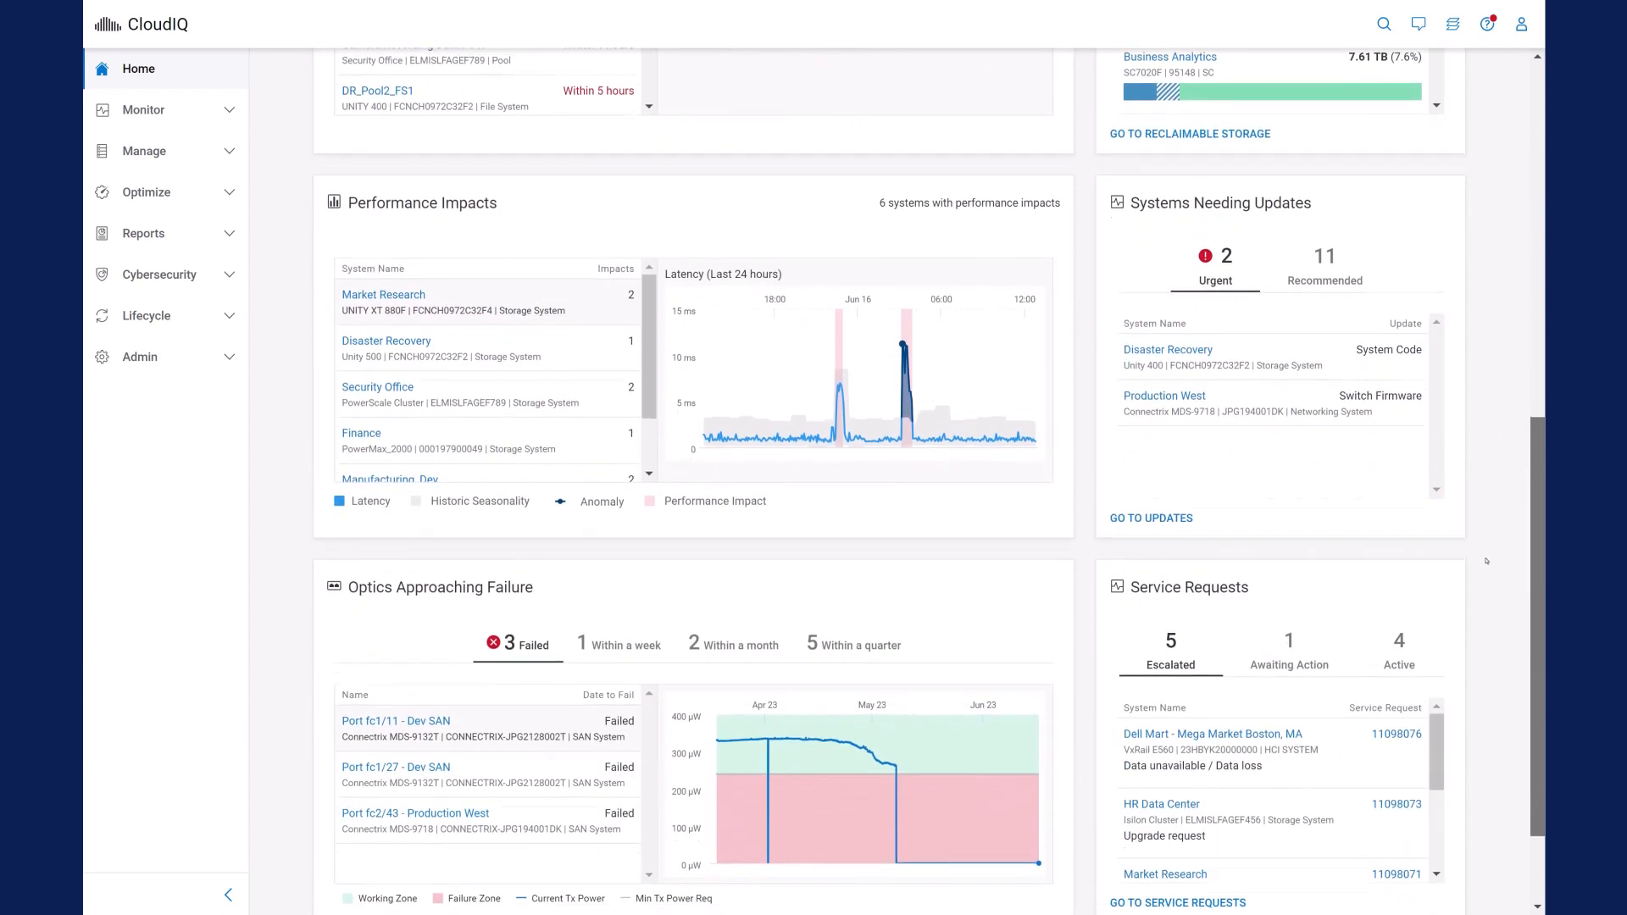
pyautogui.scroll(-3)
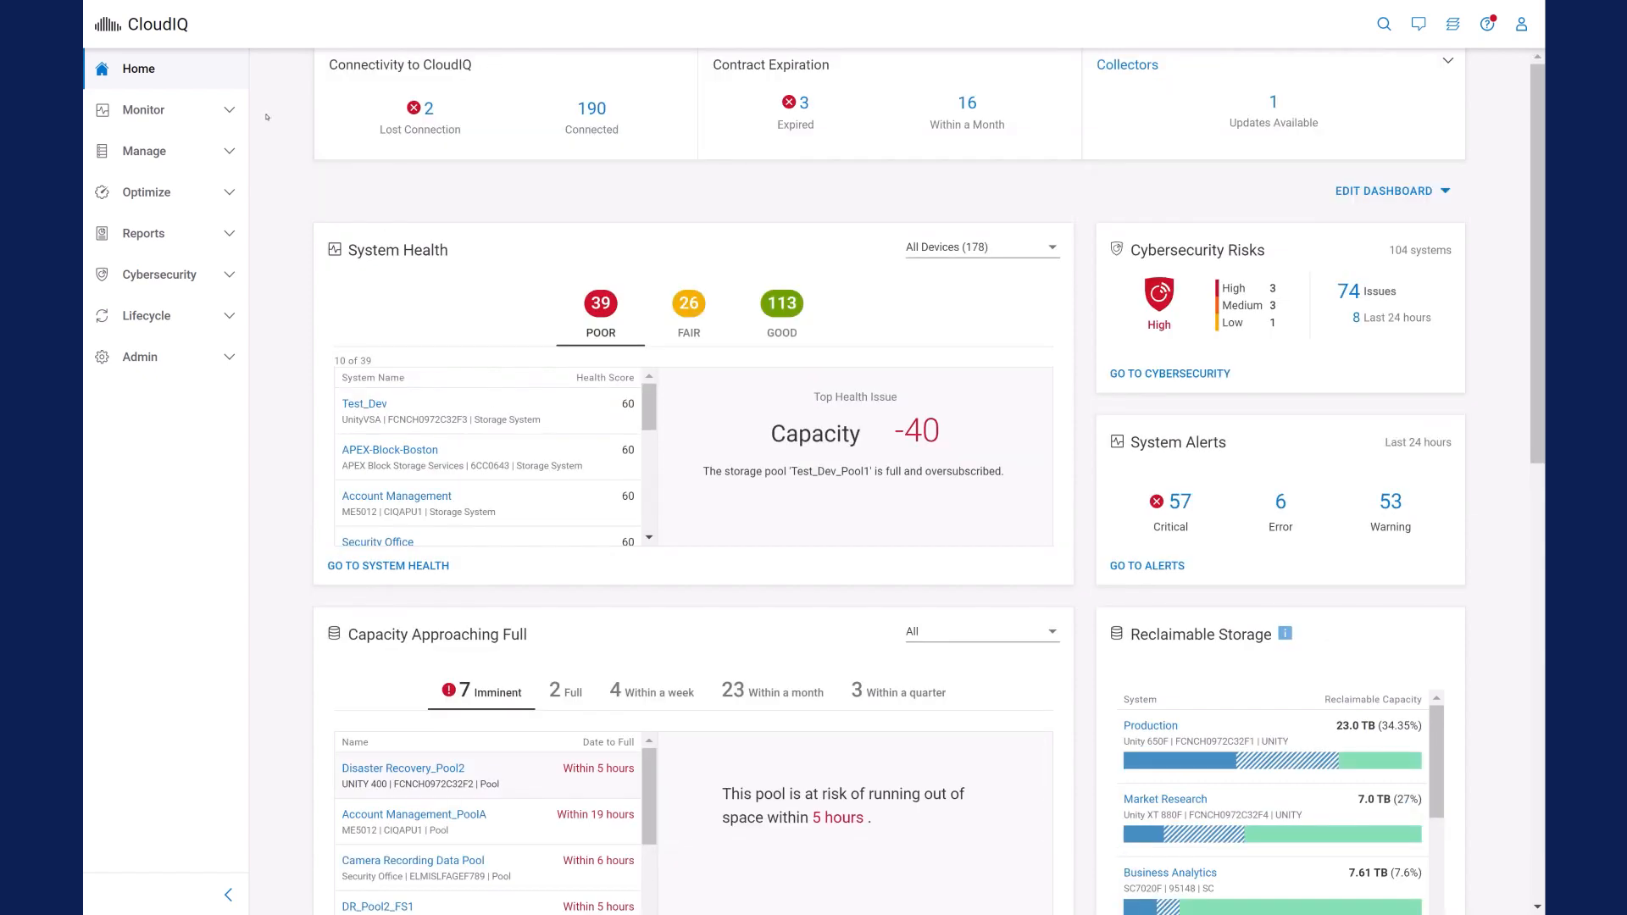
pyautogui.click(142, 108)
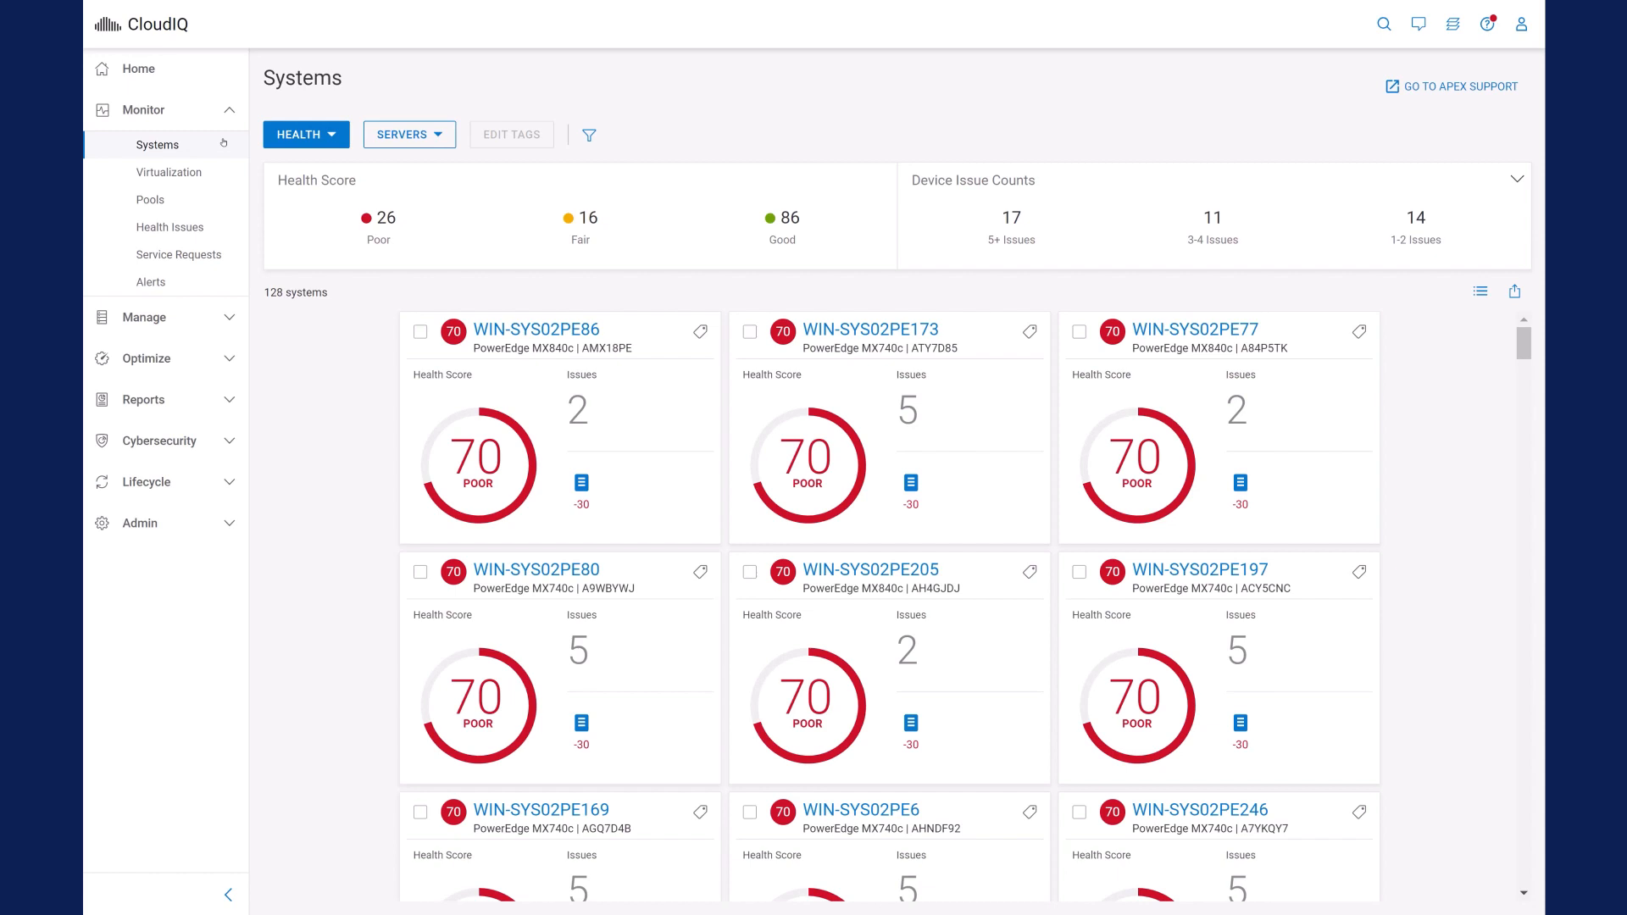
pyautogui.moveTo(605, 138)
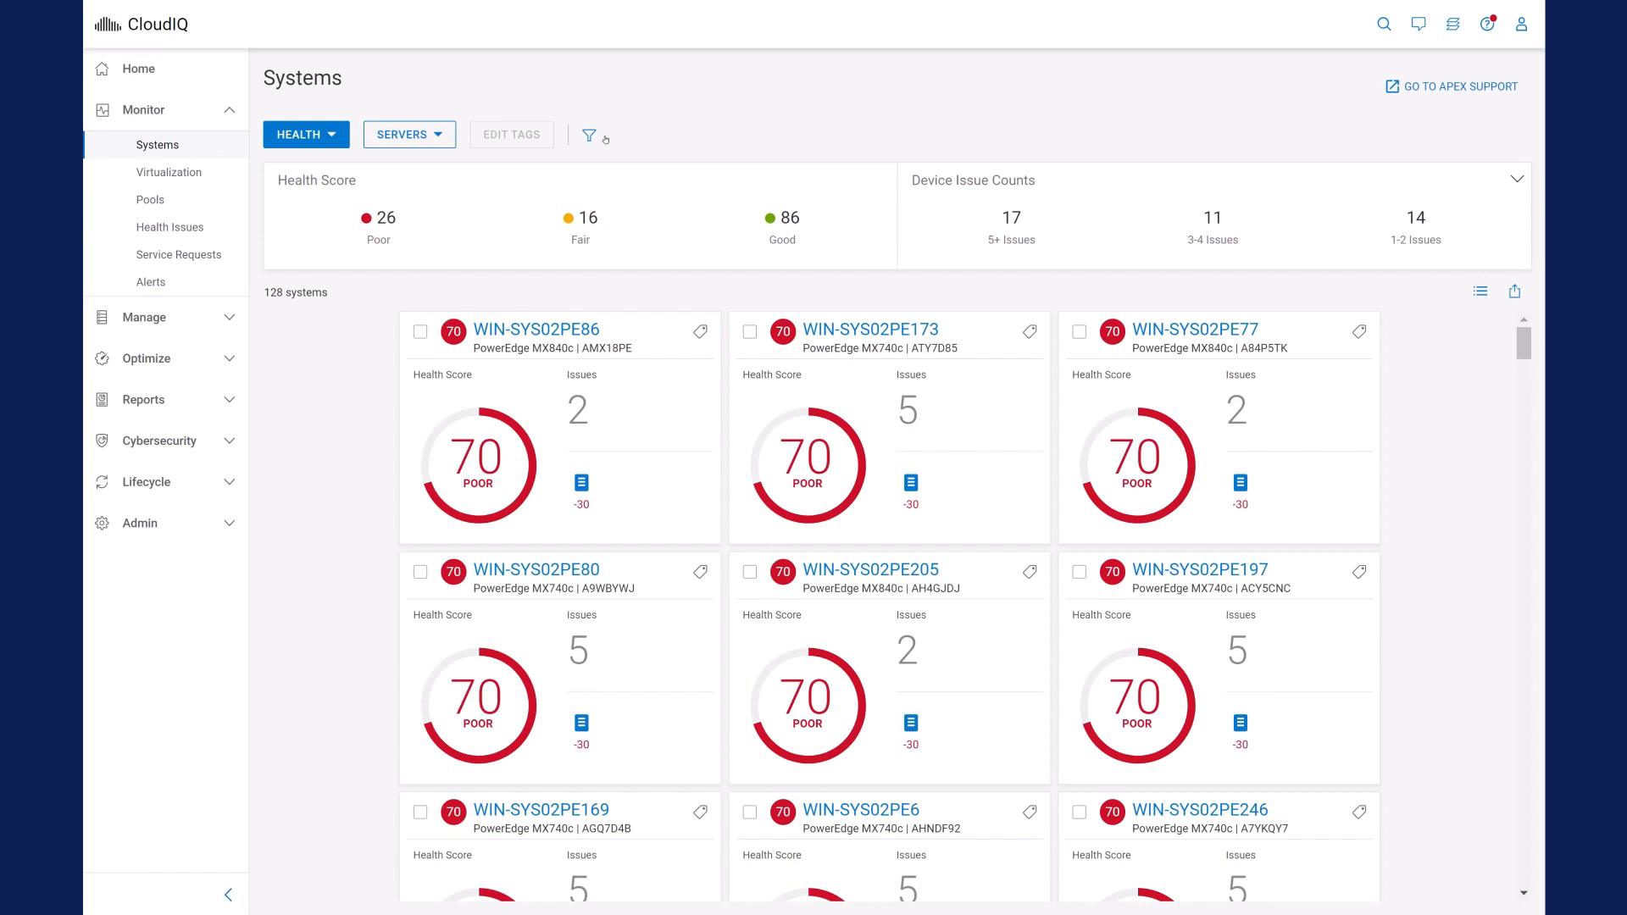
# Show the filter panel with the options for narrowing the systems list.
pyautogui.click(588, 136)
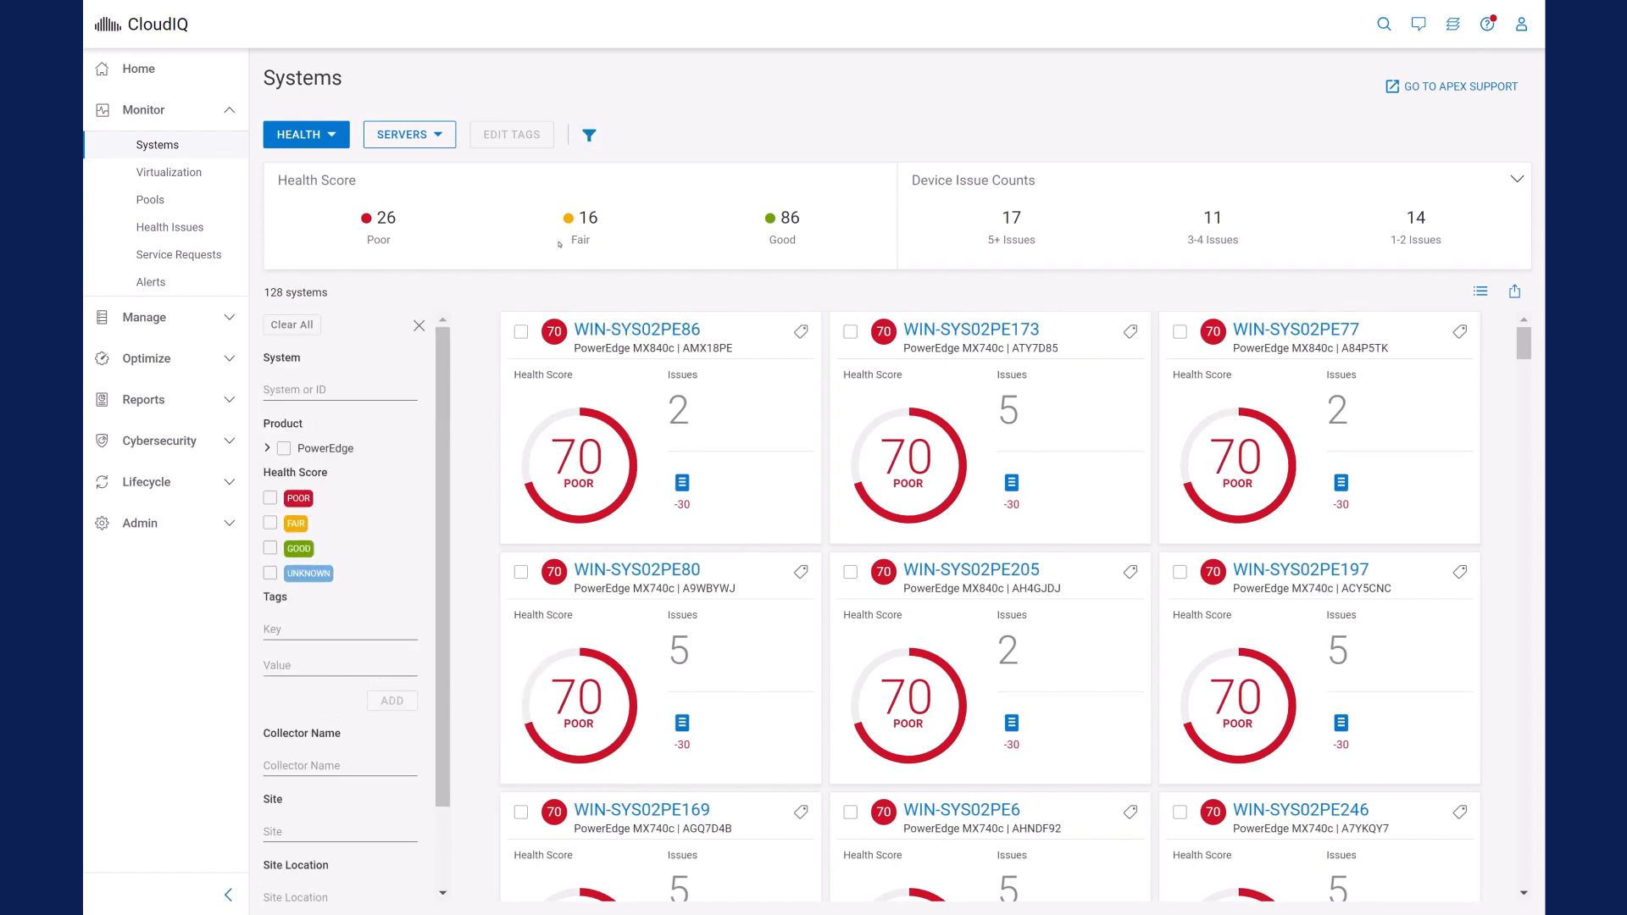
pyautogui.scroll(-3)
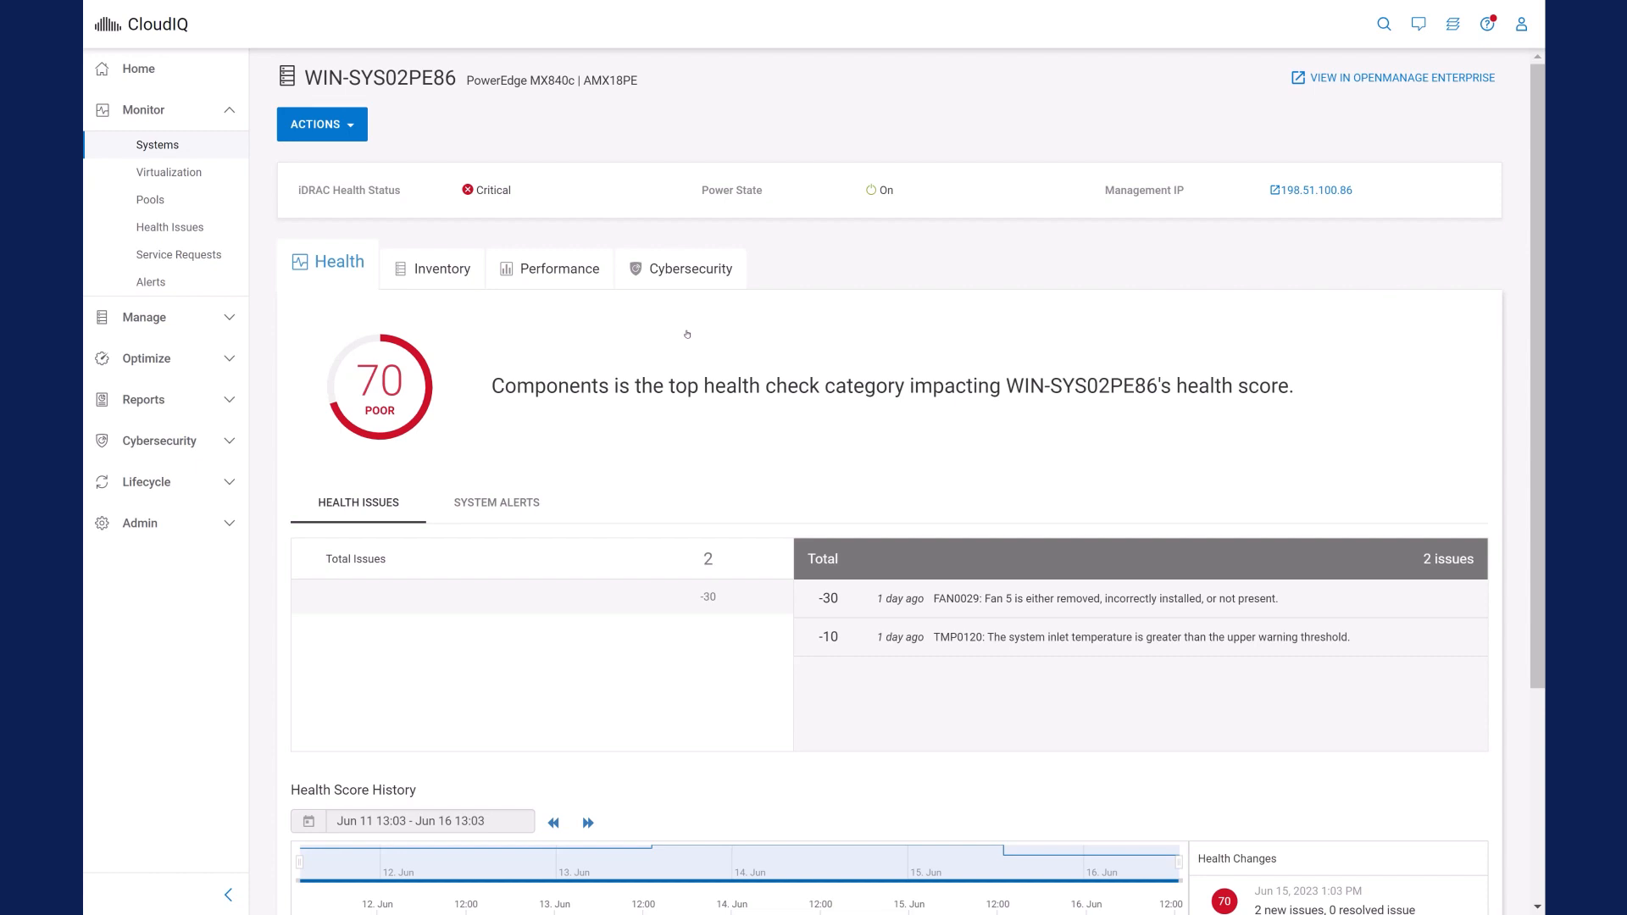
pyautogui.moveTo(685, 334)
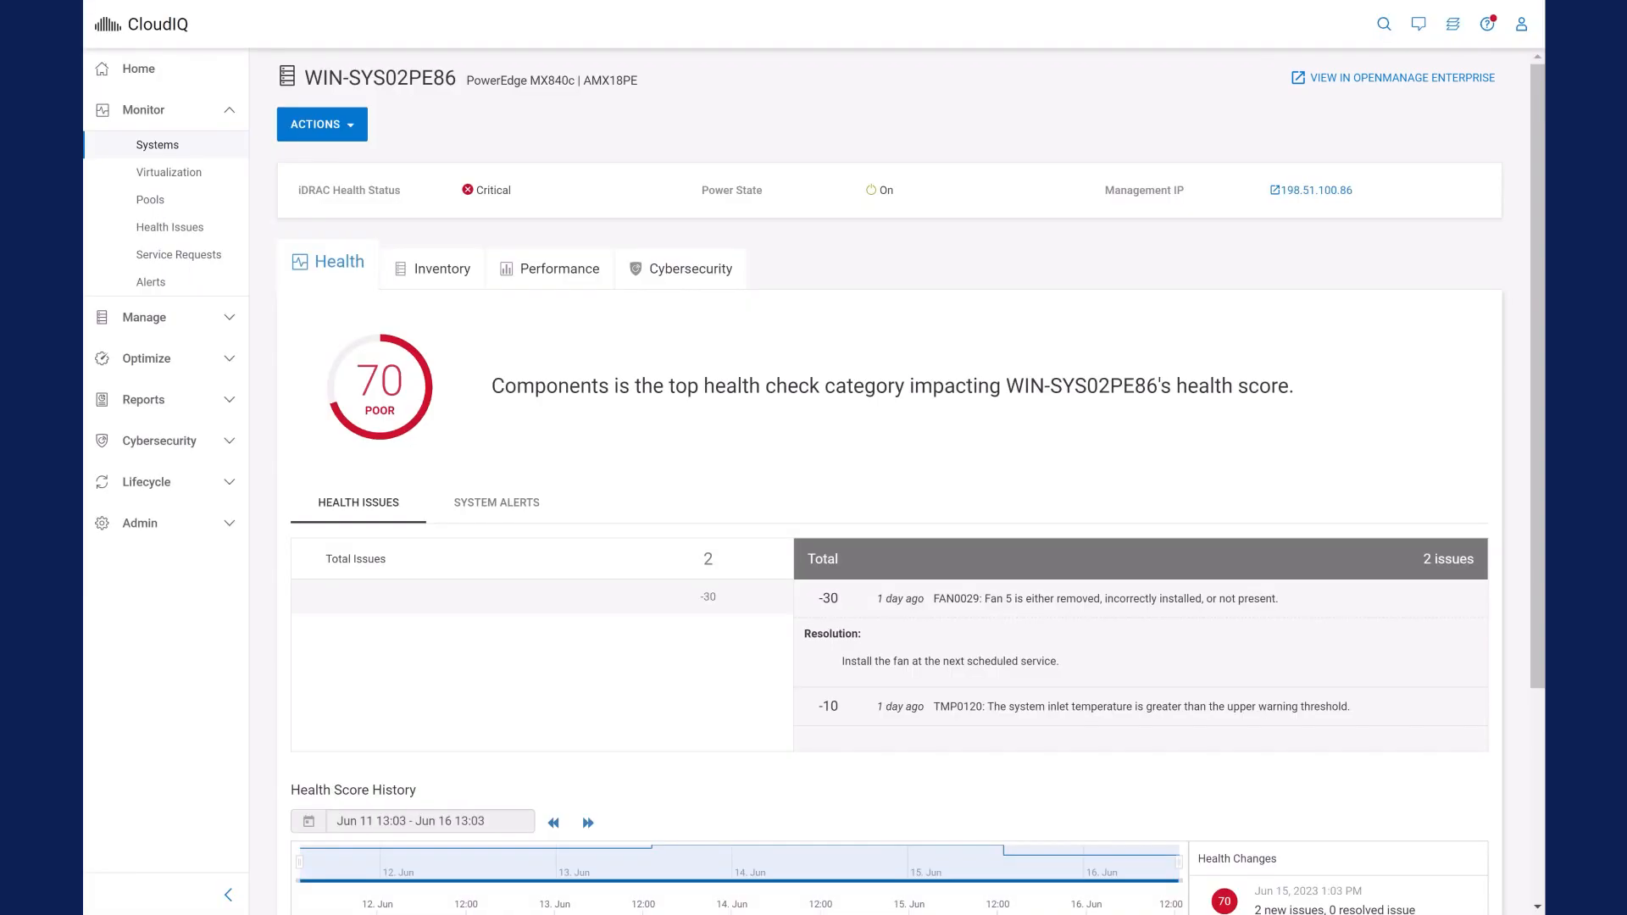
# Scroll WIN-SYS02PE86's health page down to its Health Score History.
pyautogui.scroll(-3)
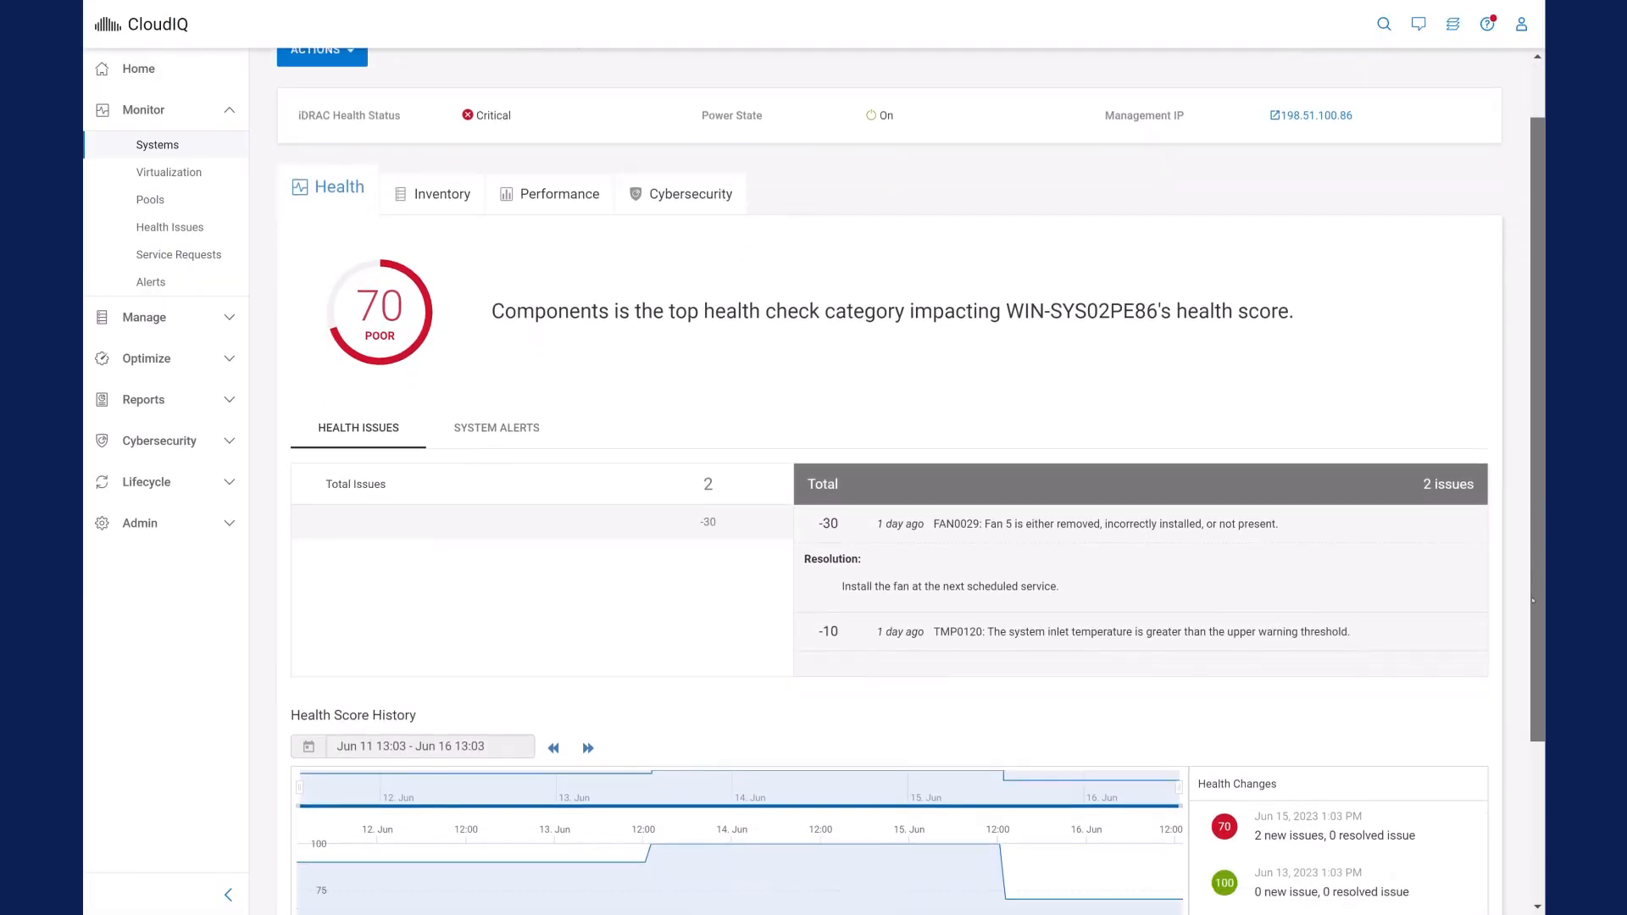
pyautogui.scroll(-3)
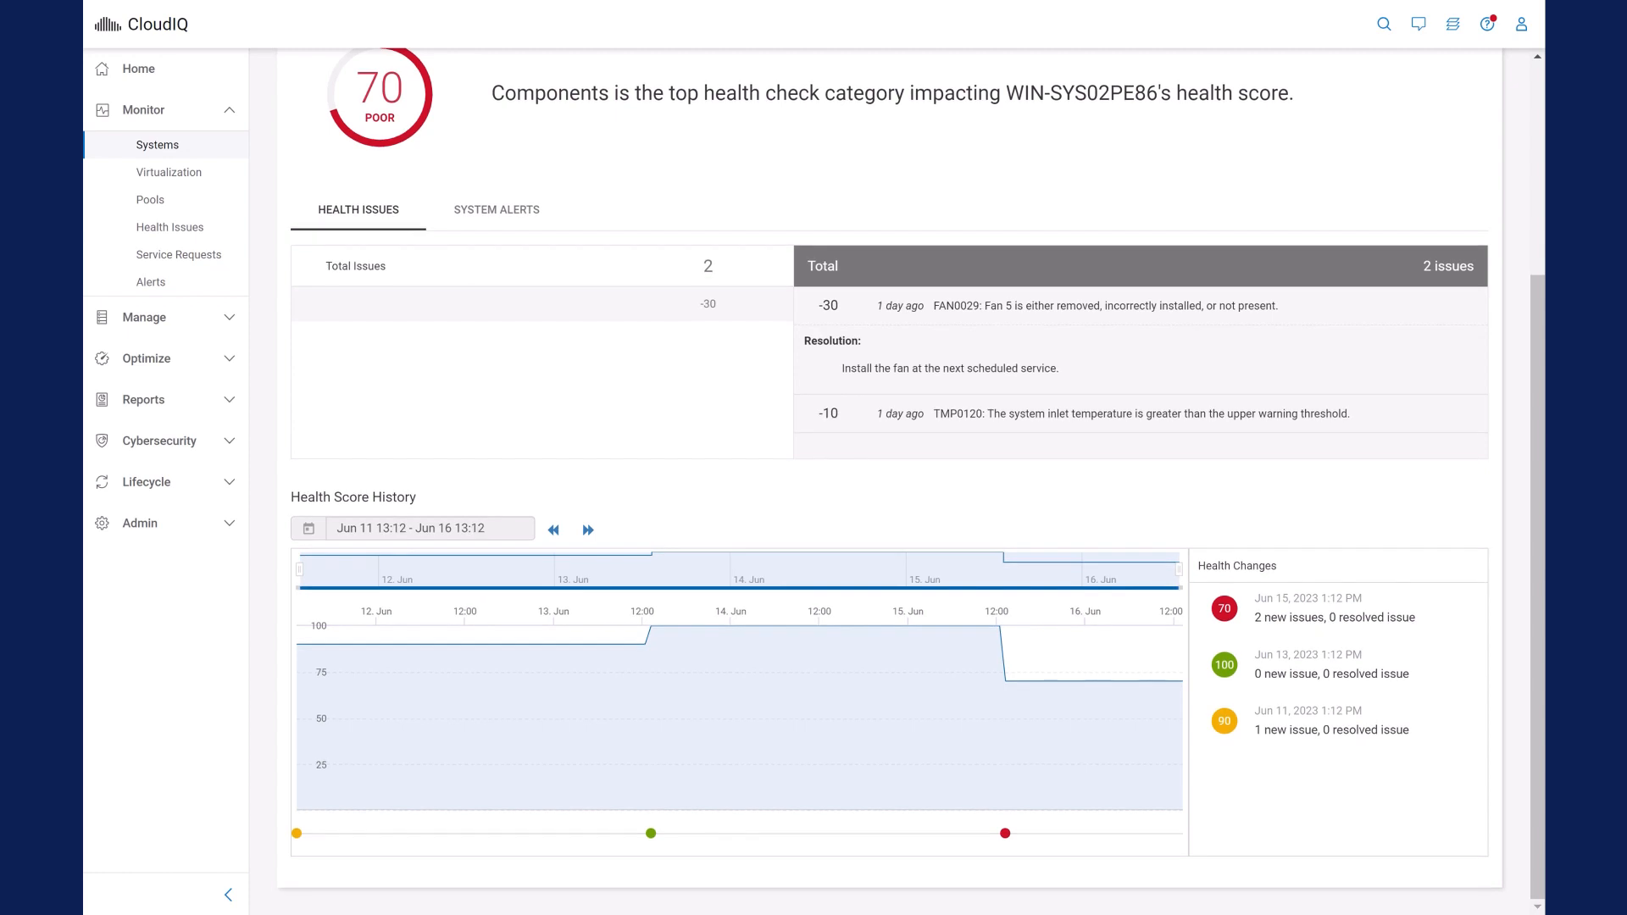
# View the alerts list across monitored systems, then return to the Systems page.
pyautogui.click(151, 283)
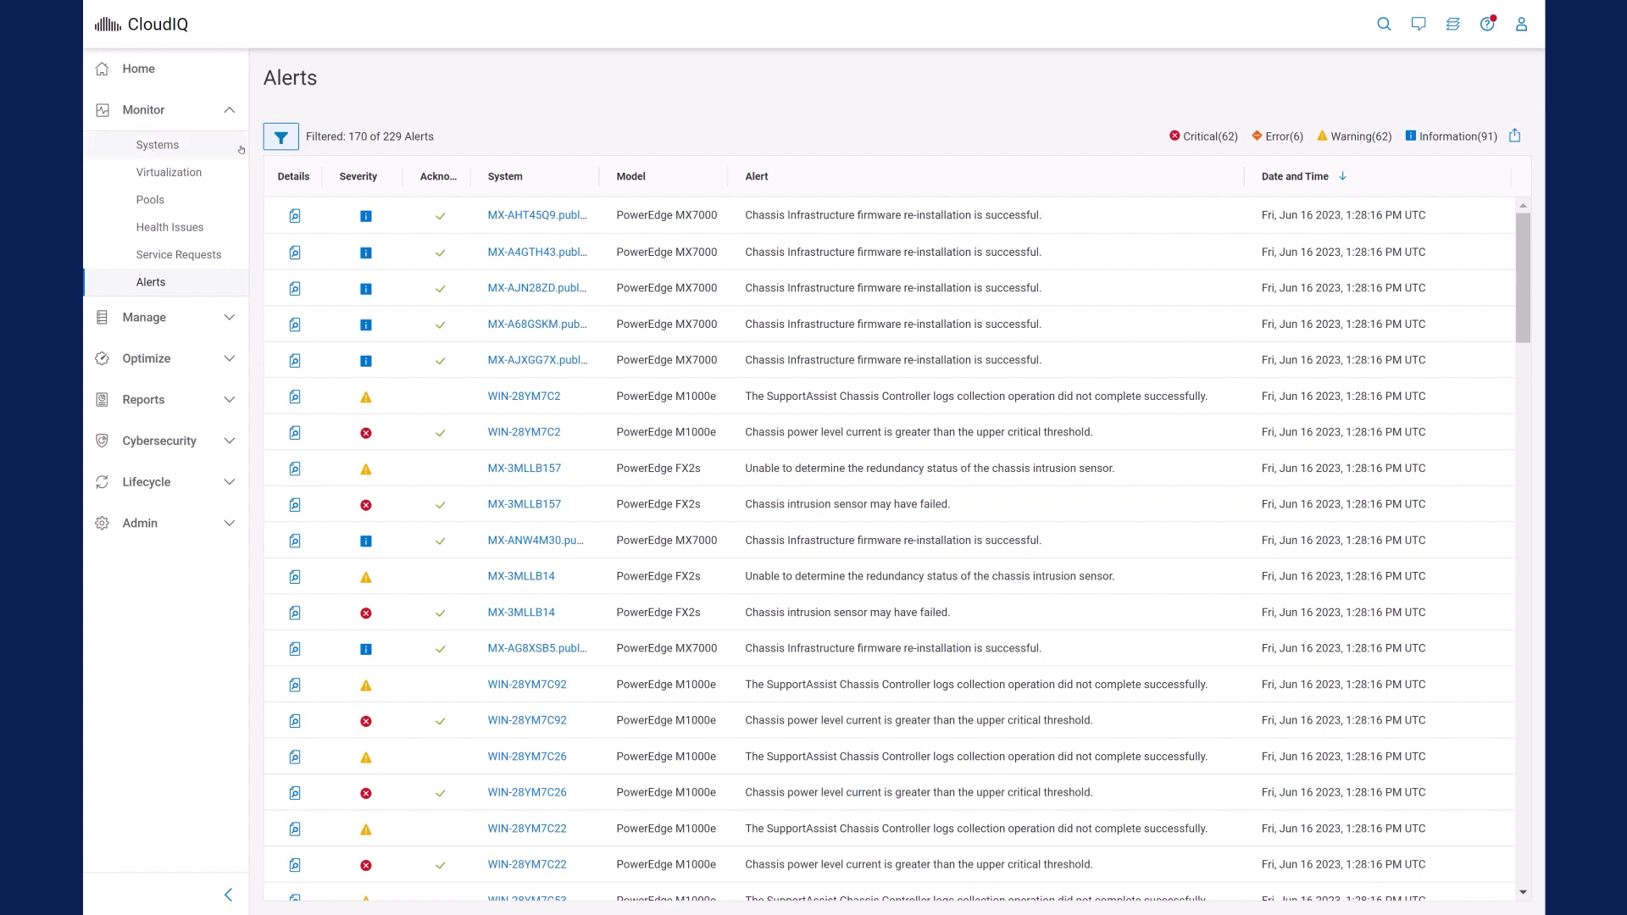
pyautogui.click(156, 146)
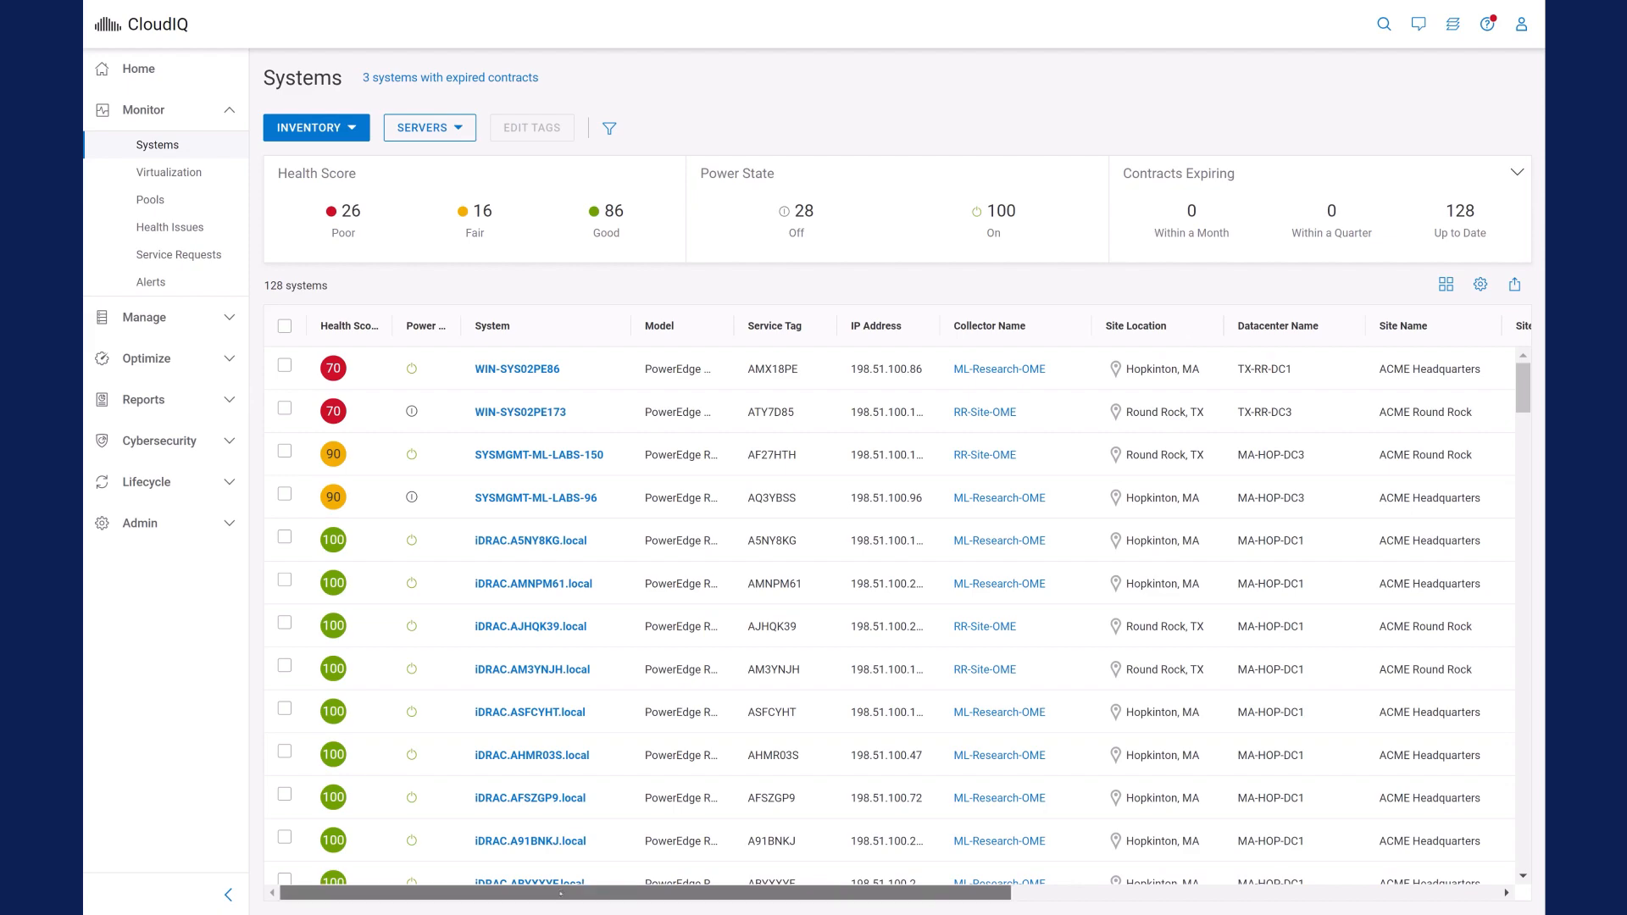
# Scroll the inventory table right to reveal site, contract expiration and tag columns.
pyautogui.hscroll(3)
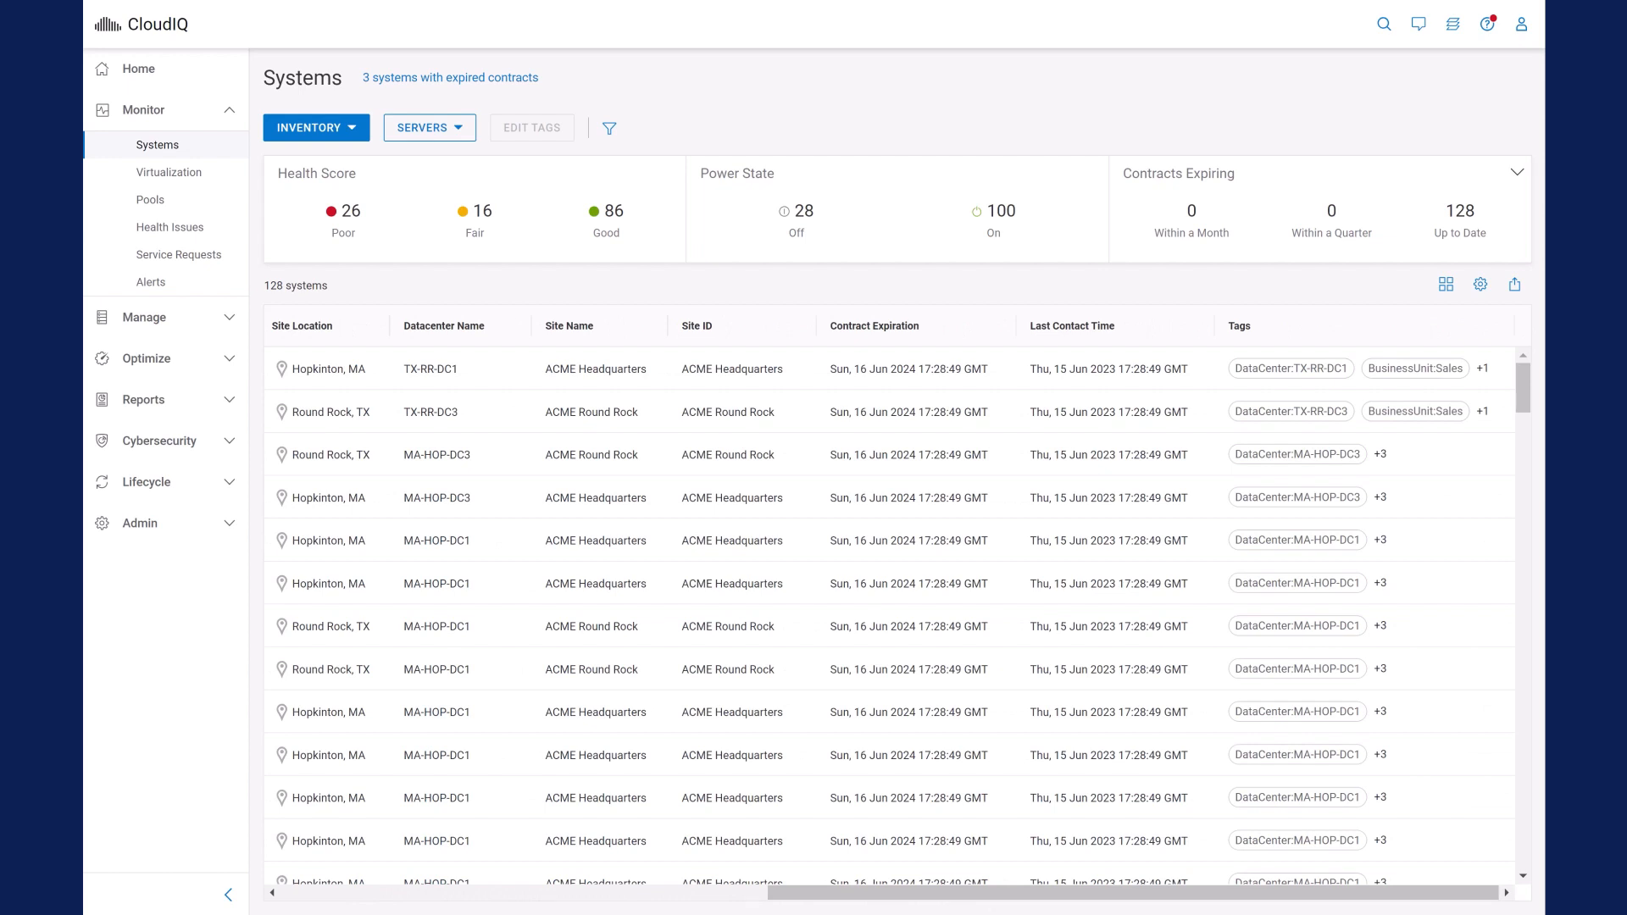
pyautogui.moveTo(1090, 912)
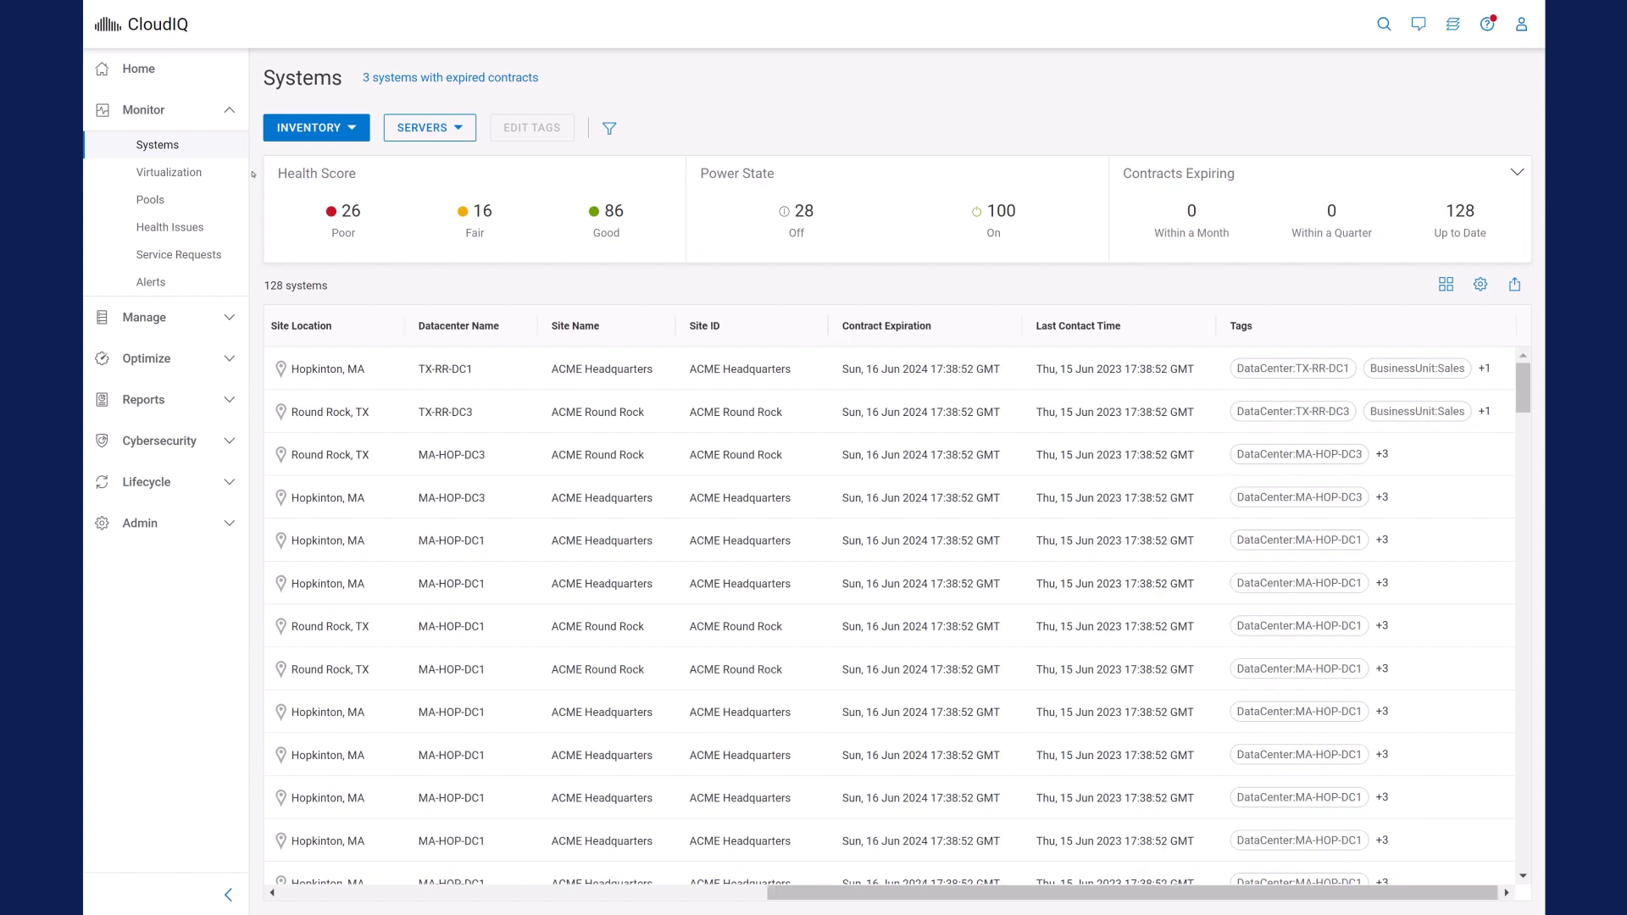
# View the Virtualization overview and show the Hopkinton datacenter's resources.
pyautogui.click(170, 173)
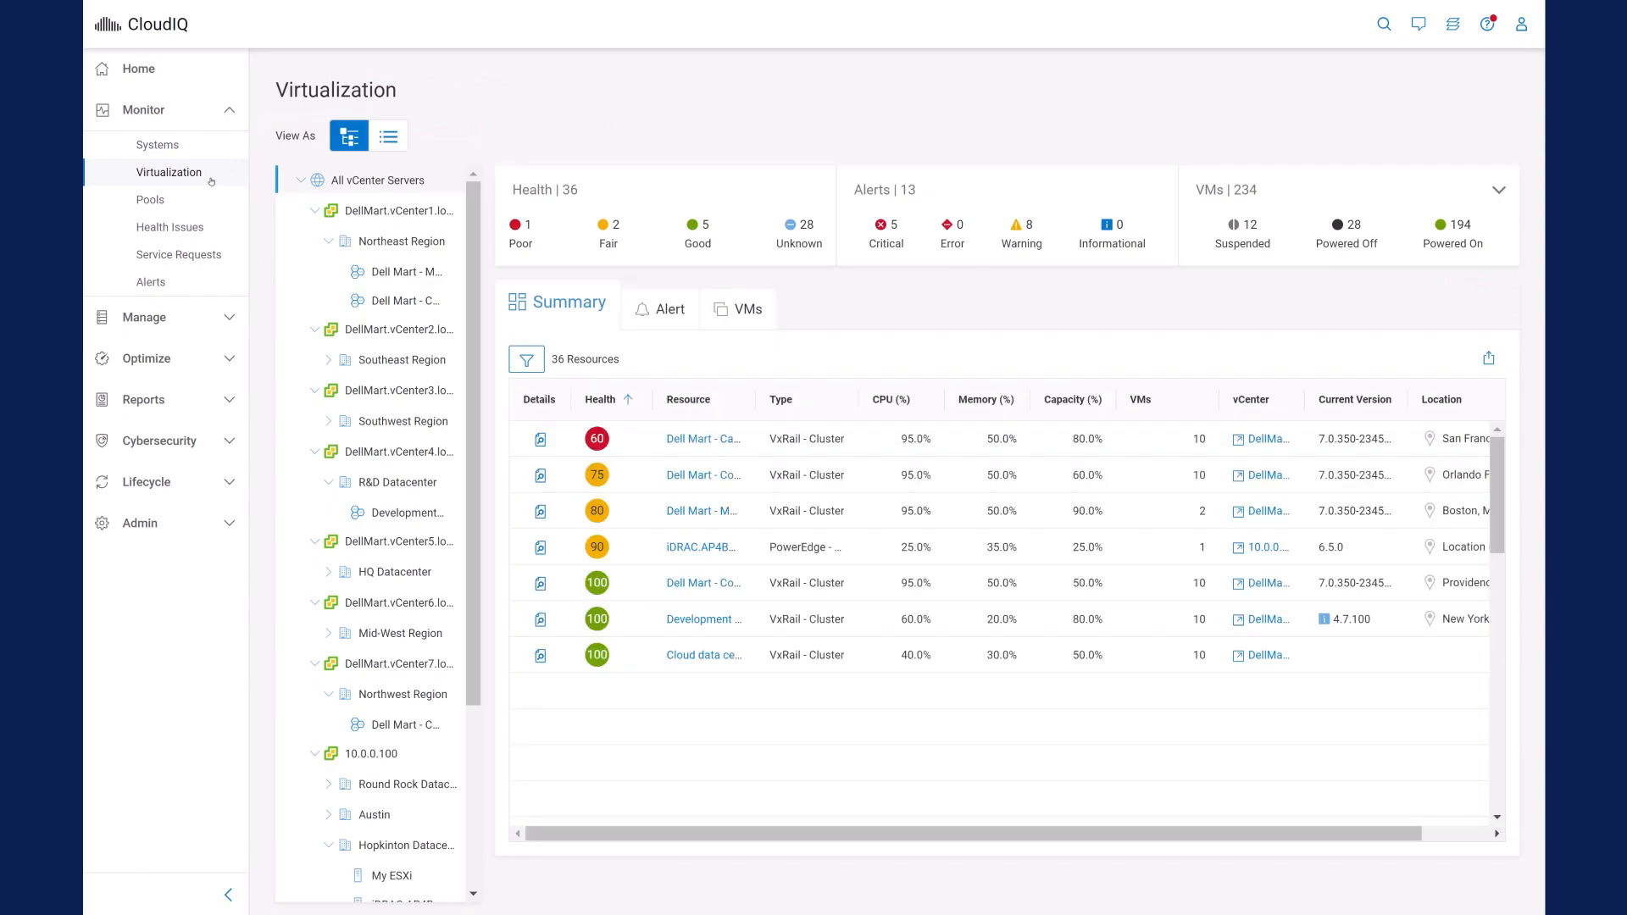
pyautogui.scroll(-3)
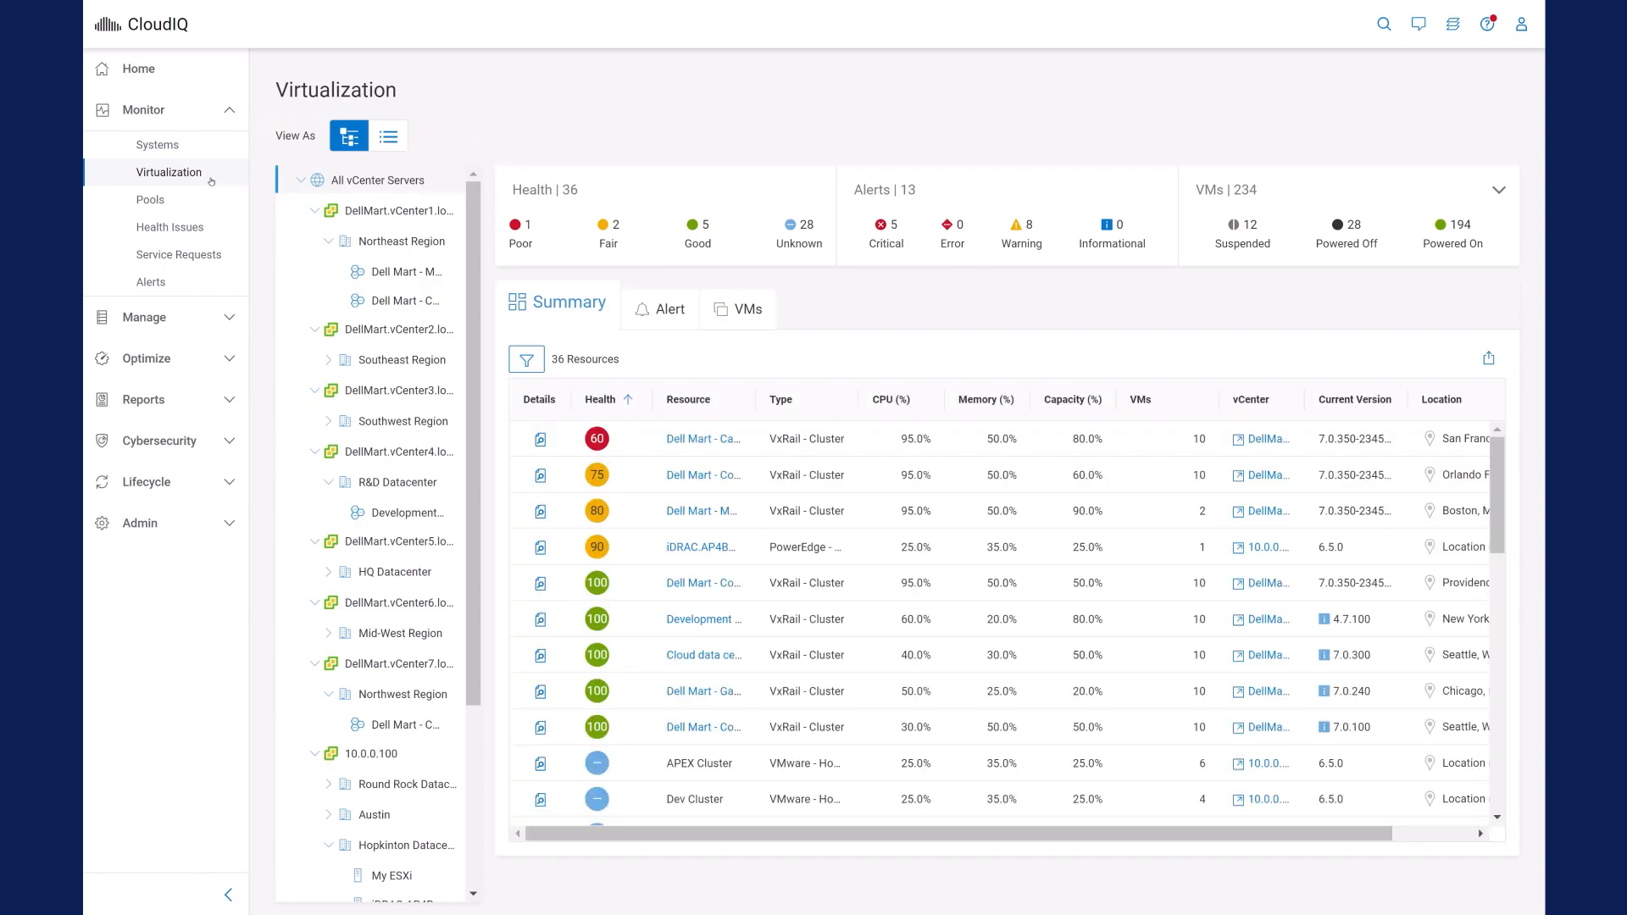
pyautogui.scroll(-3)
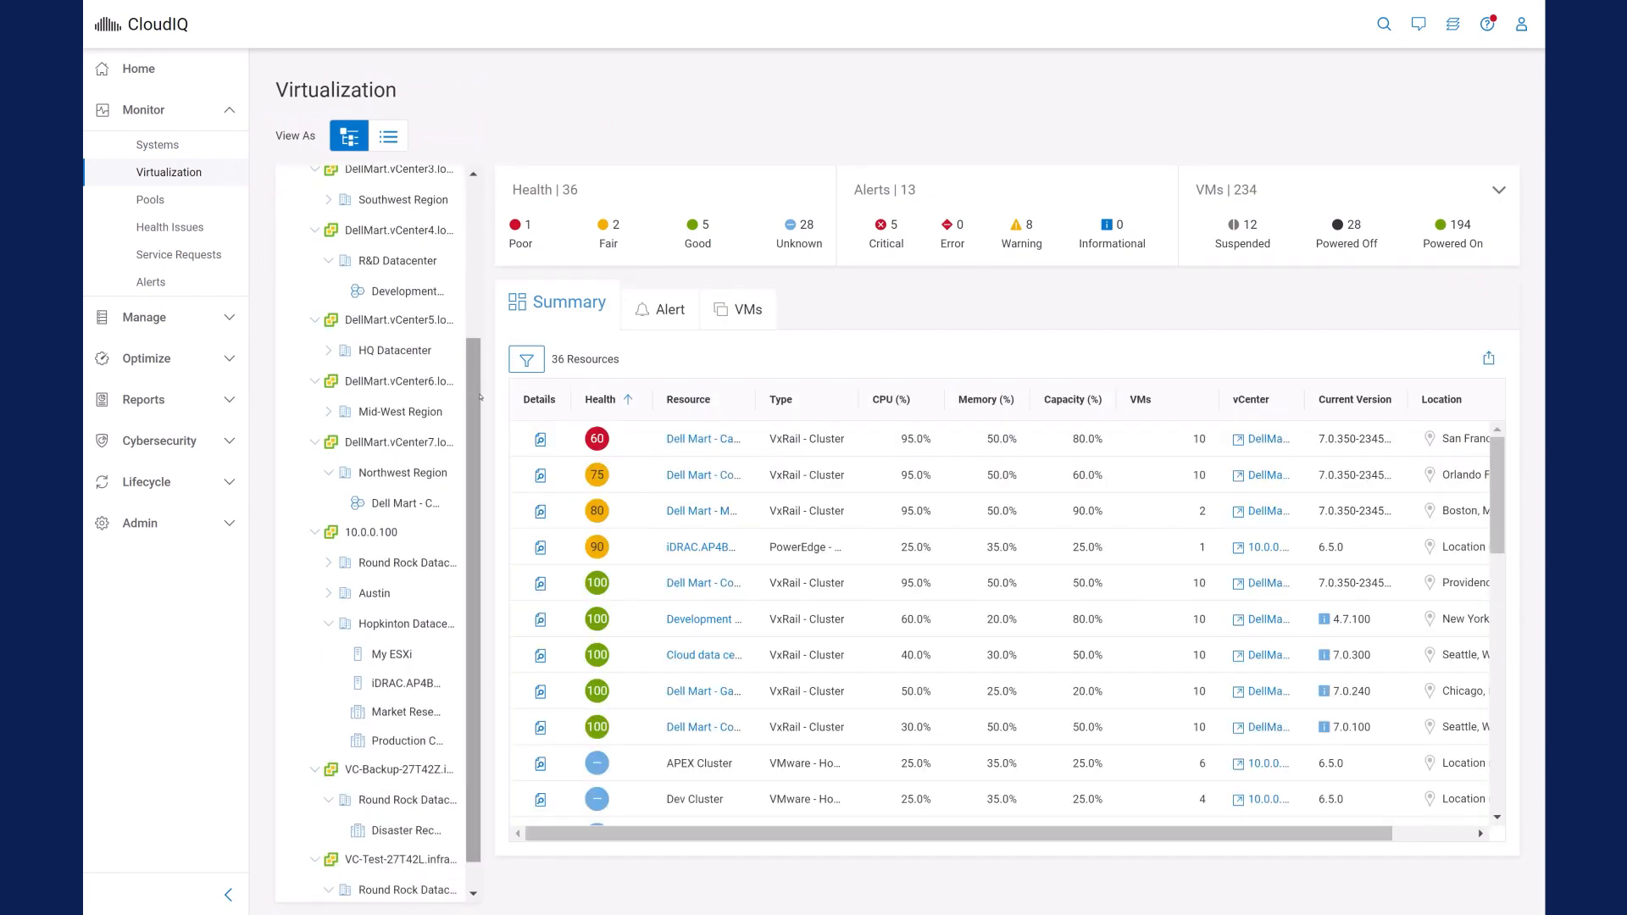
pyautogui.click(410, 592)
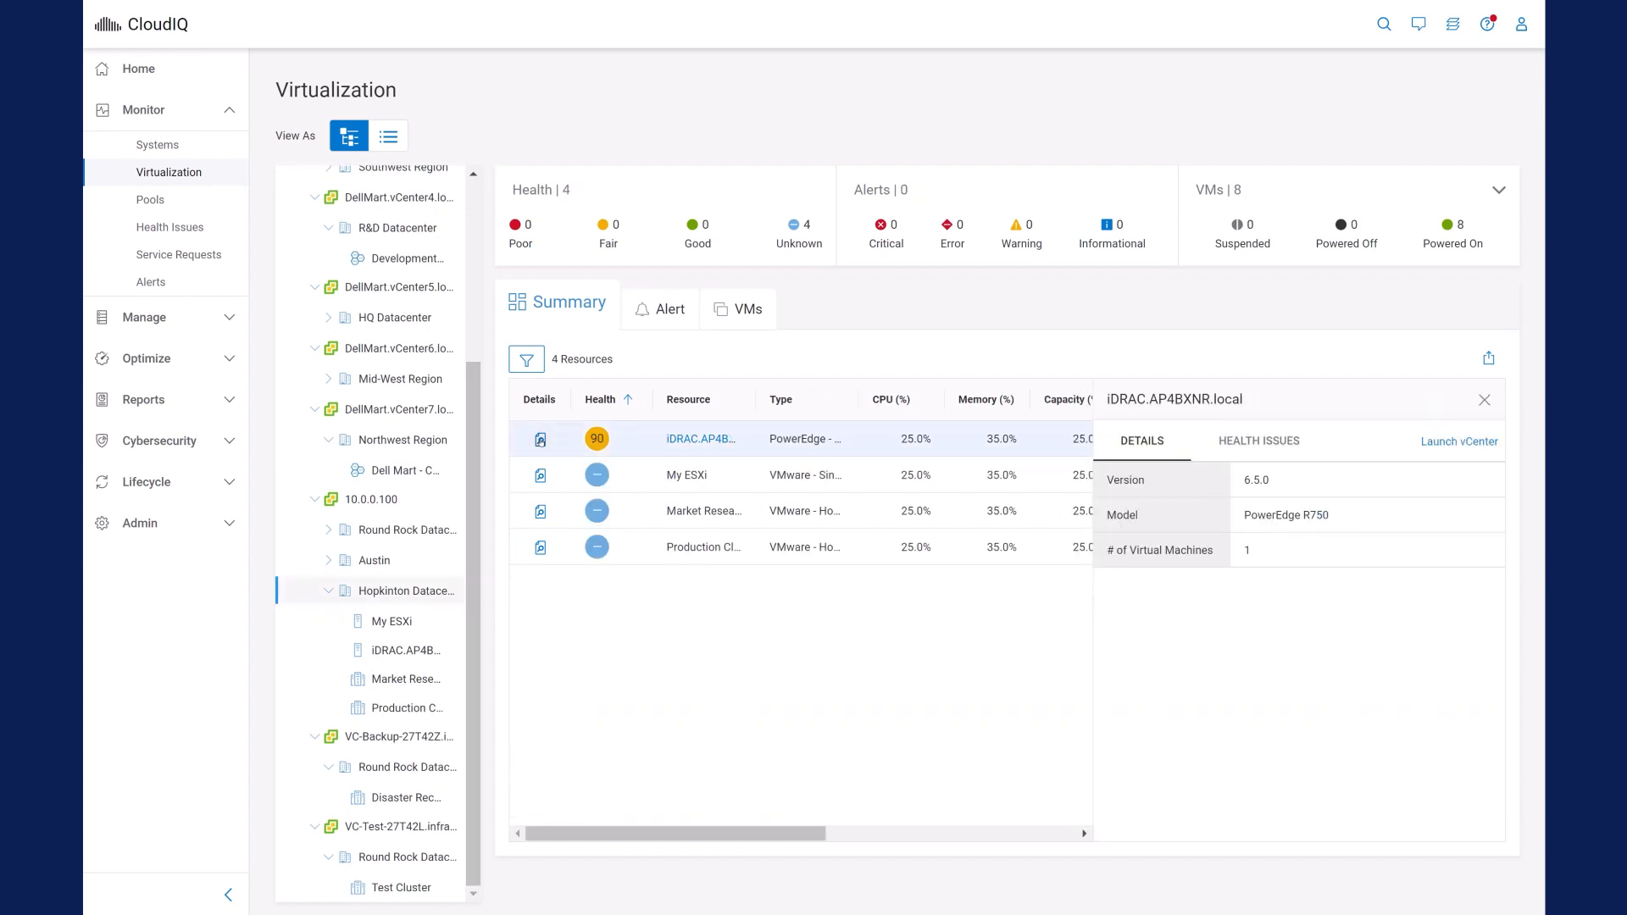
# Navigate from the iDRAC.AP4BXNR.local resource to SYSMGMT-ML-LABS-150's inventory details.
pyautogui.click(1258, 440)
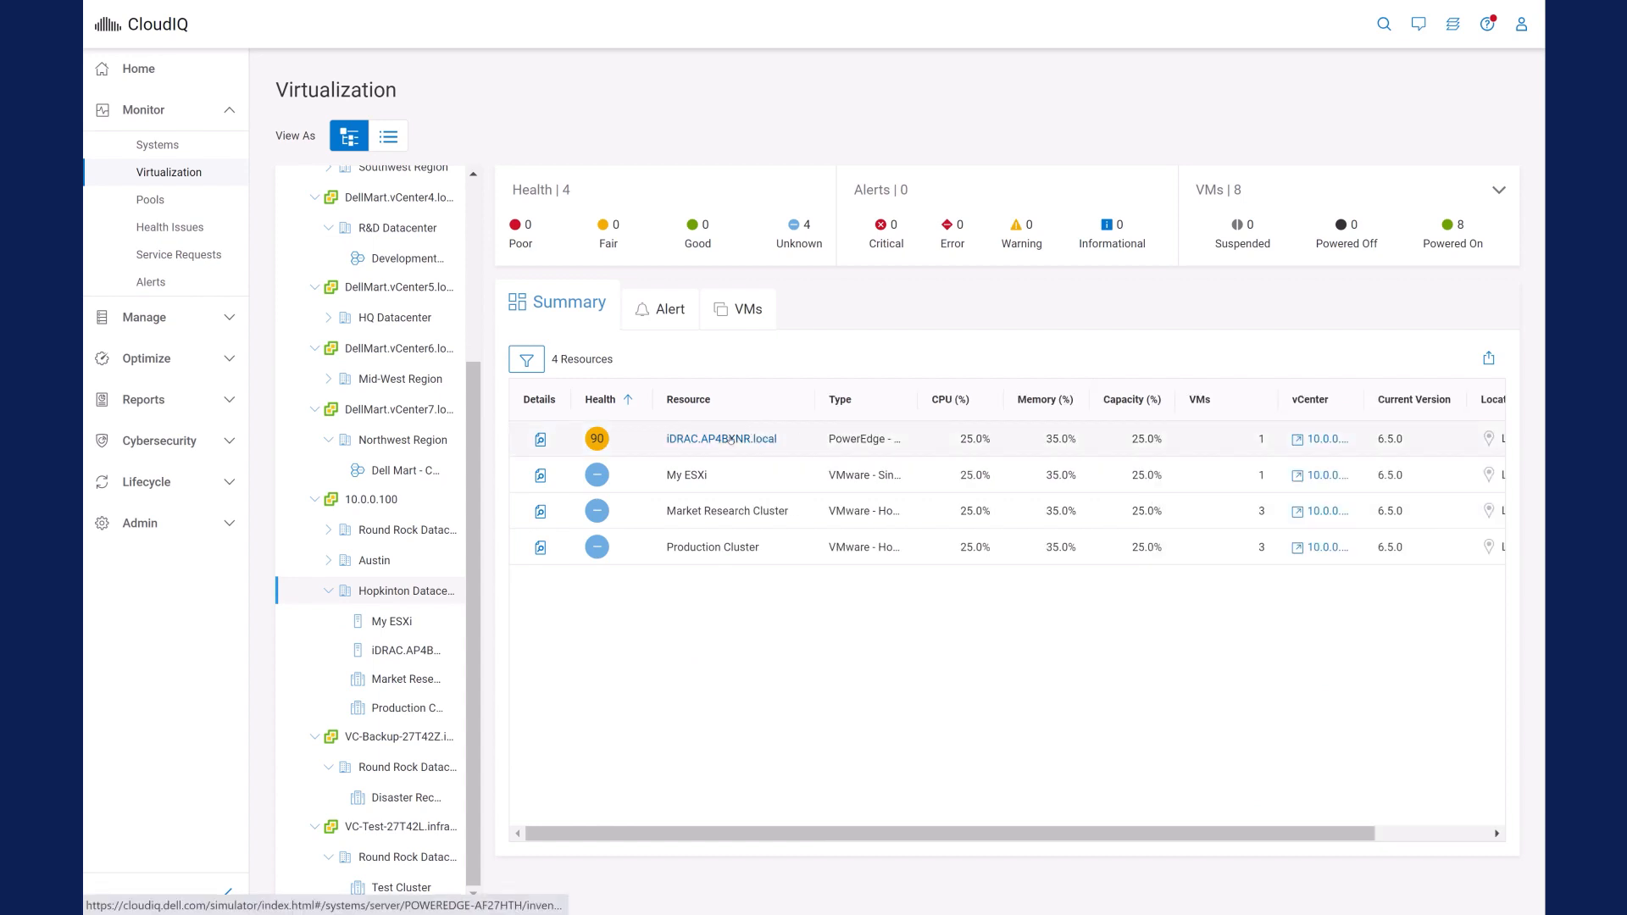
pyautogui.click(720, 437)
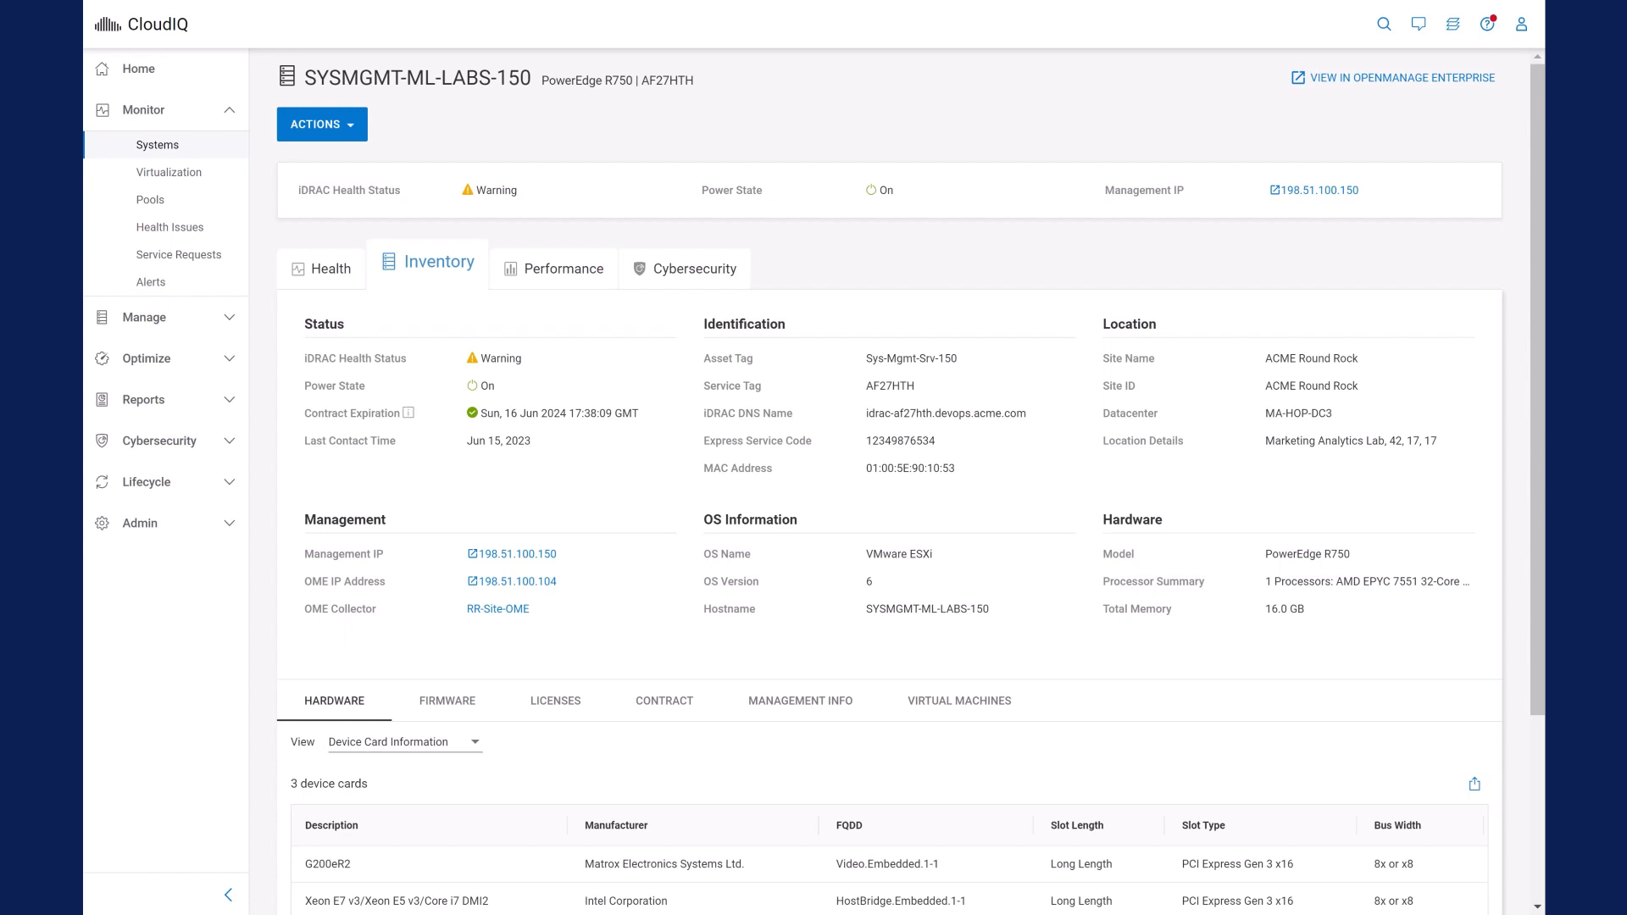
pyautogui.click(142, 110)
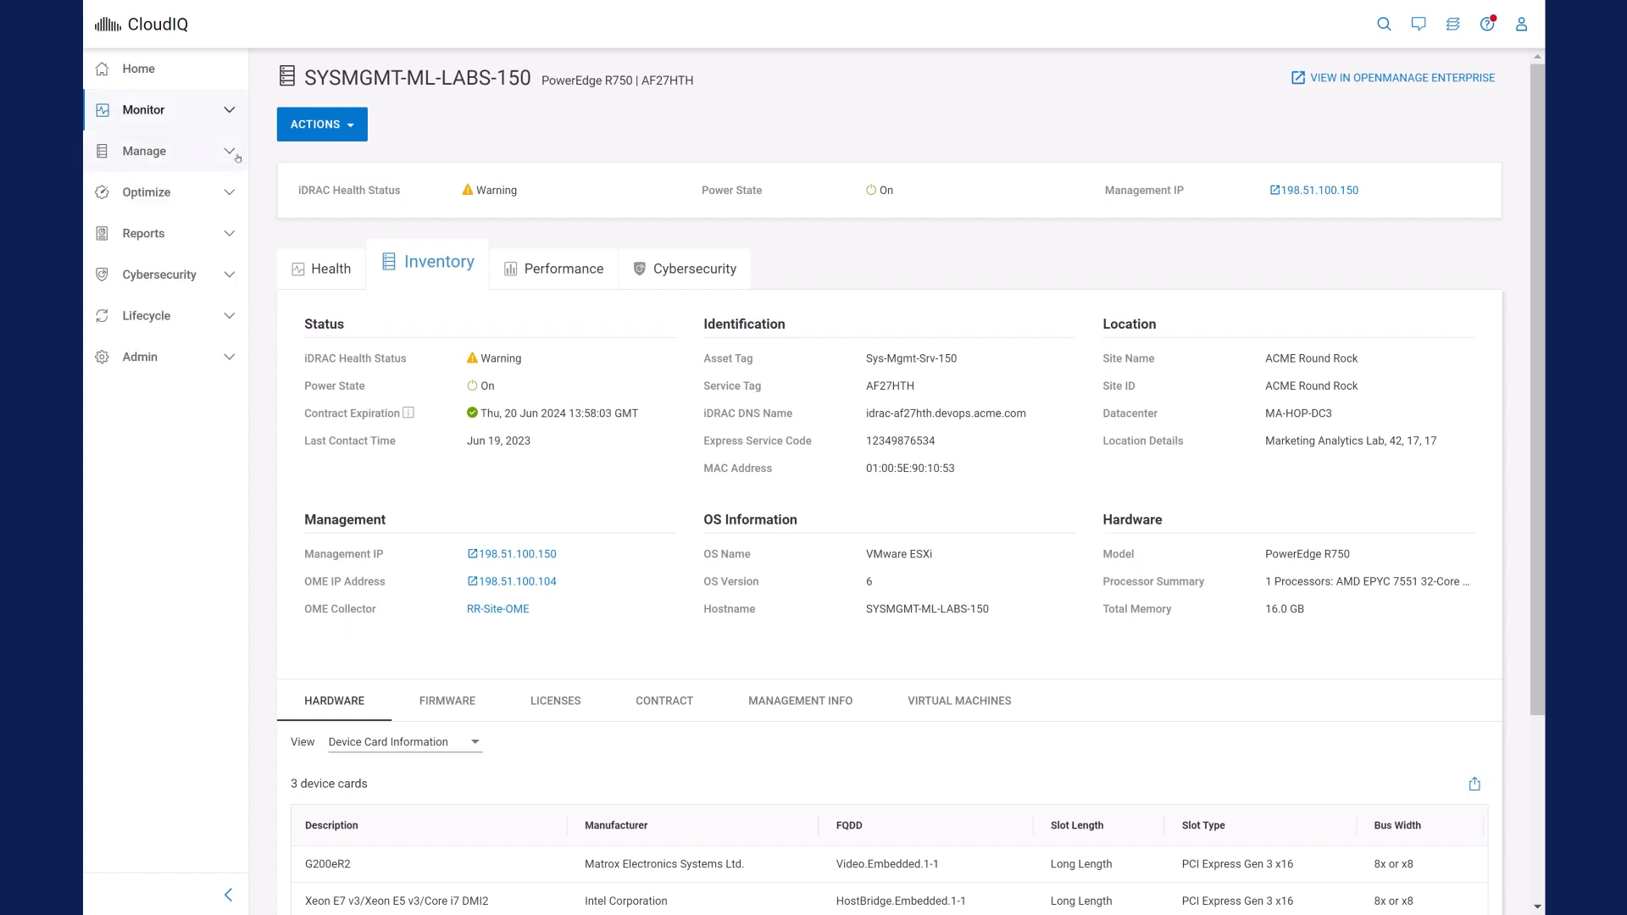
# Filter the server System Updates list to systems needing recommended firmware.
pyautogui.click(144, 151)
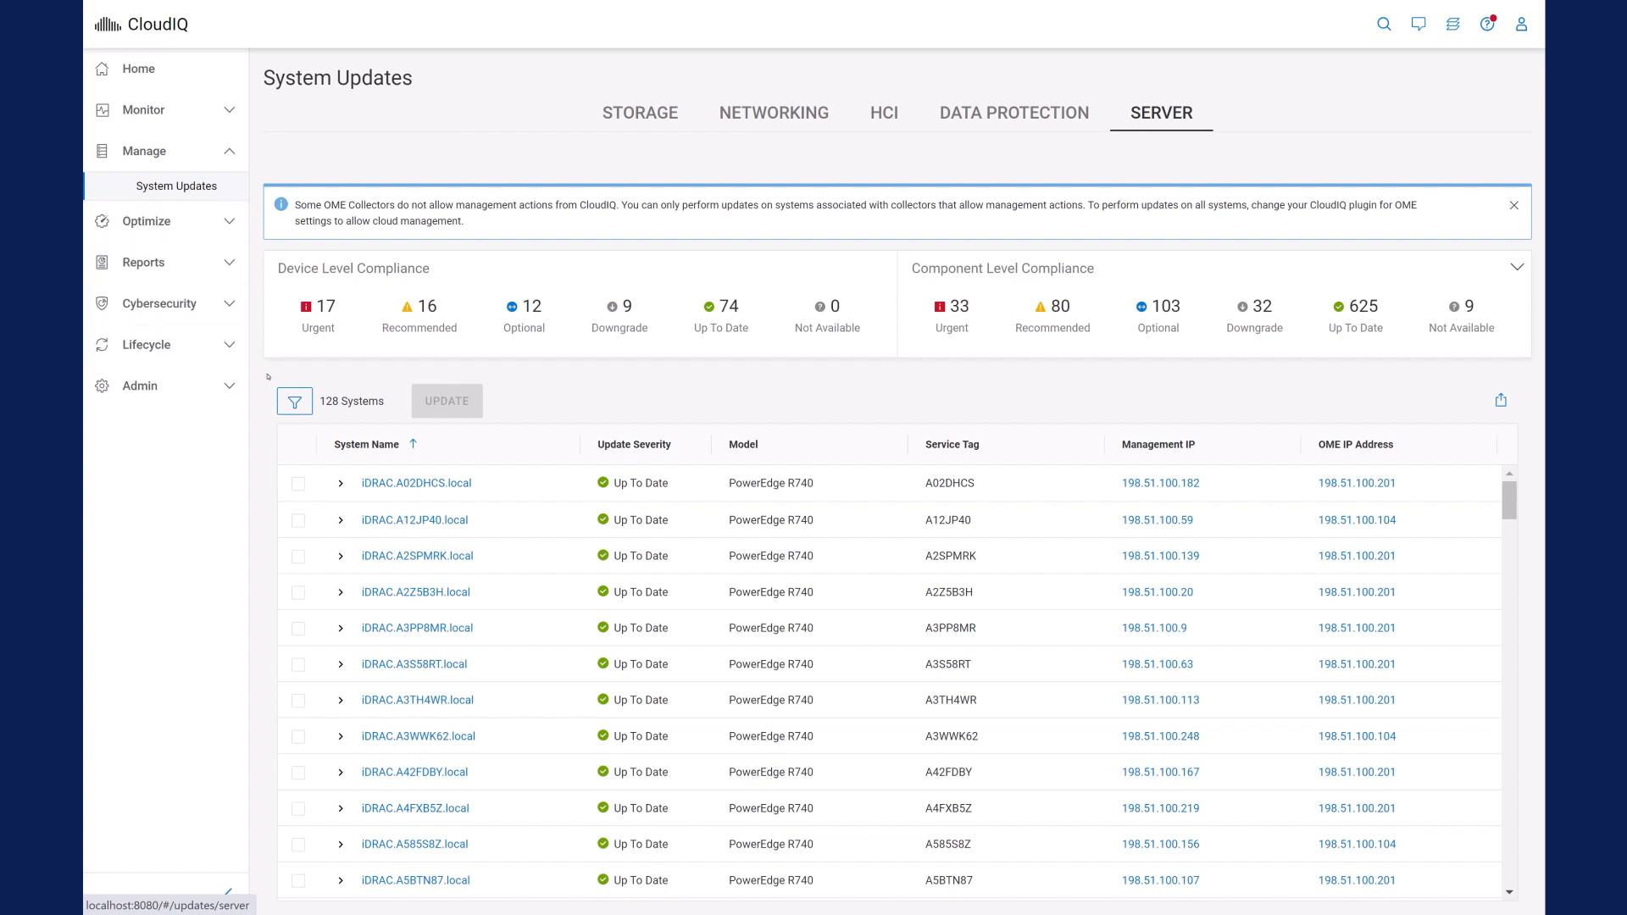
pyautogui.click(293, 400)
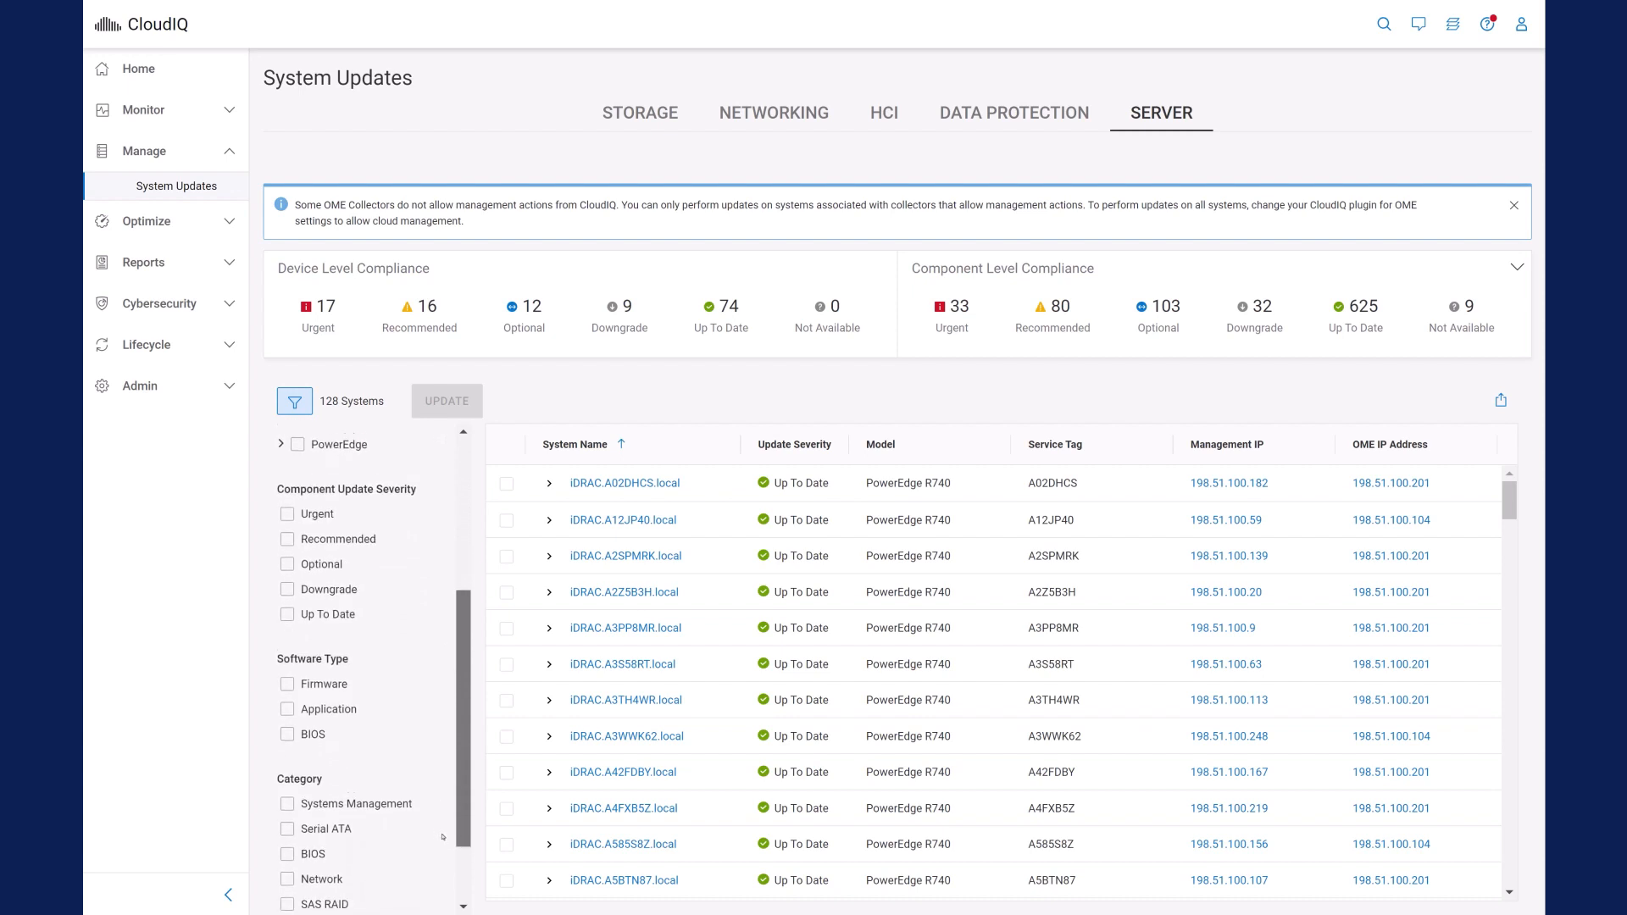
pyautogui.click(288, 542)
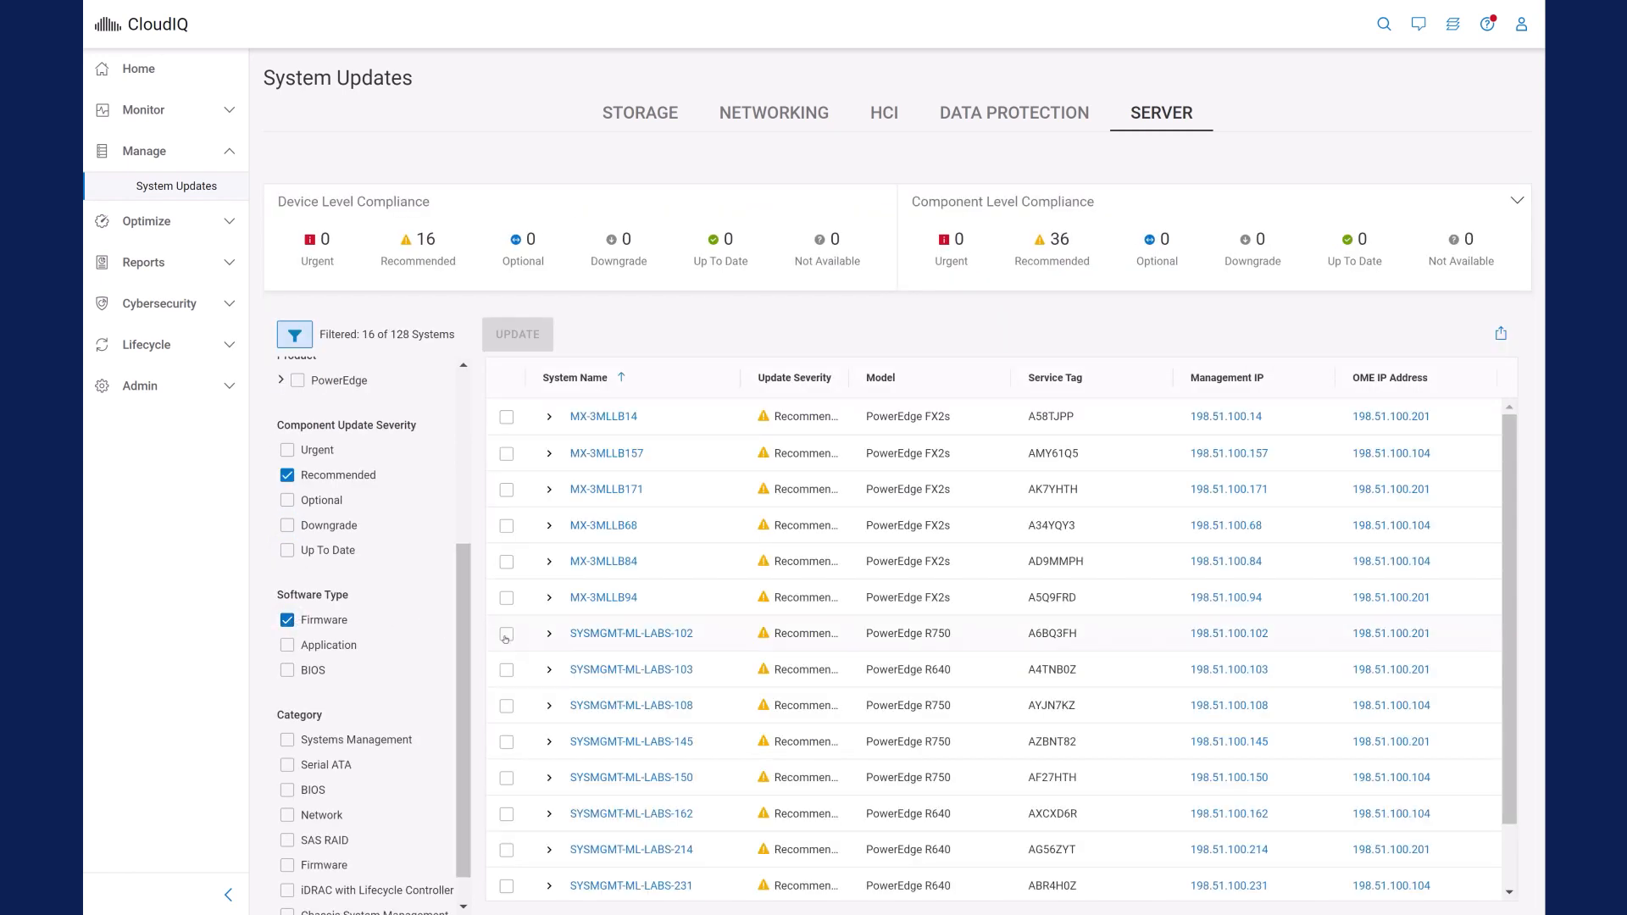
# Select all three components of SYSMGMT-ML-LABS-102 and start their update.
pyautogui.click(550, 632)
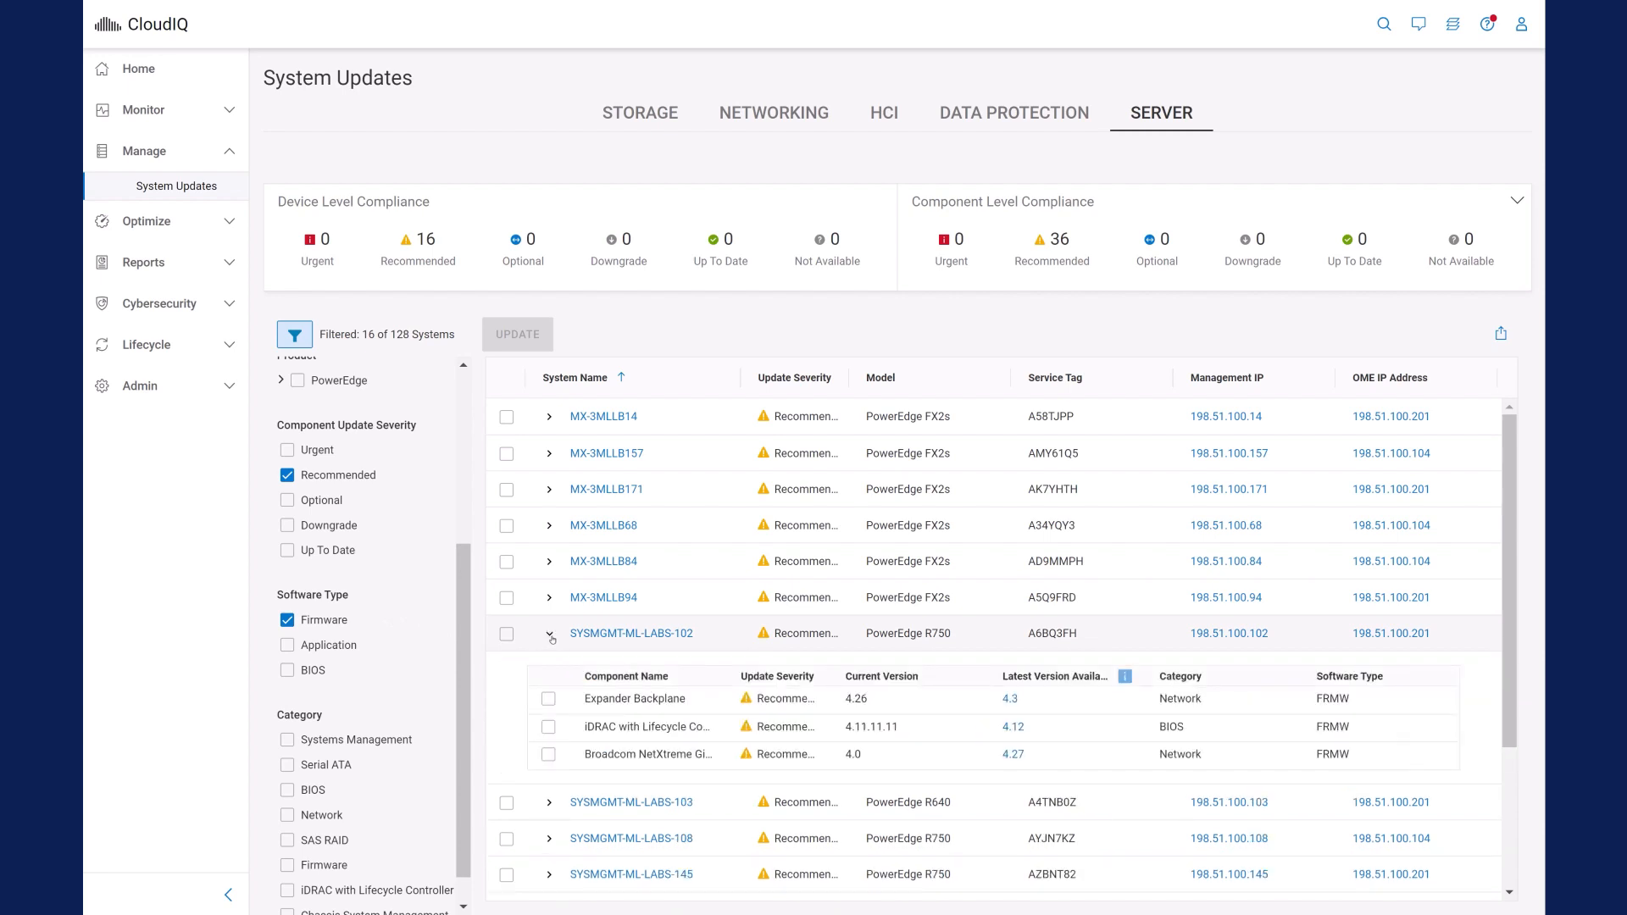
pyautogui.click(507, 632)
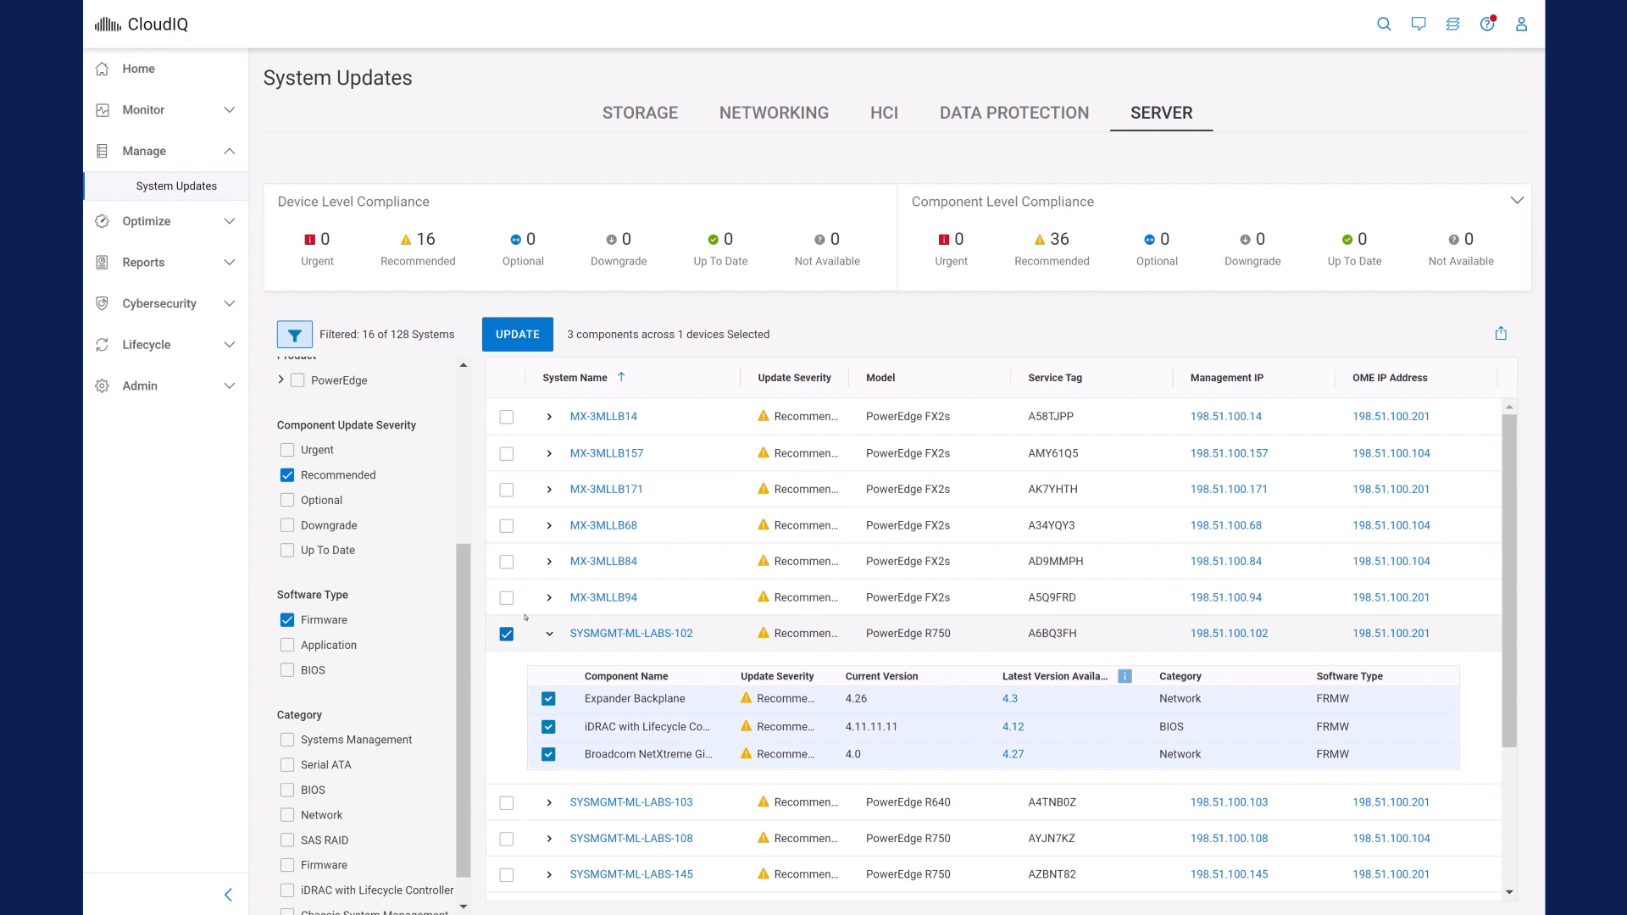
pyautogui.click(517, 334)
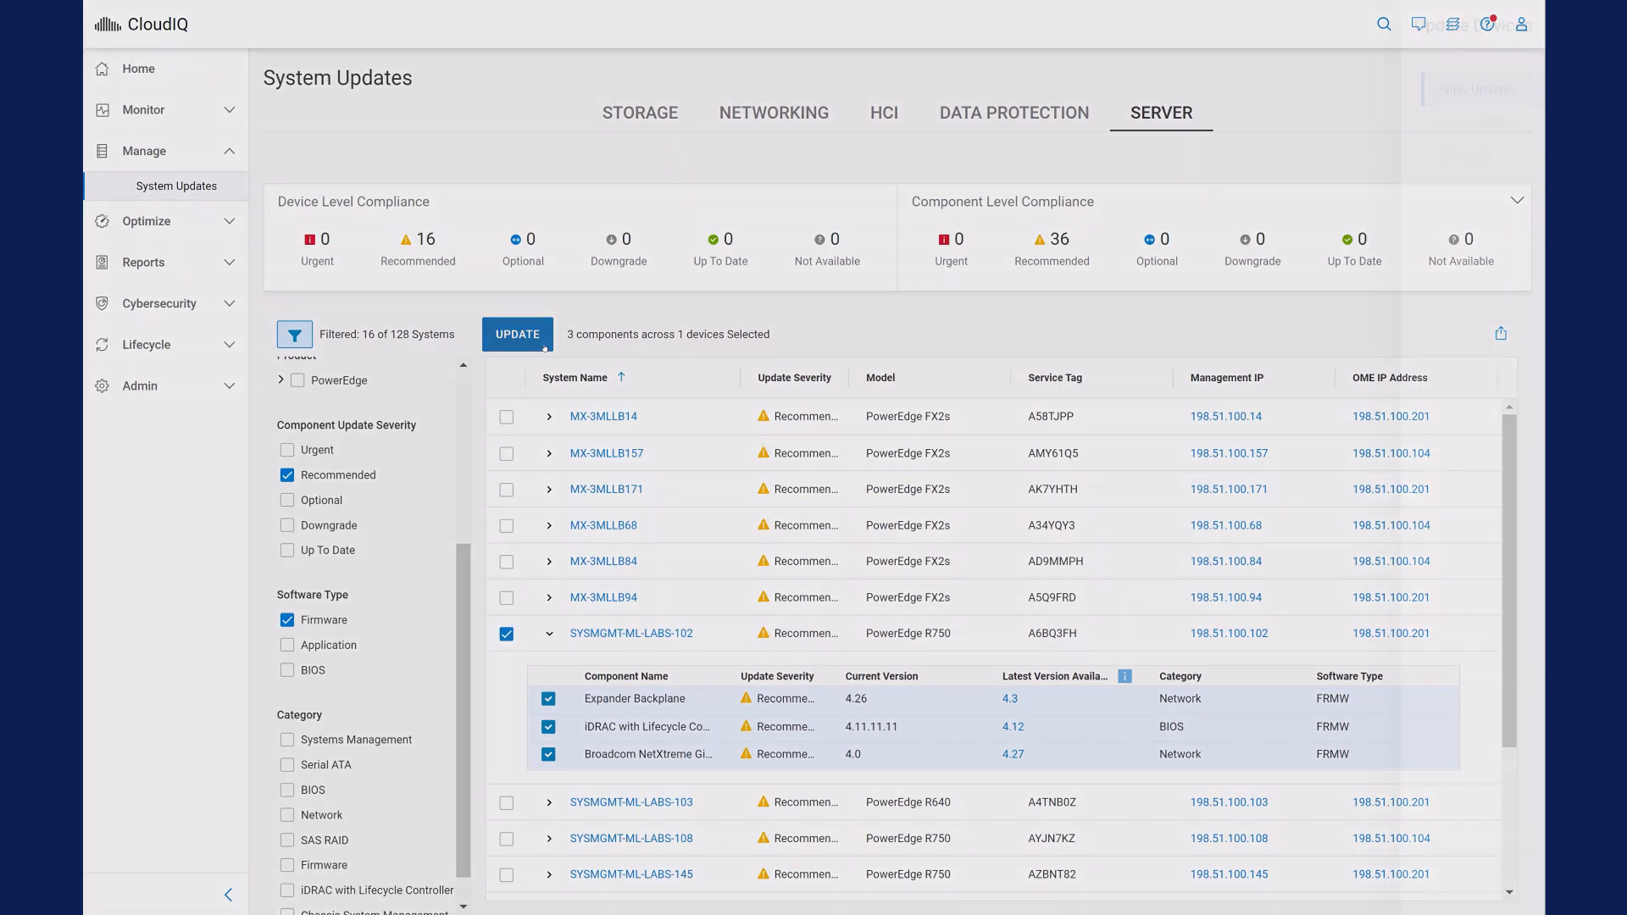
# Submit the three-component update as Update Now with graceful reboot, then view SYSMGMT-ML-LABS-102's details.
pyautogui.click(517, 334)
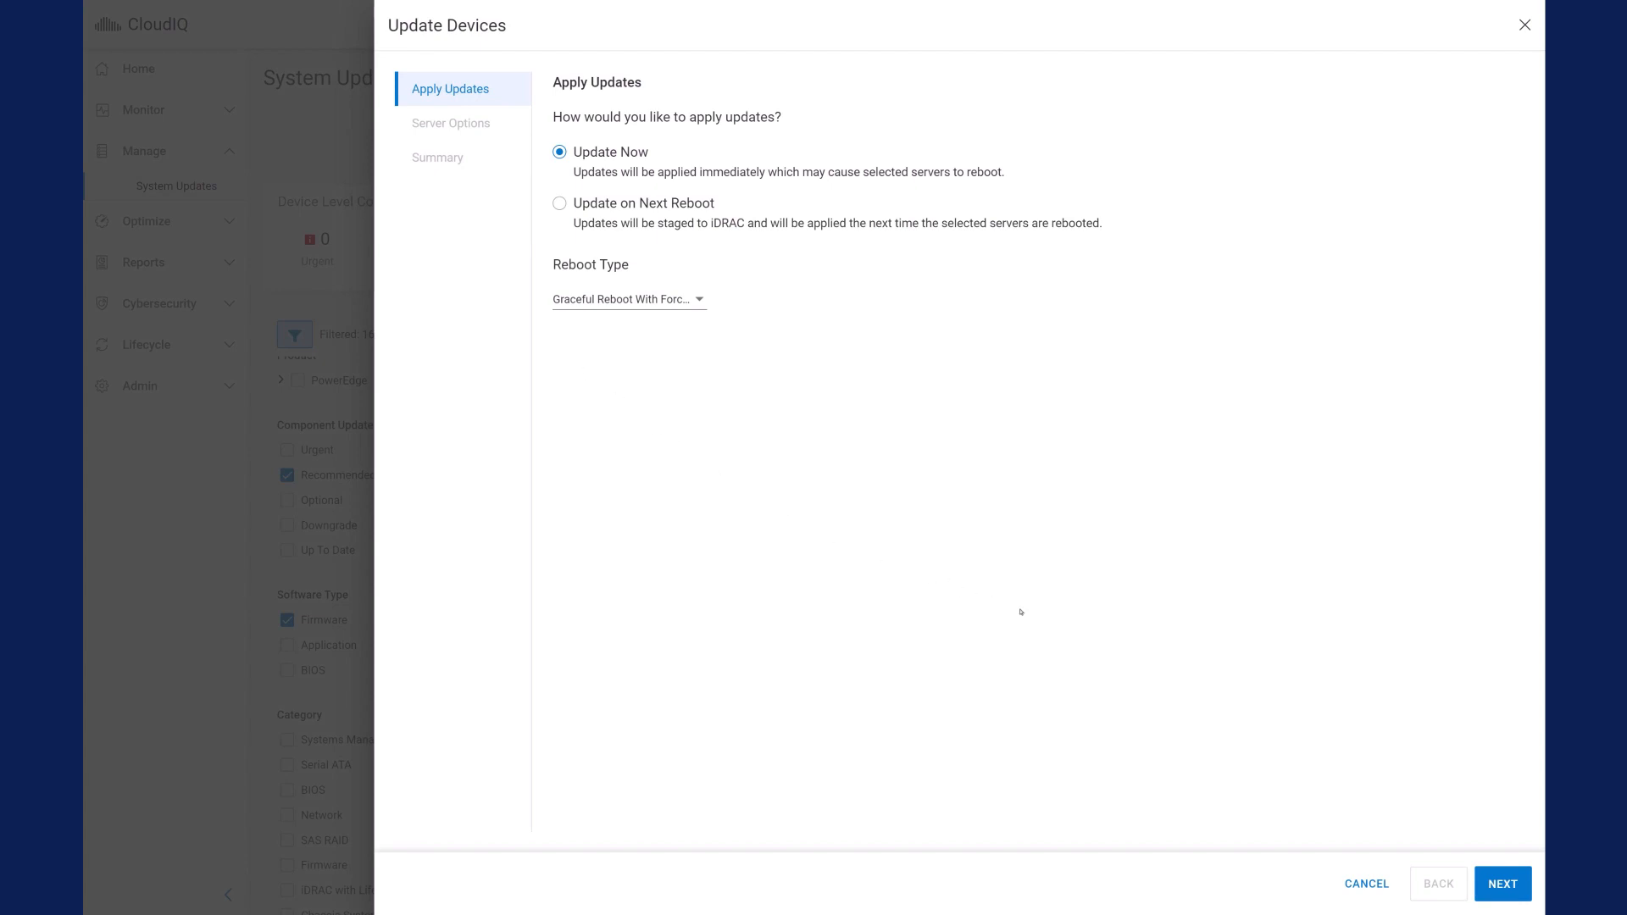
pyautogui.click(1500, 883)
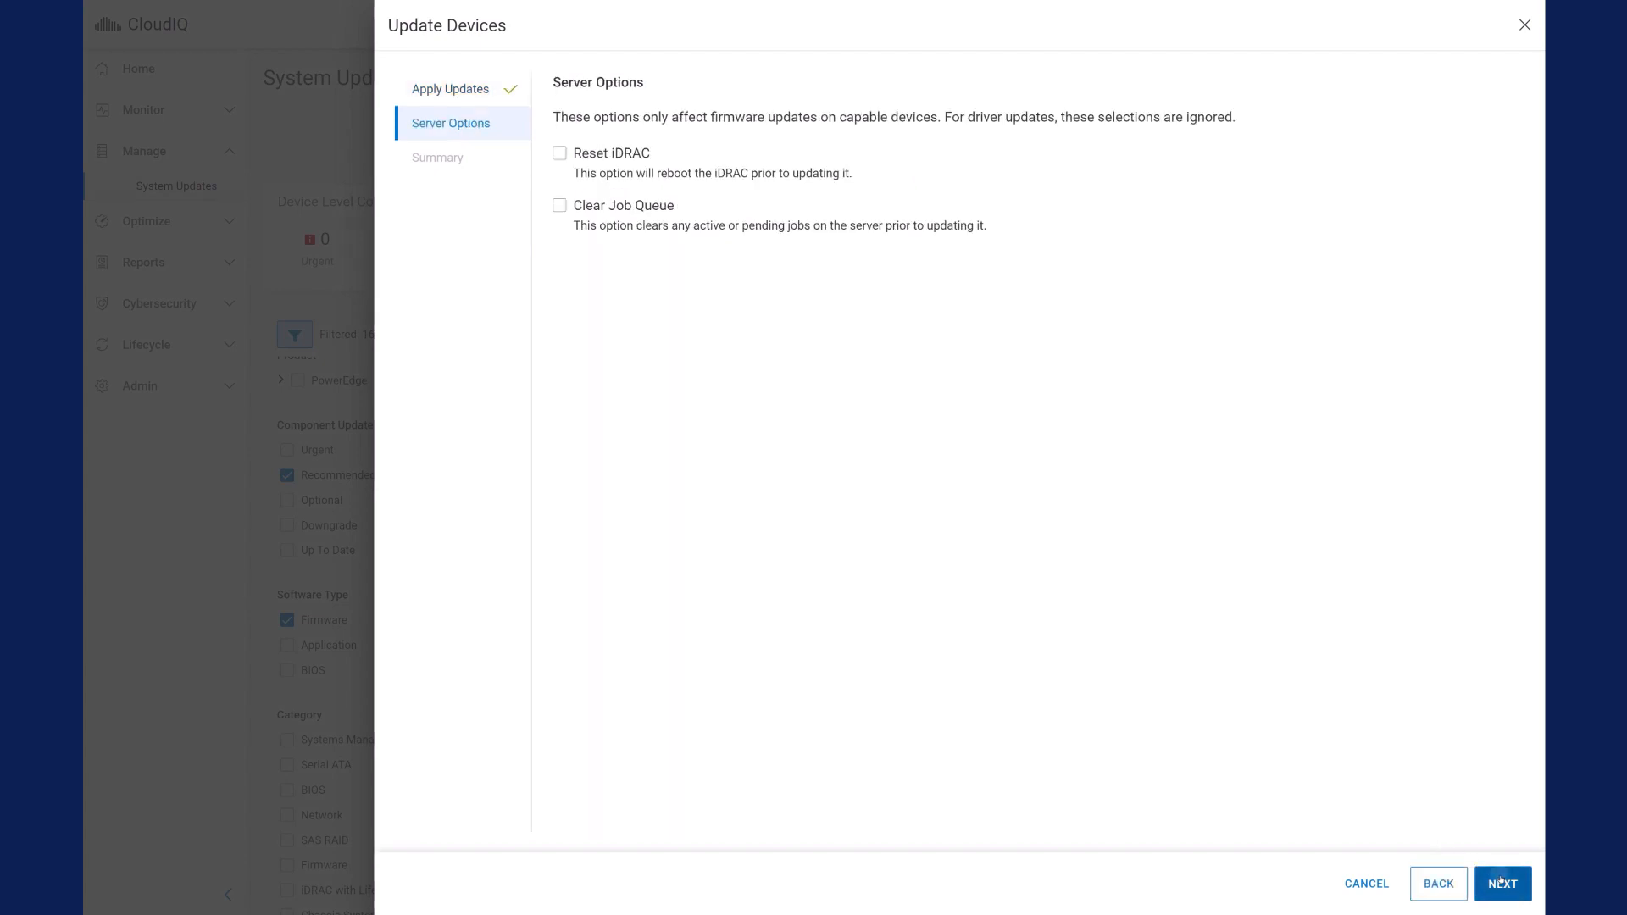
pyautogui.click(1503, 883)
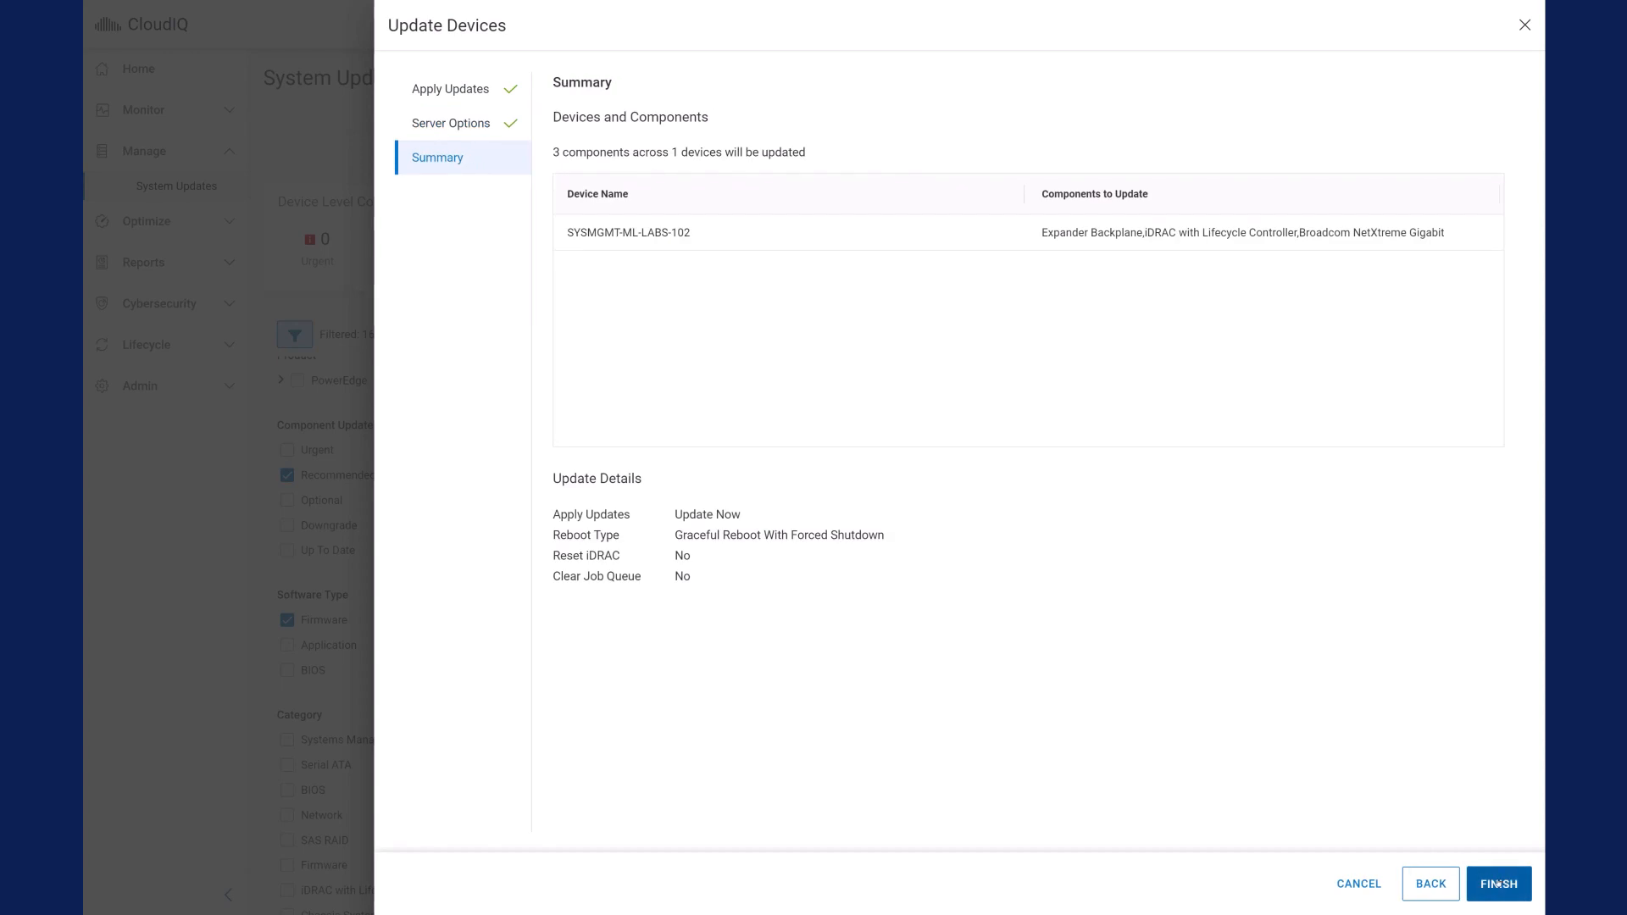
pyautogui.click(1498, 883)
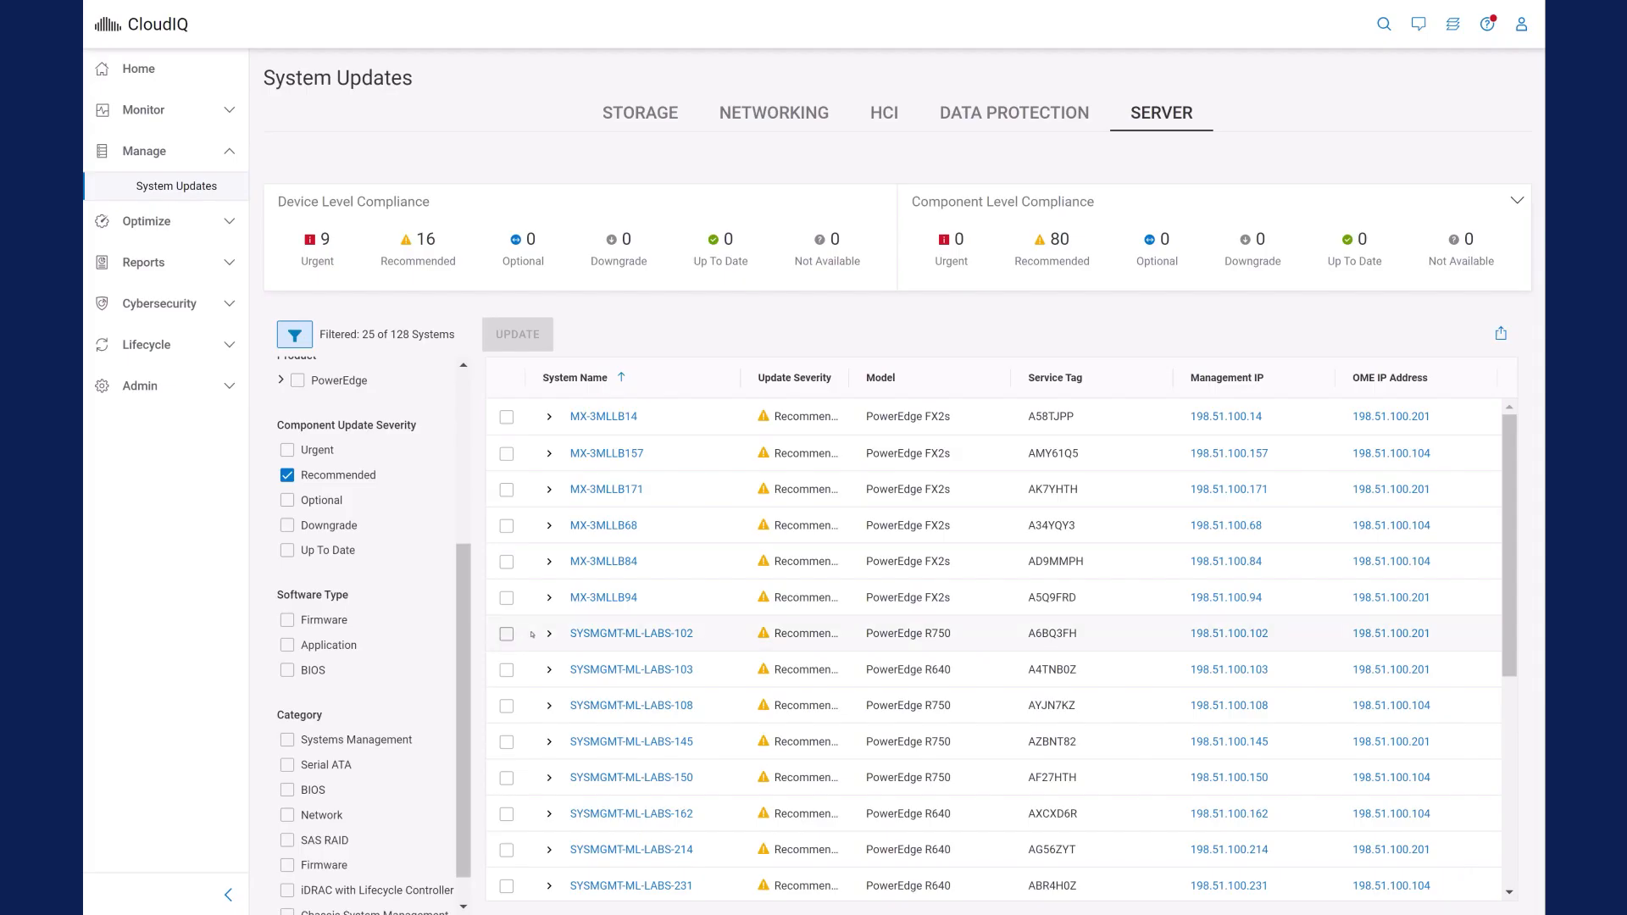
pyautogui.click(631, 632)
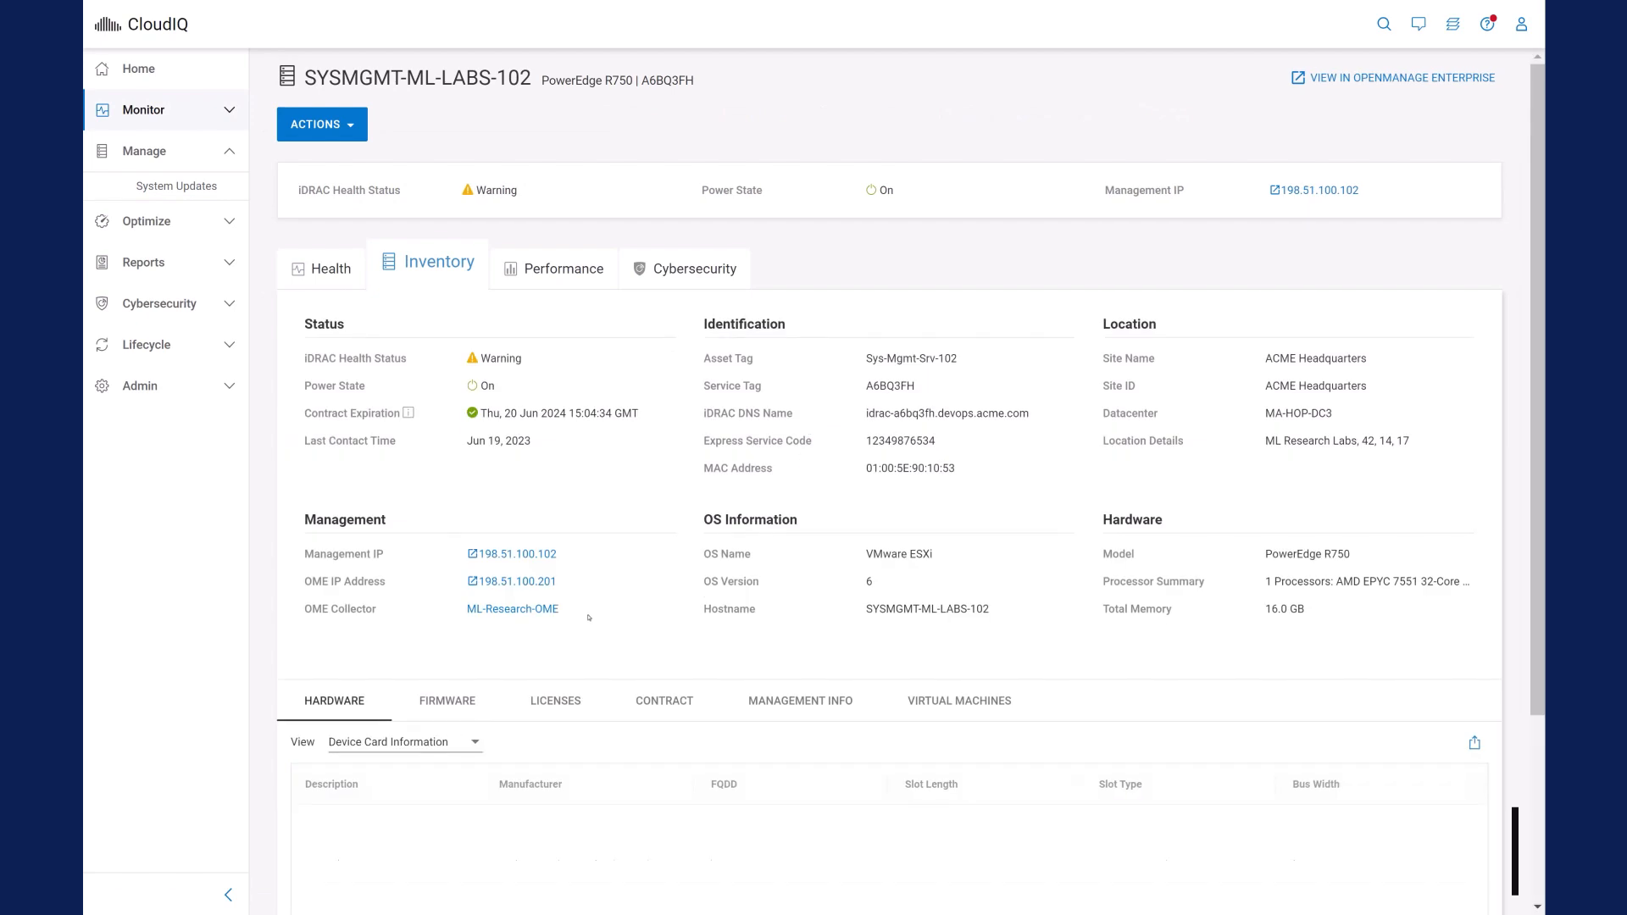
# Review the server's power and LED actions, then return to the Systems overview.
pyautogui.click(320, 123)
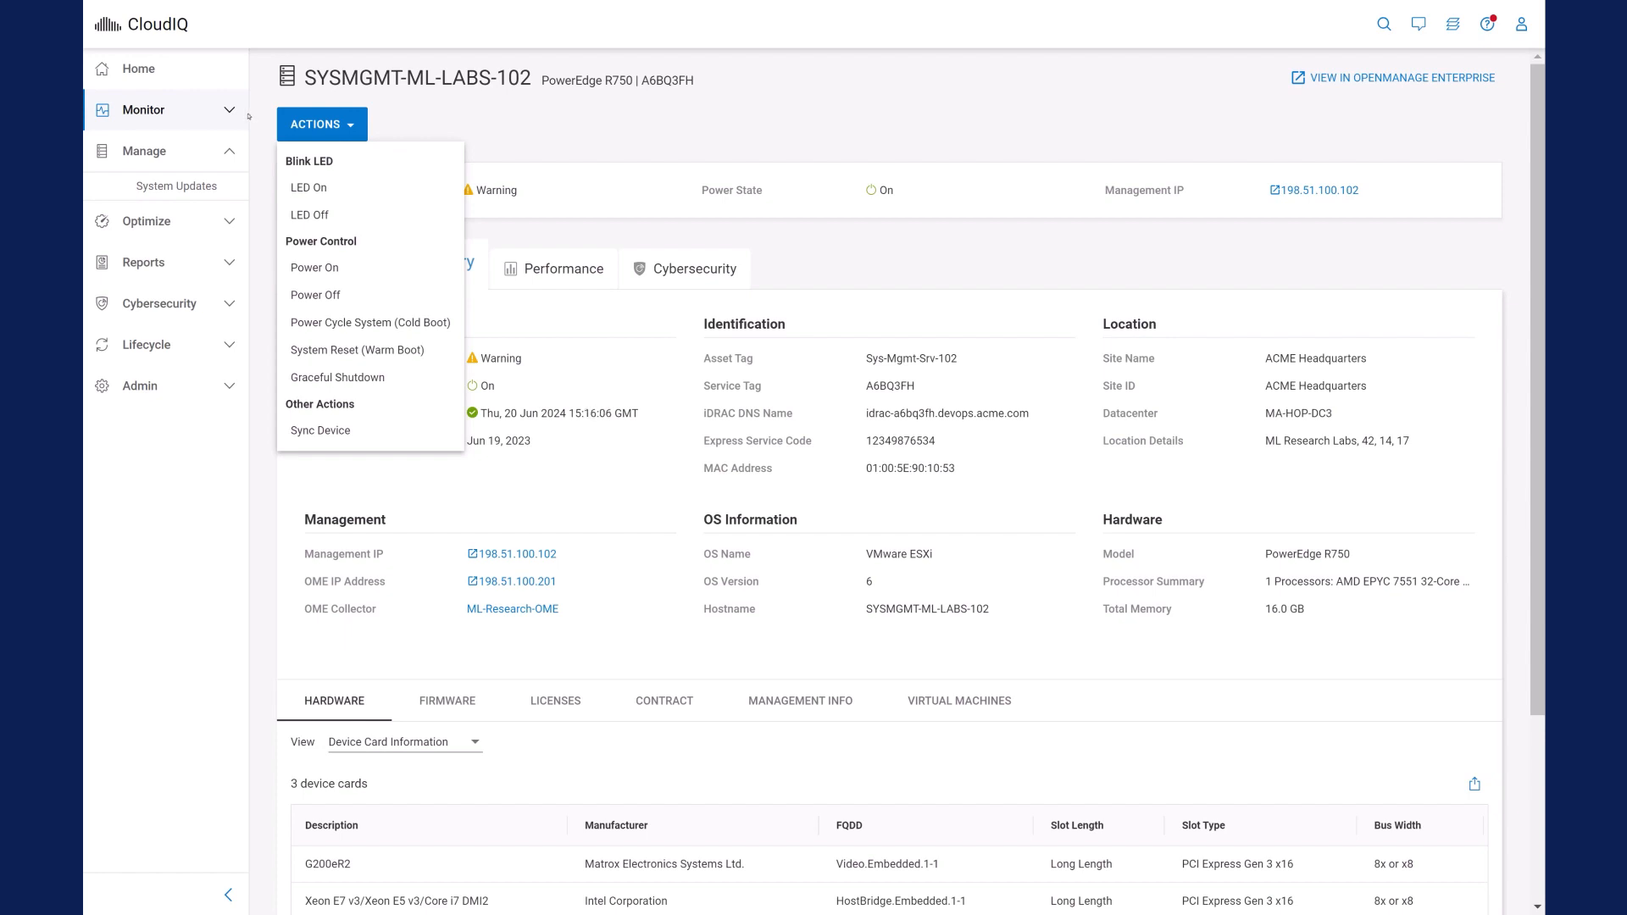
pyautogui.click(143, 111)
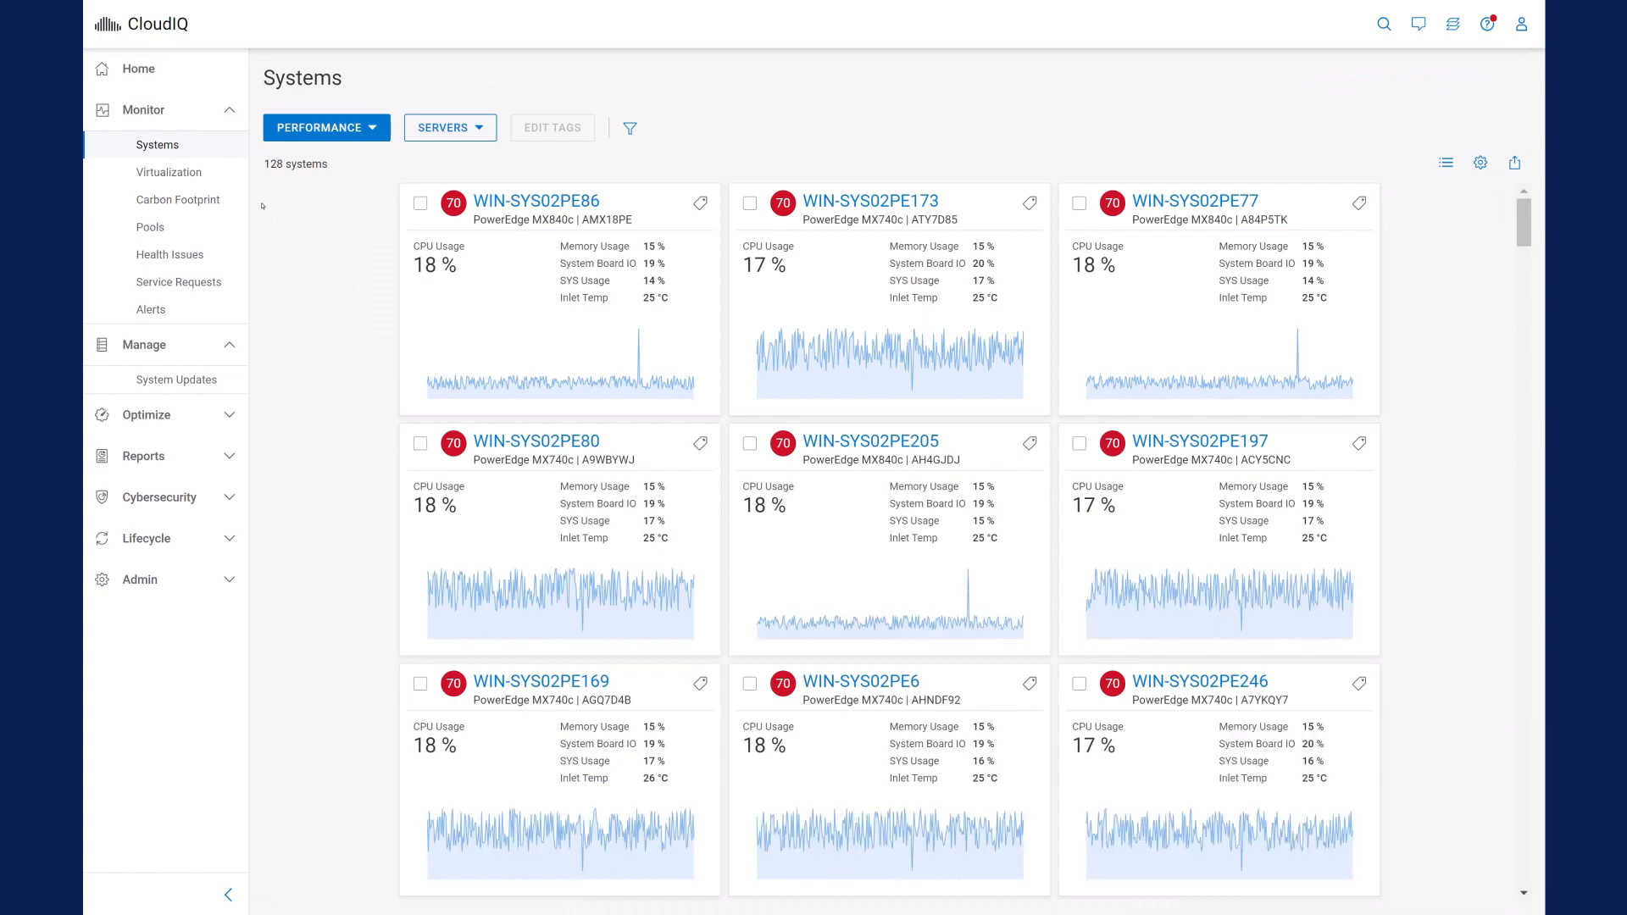
pyautogui.moveTo(366, 205)
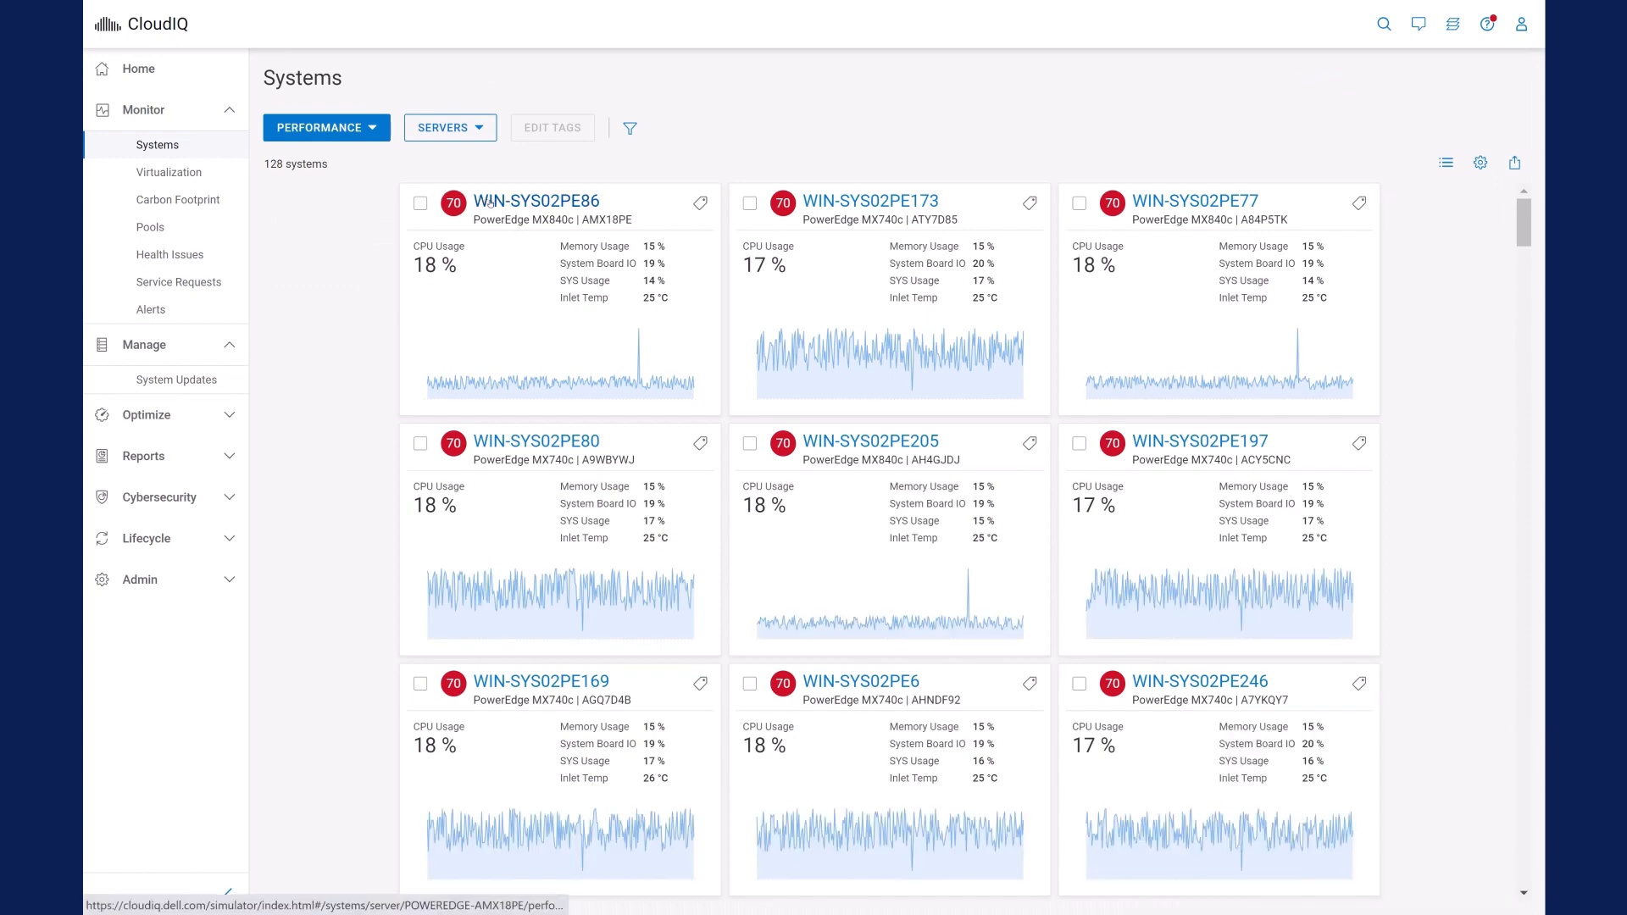
# Review WIN-SYS02PE86's 24-hour usage, temperature, airflow and power charts, then switch to forecasts.
pyautogui.click(539, 200)
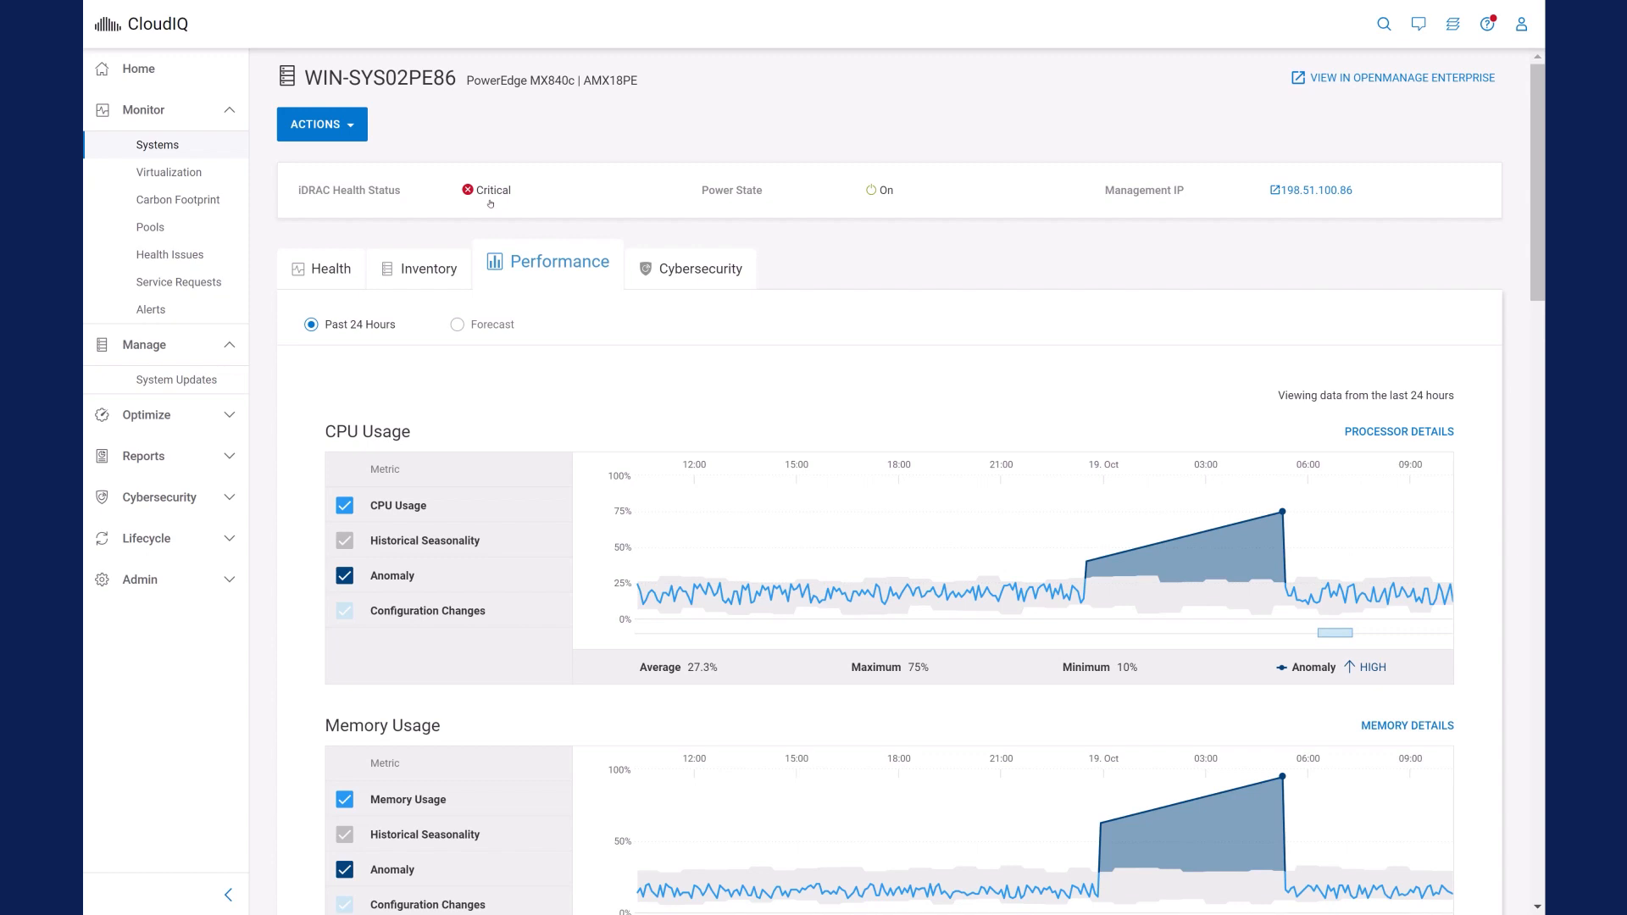
pyautogui.scroll(-3)
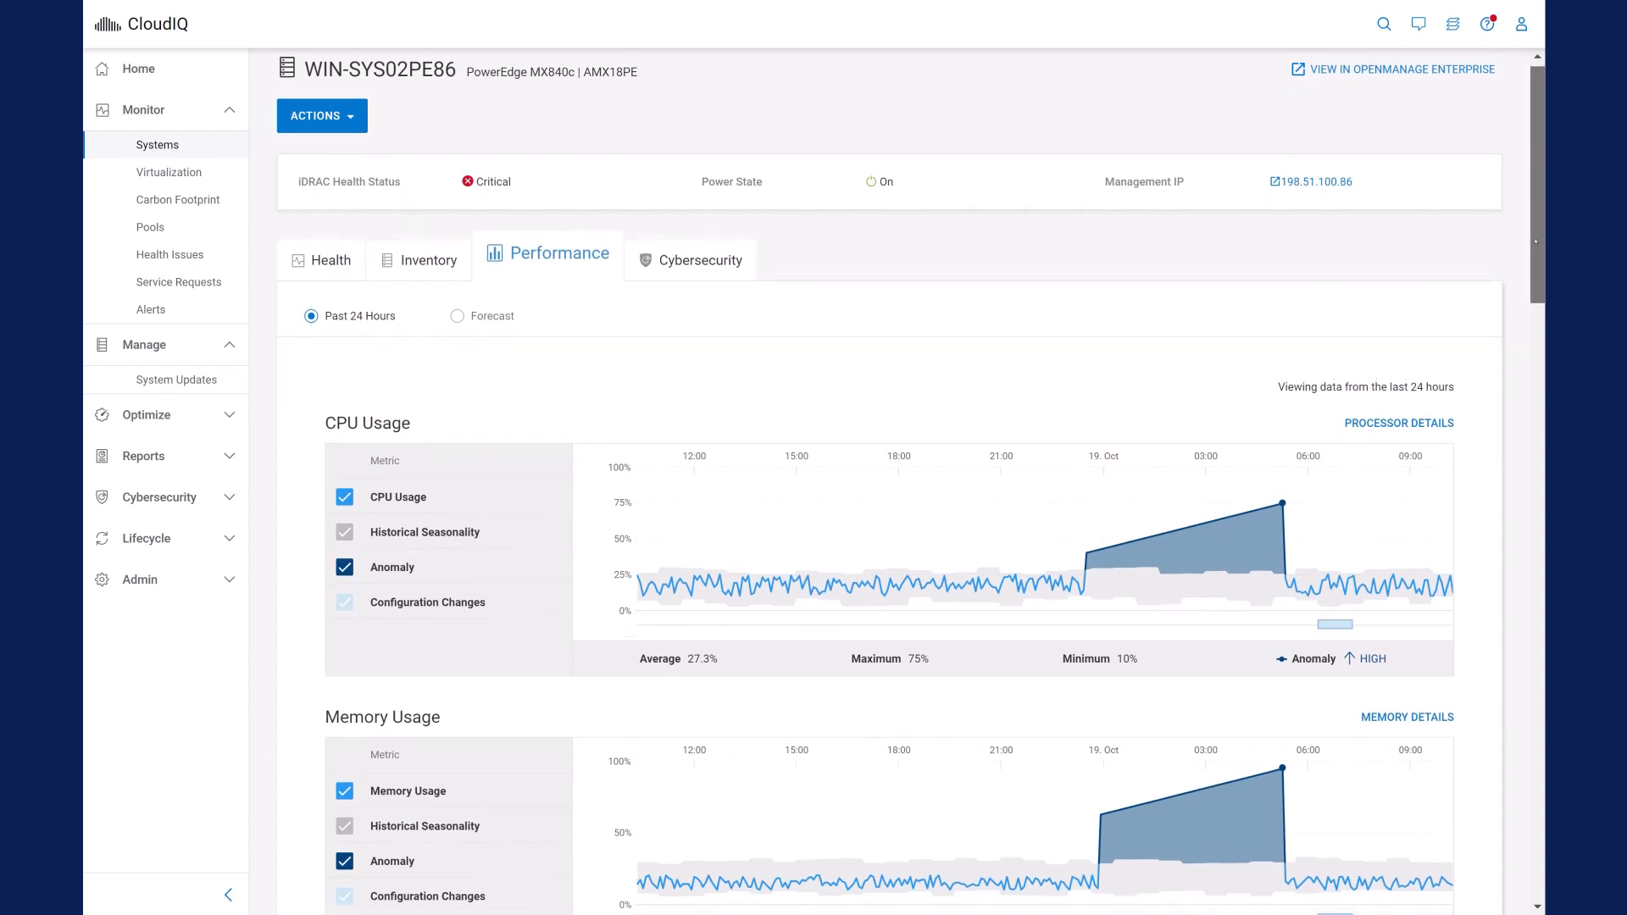
pyautogui.scroll(-3)
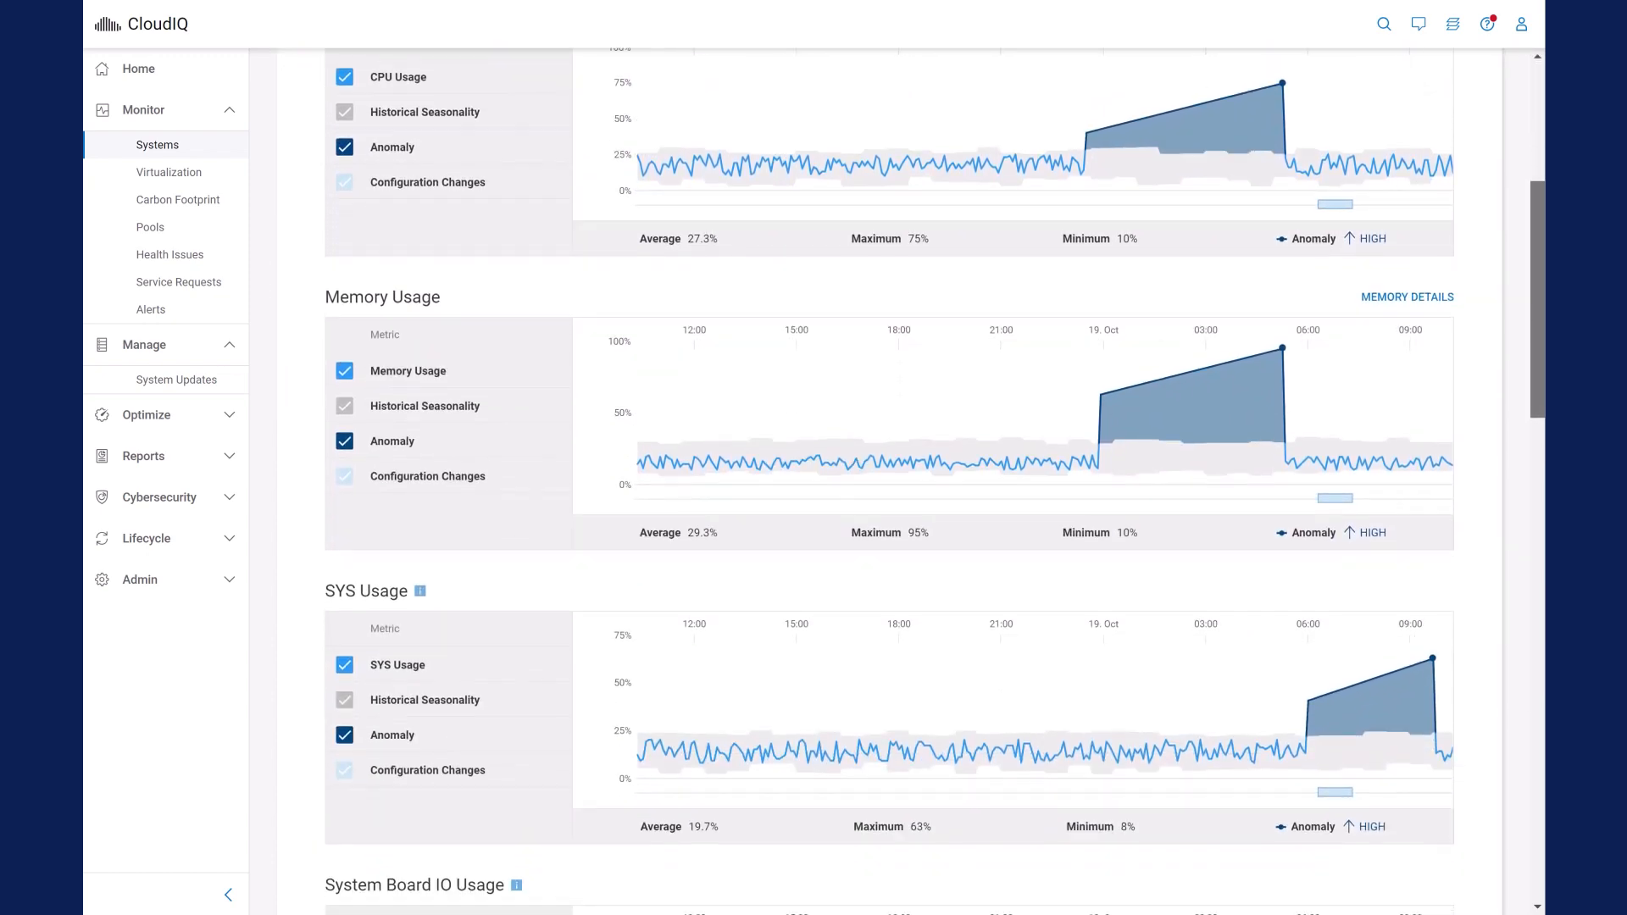
pyautogui.scroll(-3)
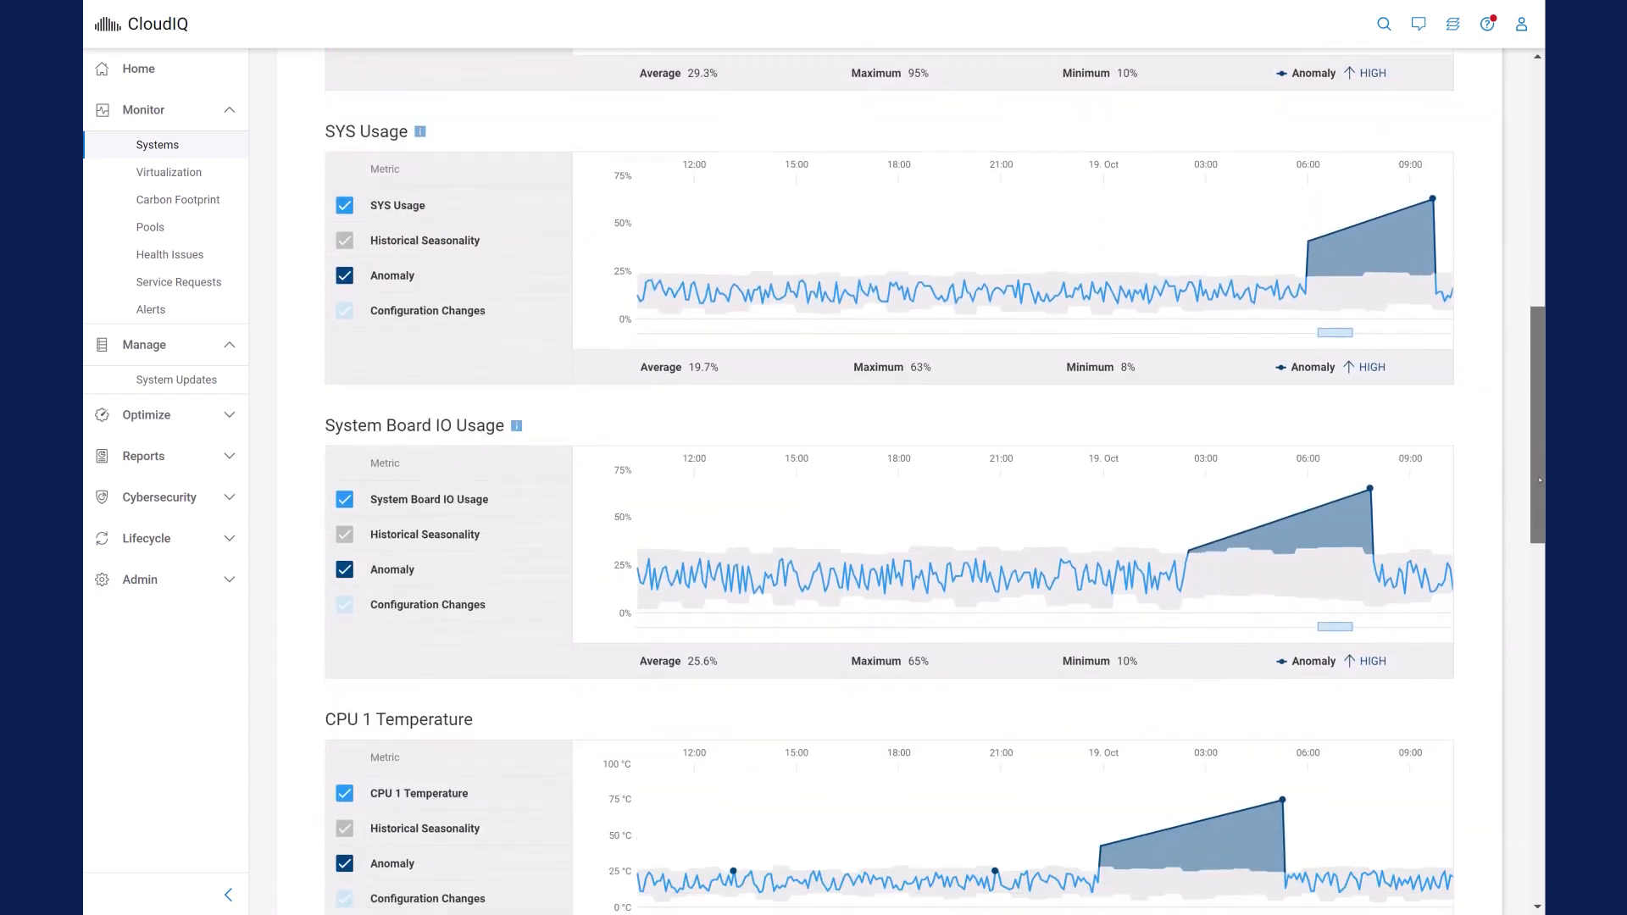
pyautogui.scroll(-3)
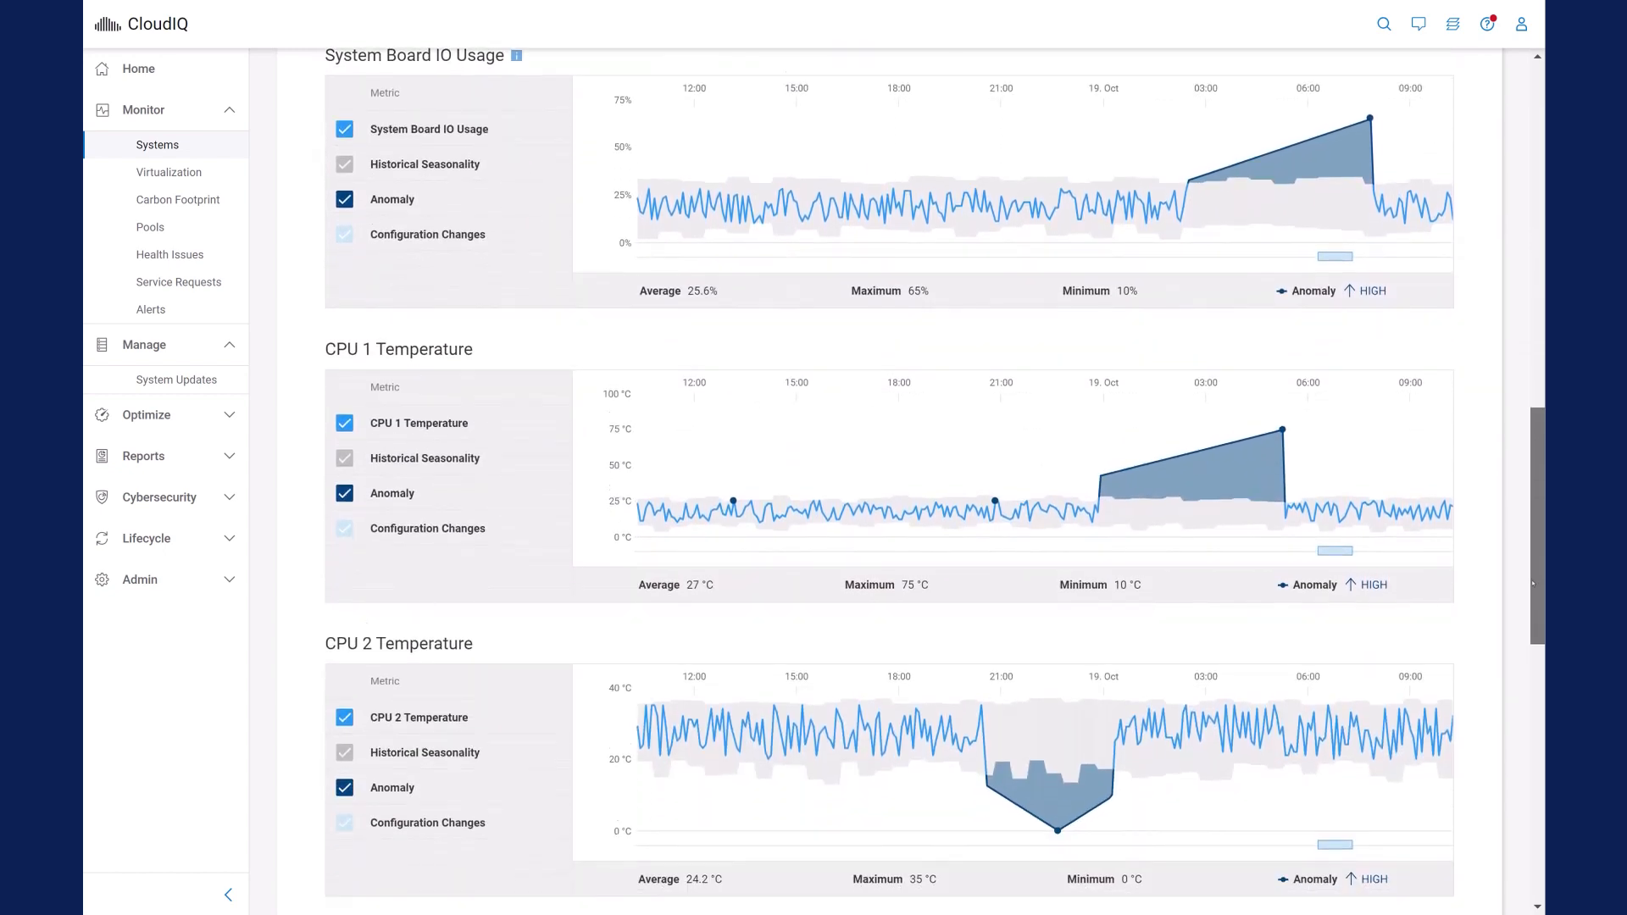
pyautogui.scroll(-3)
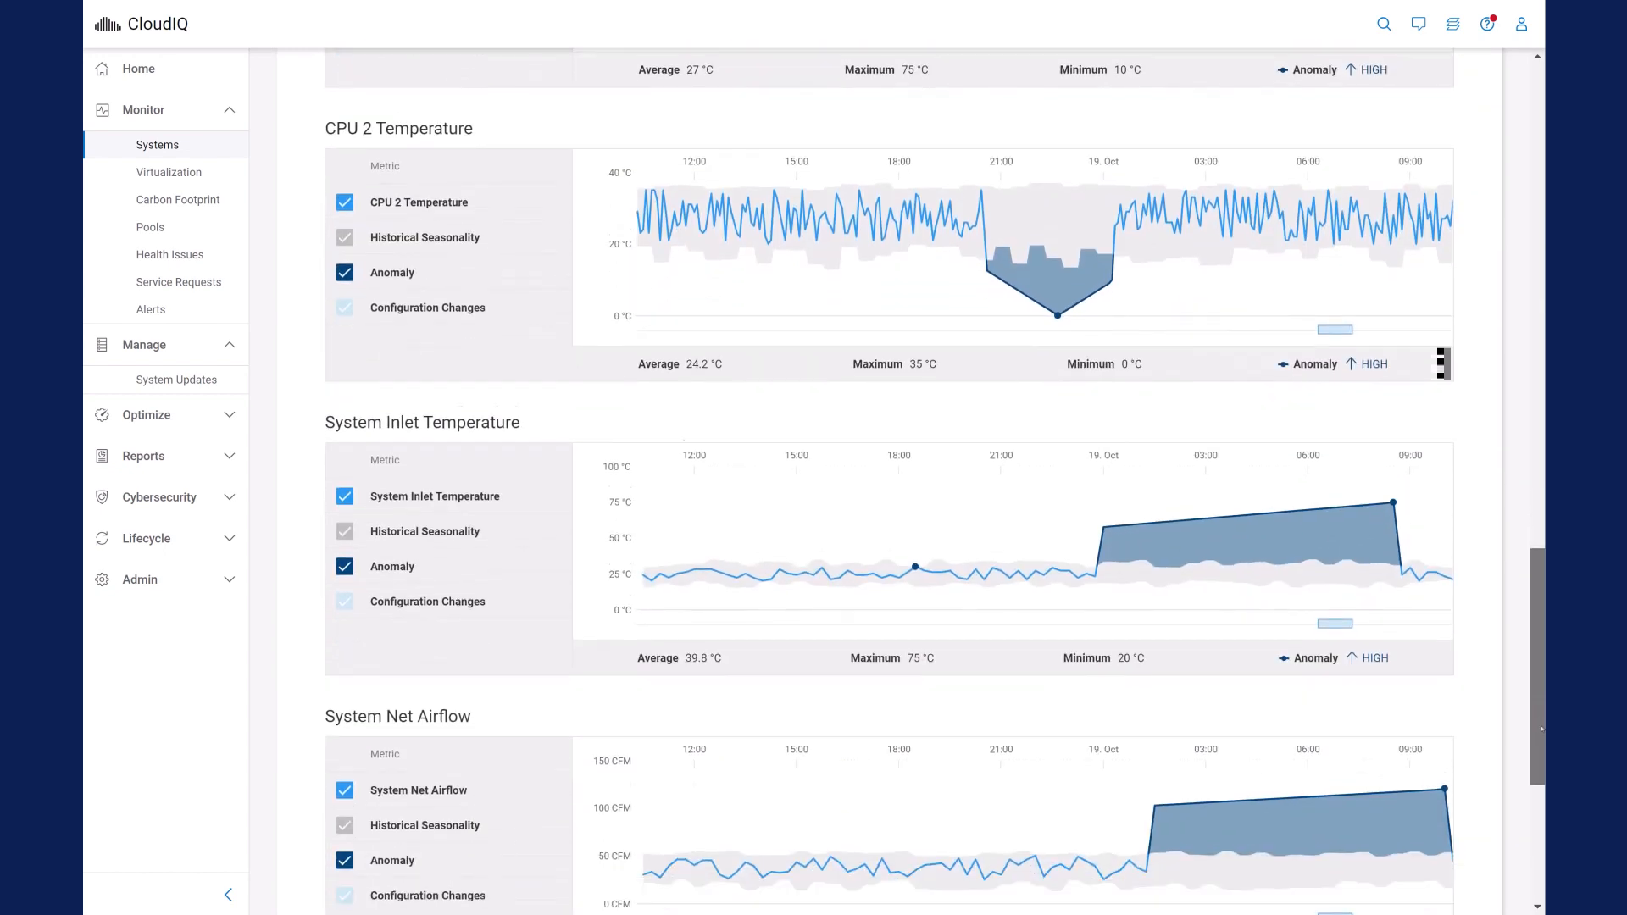
pyautogui.scroll(-3)
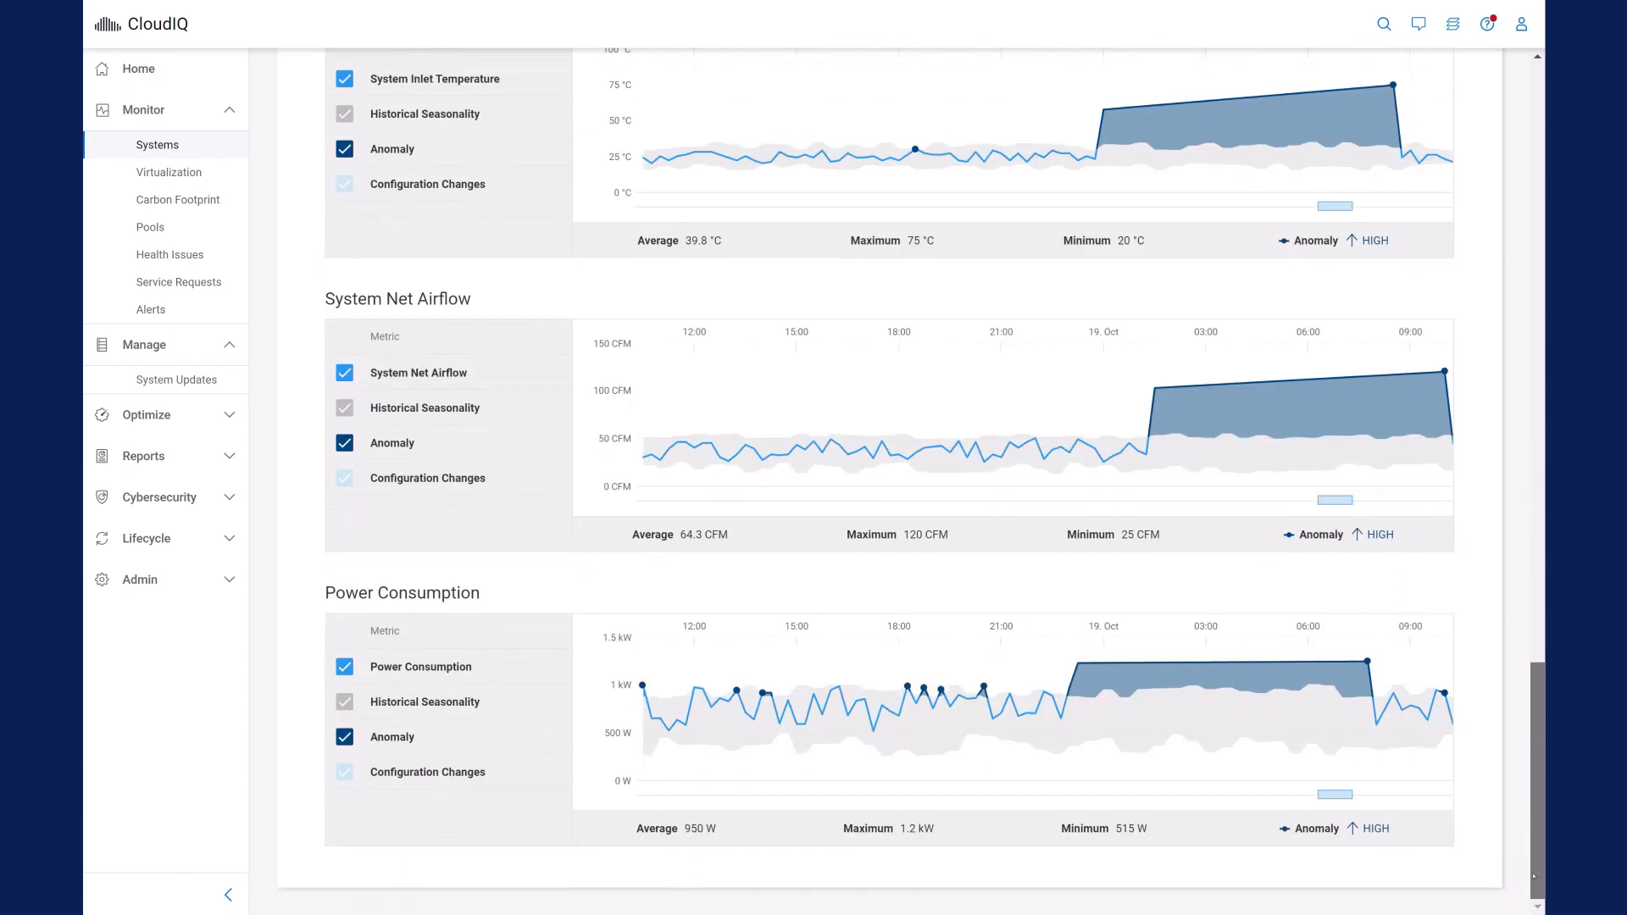
pyautogui.scroll(-3)
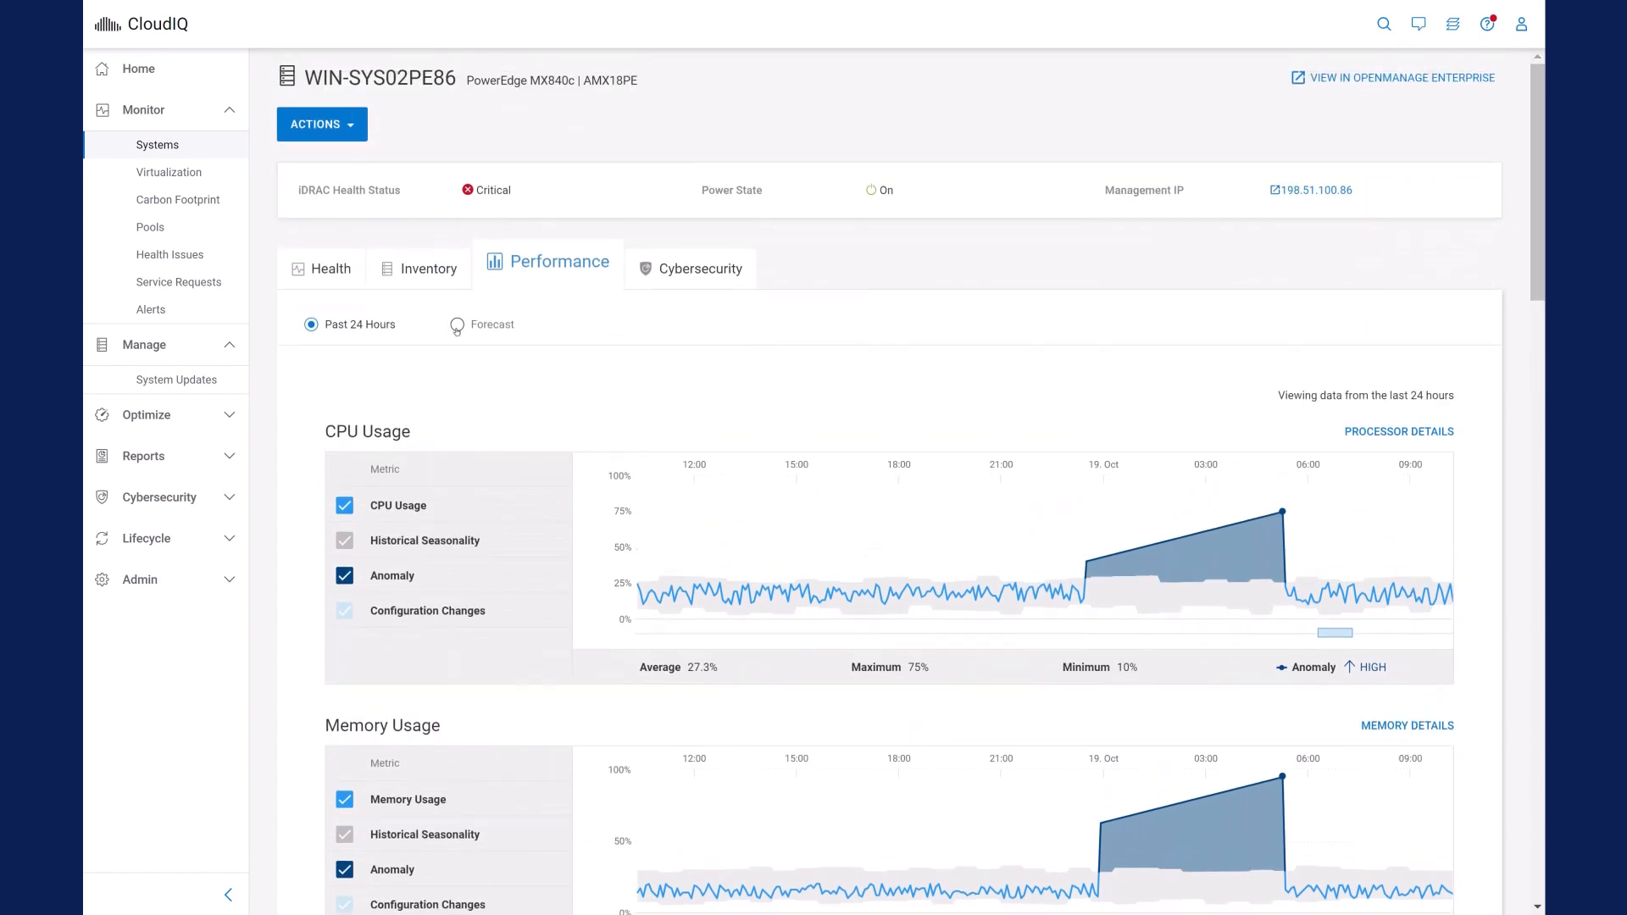
pyautogui.click(456, 324)
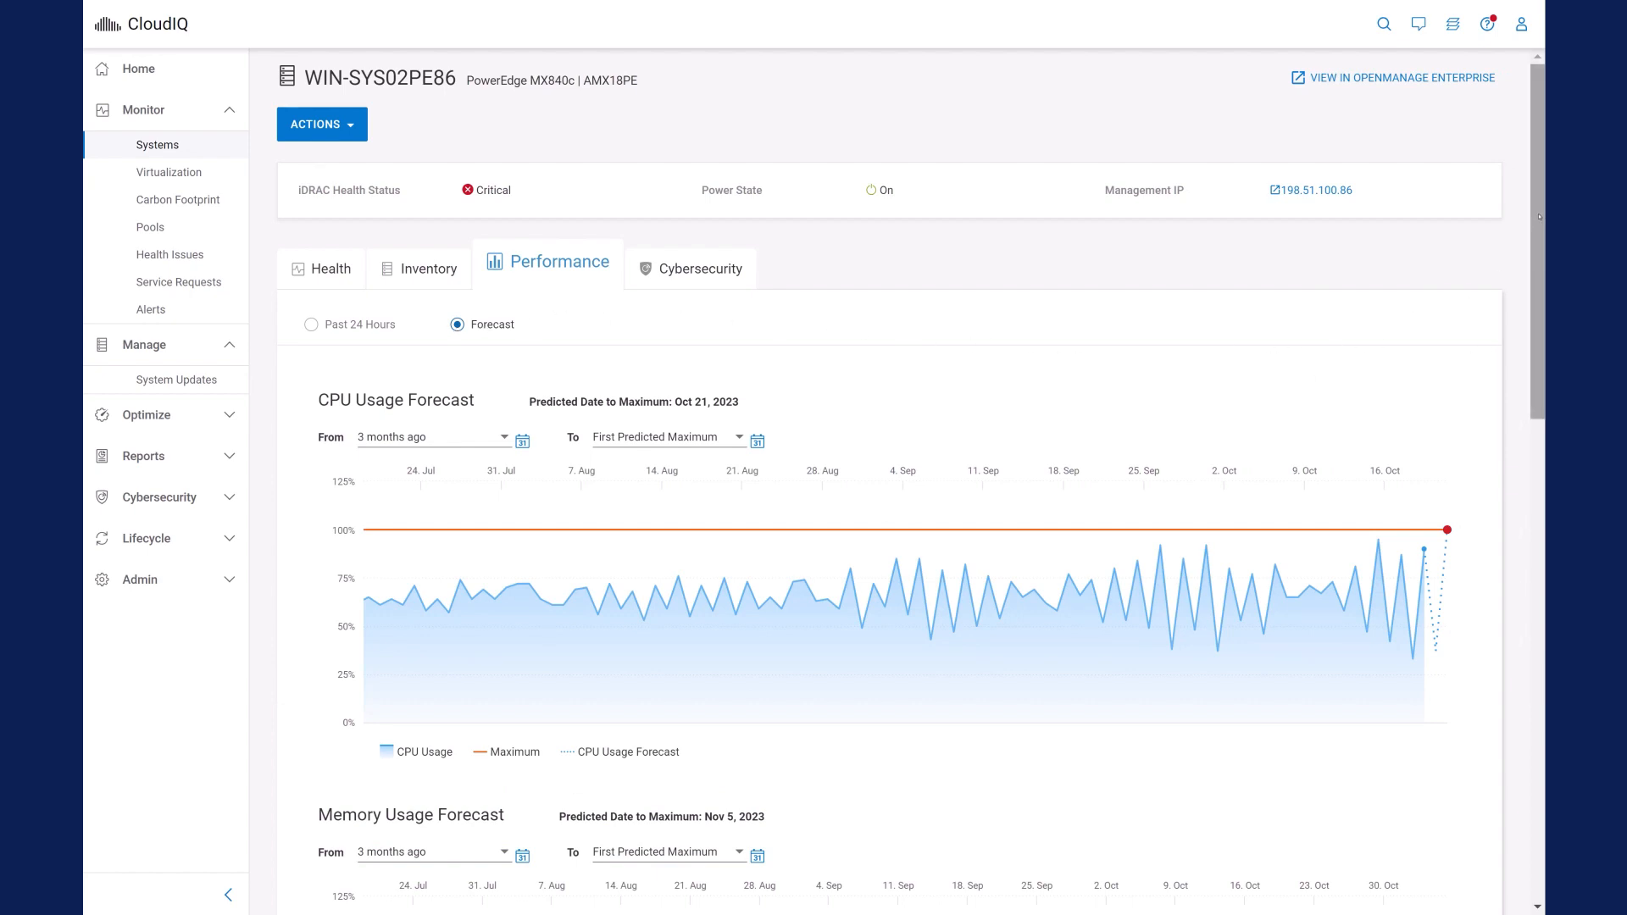
# Review the CPU, memory, system and IO usage forecasts, then move to the Report Browser.
pyautogui.scroll(-3)
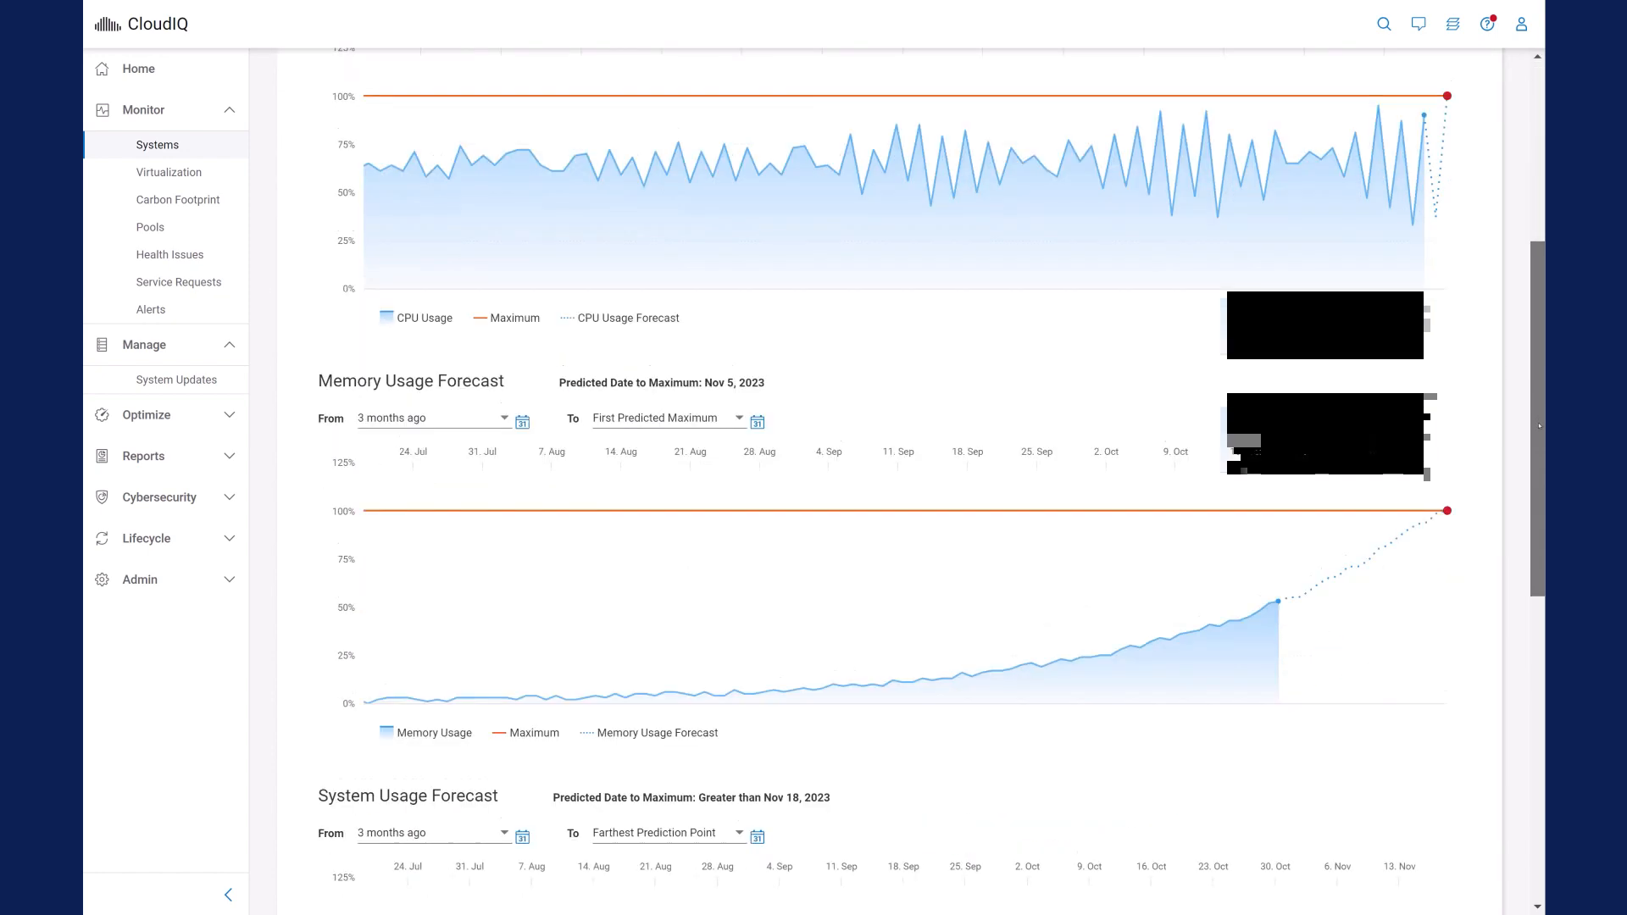
pyautogui.scroll(-3)
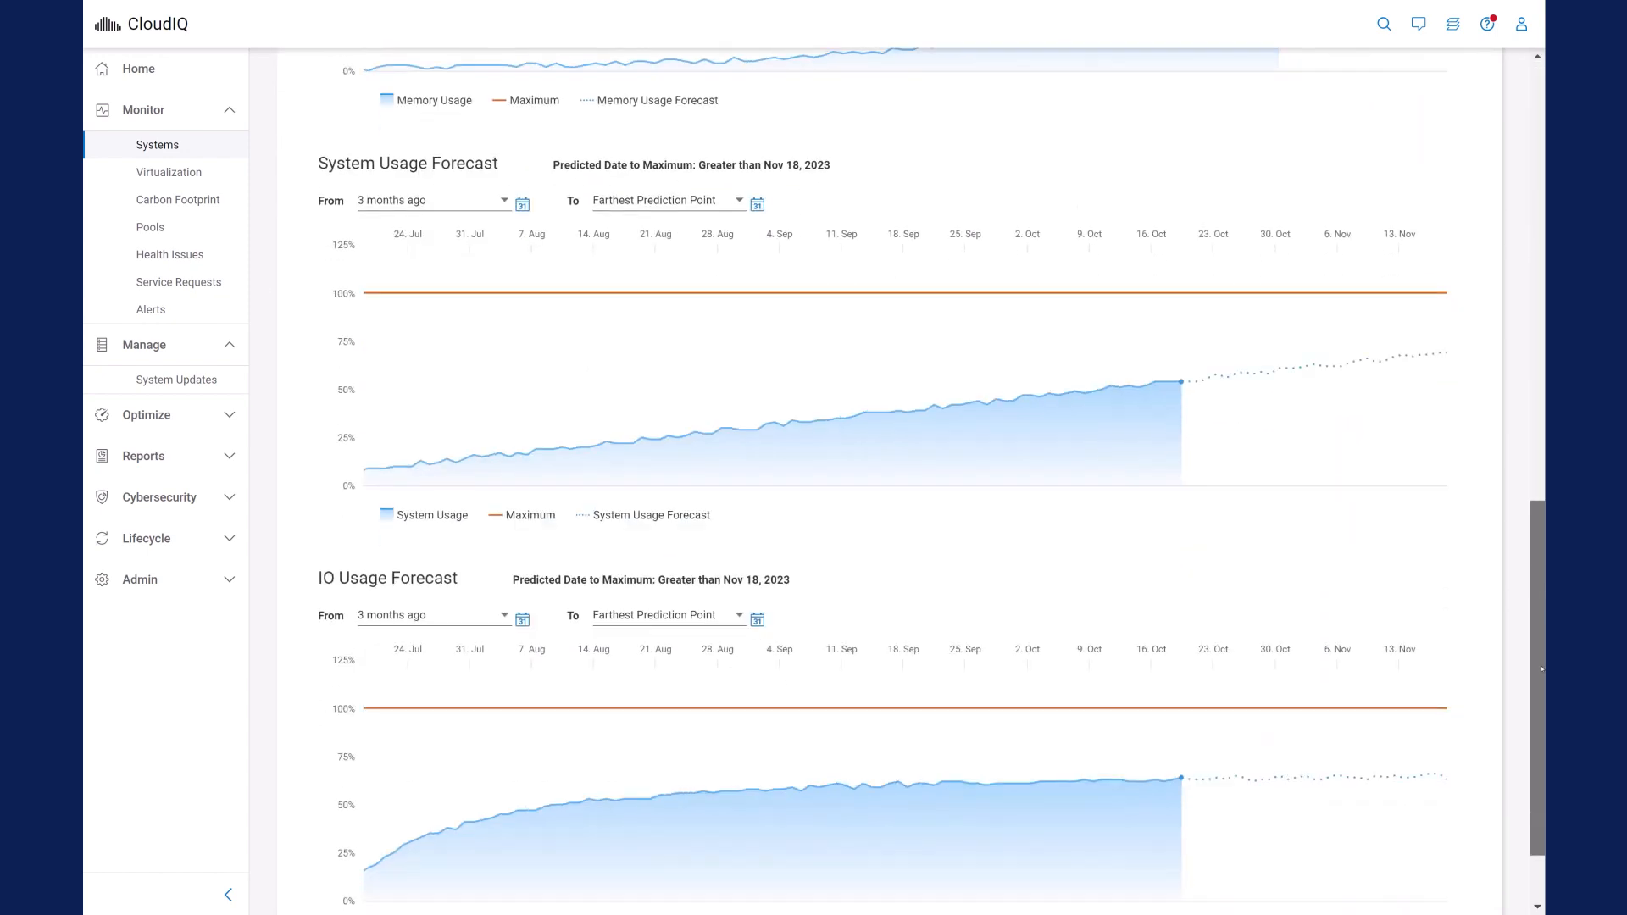
pyautogui.scroll(-3)
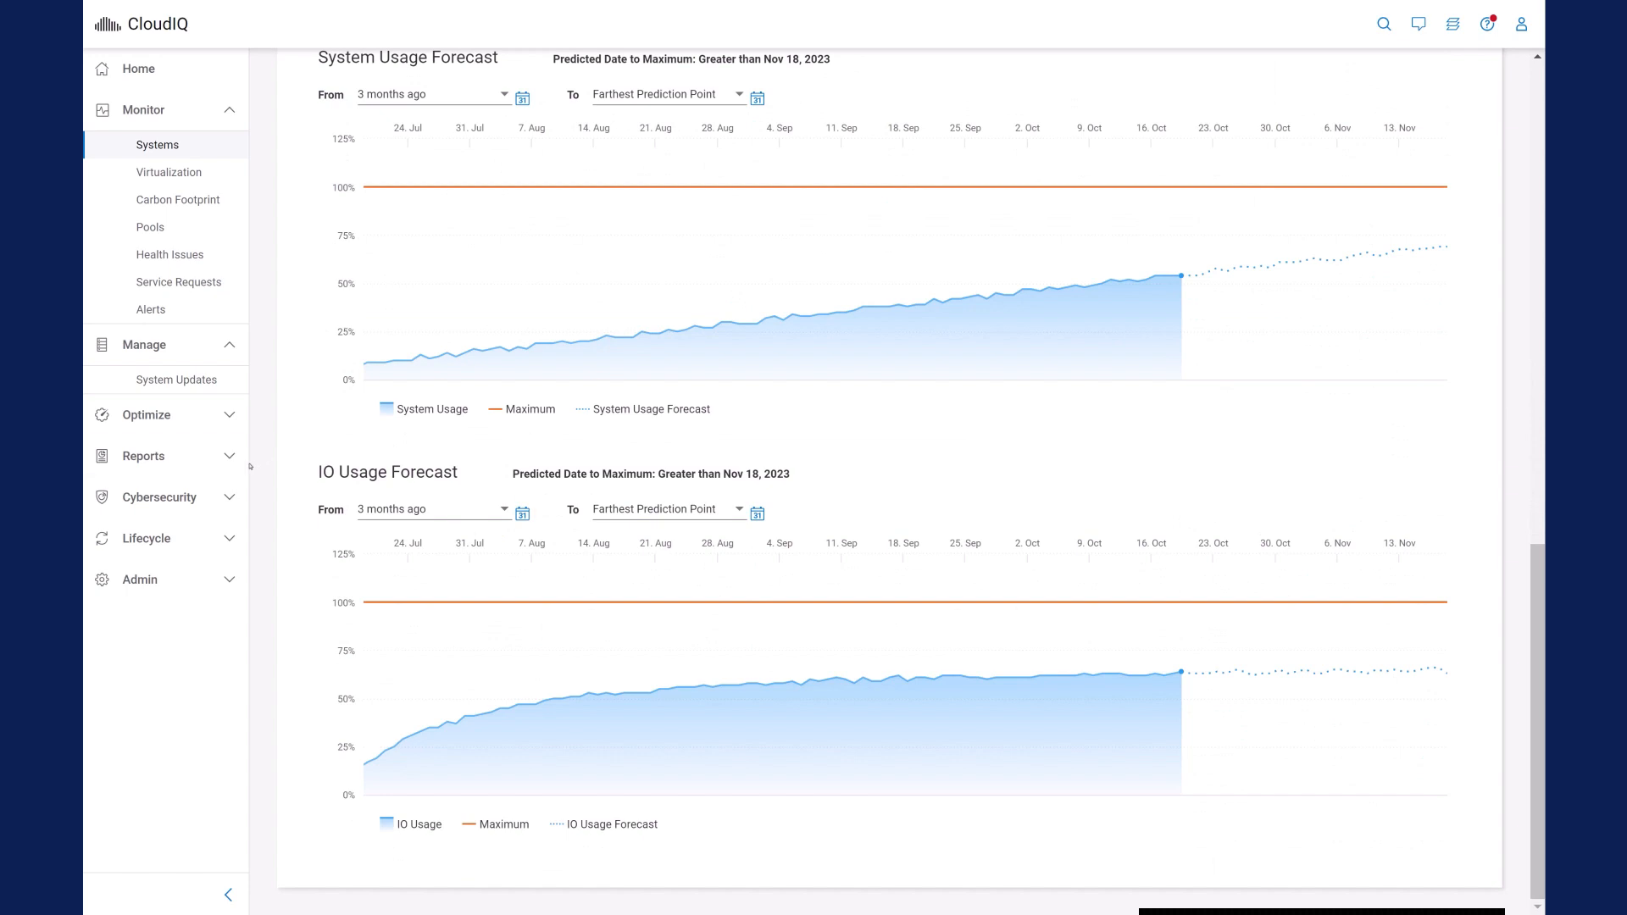
pyautogui.click(143, 455)
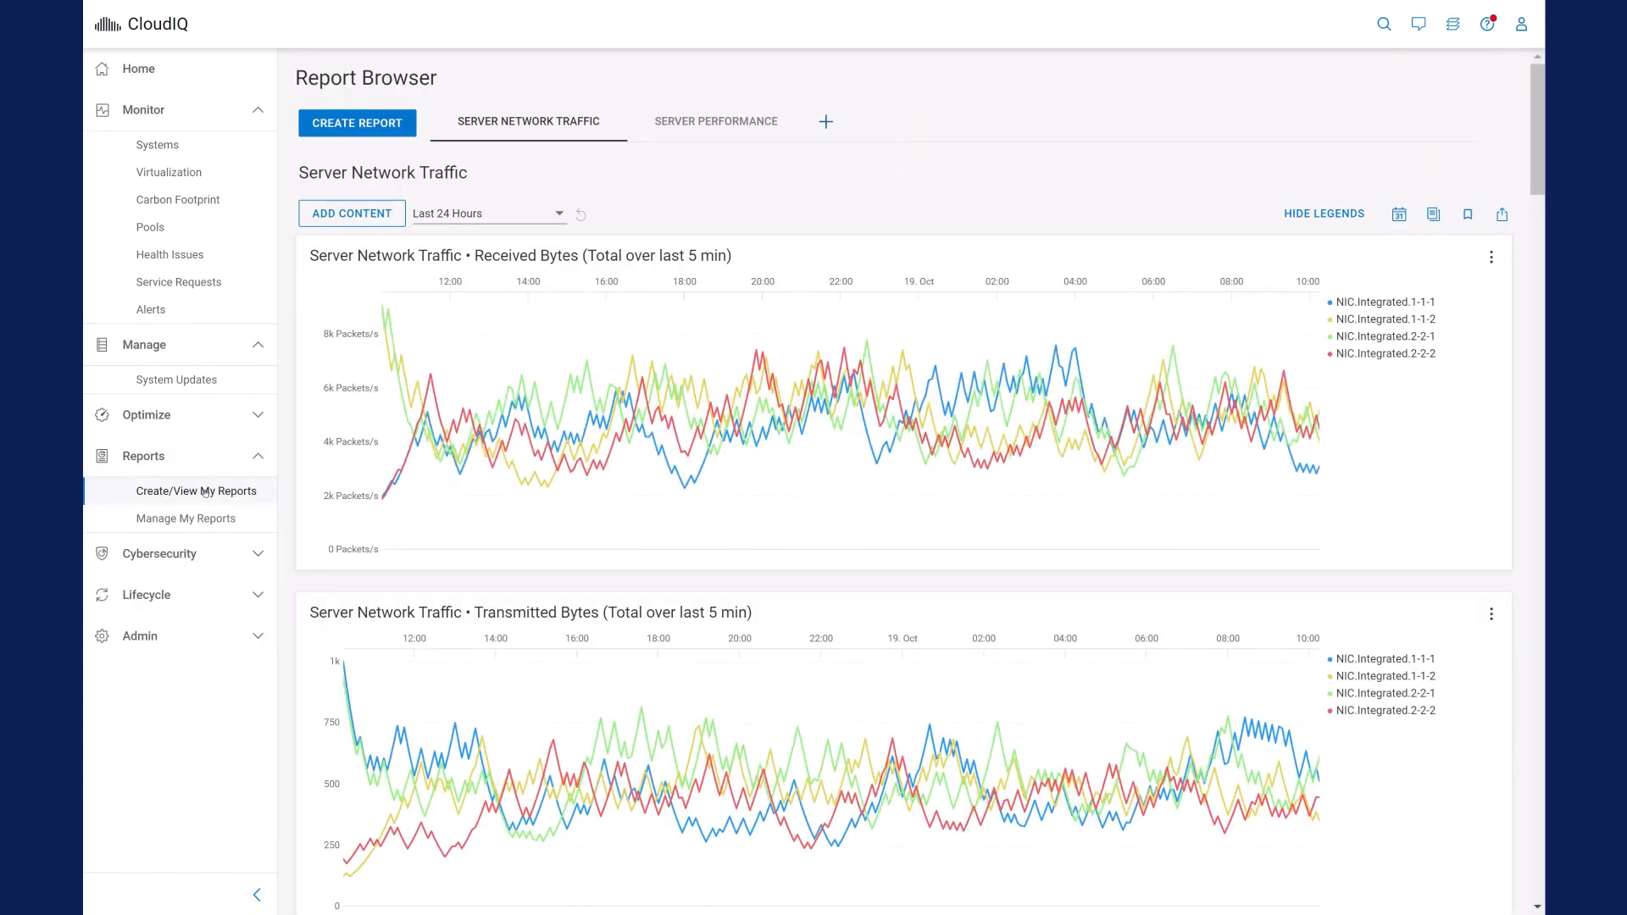
# Schedule the Server Network Traffic report daily at 1:05 PM as PDF, delivered to recipient 'joh…'.
pyautogui.click(1501, 213)
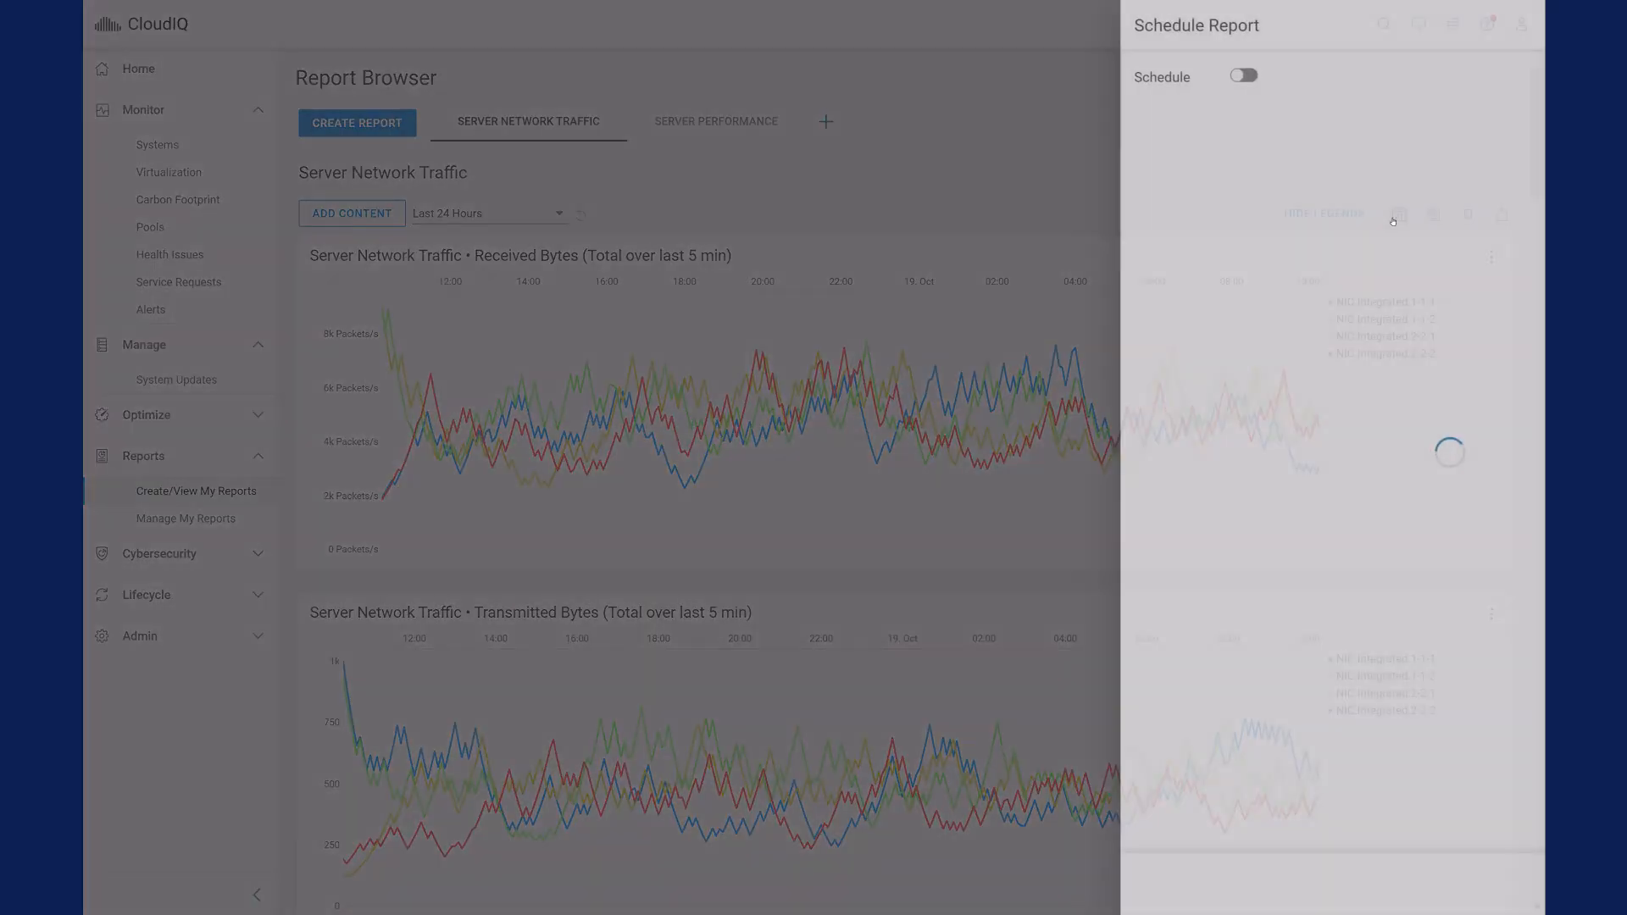
pyautogui.click(1240, 74)
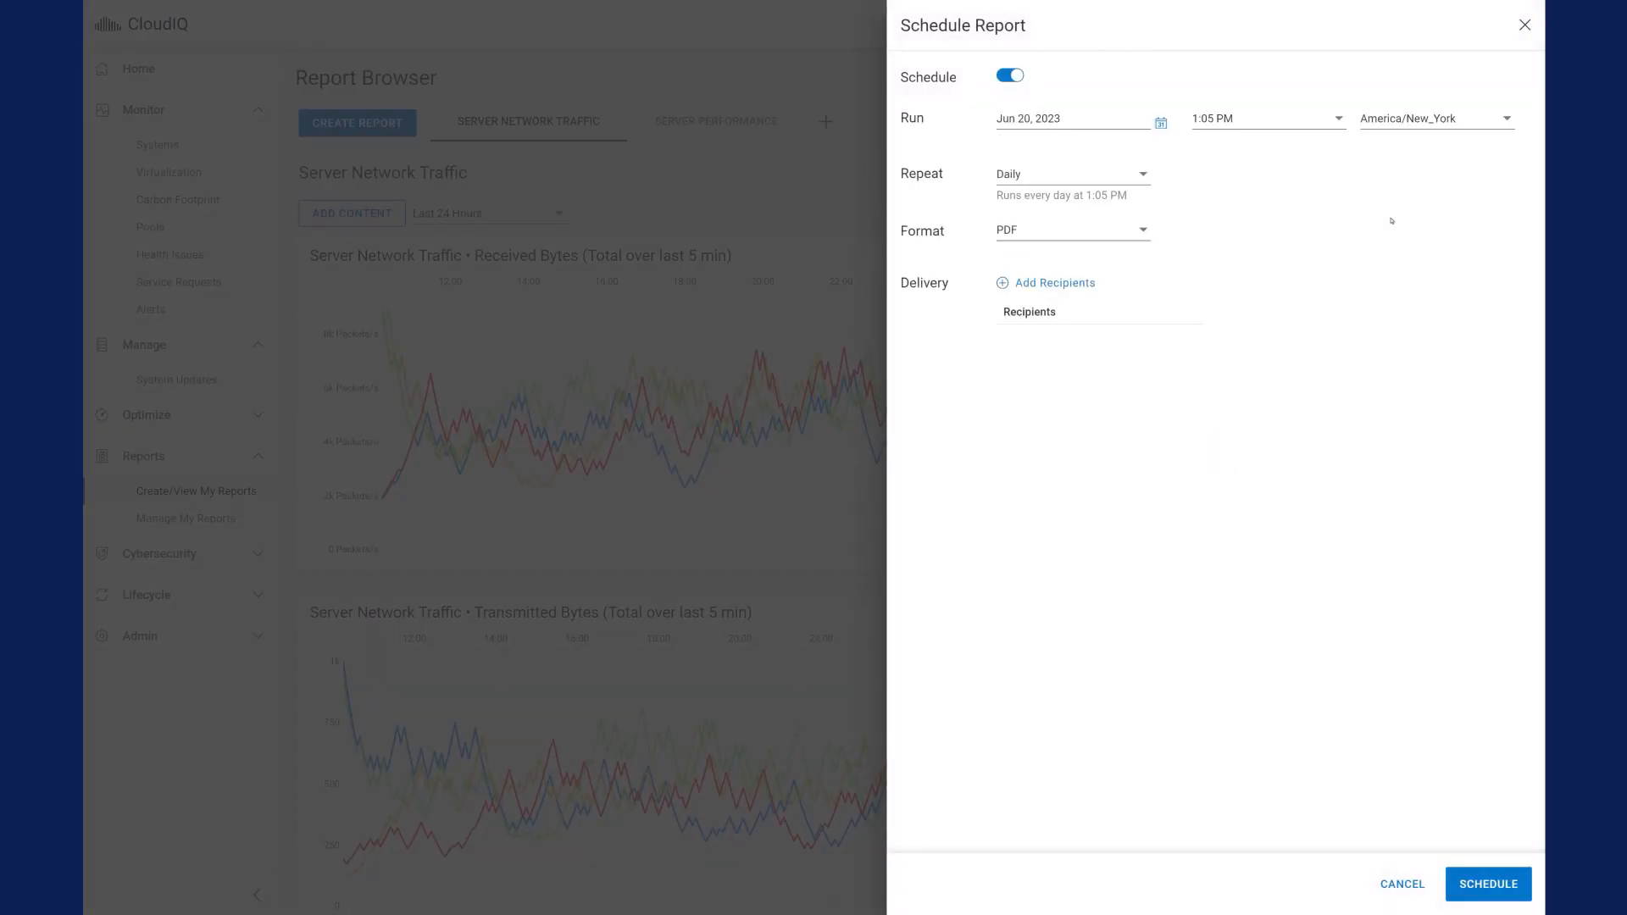
pyautogui.click(1071, 172)
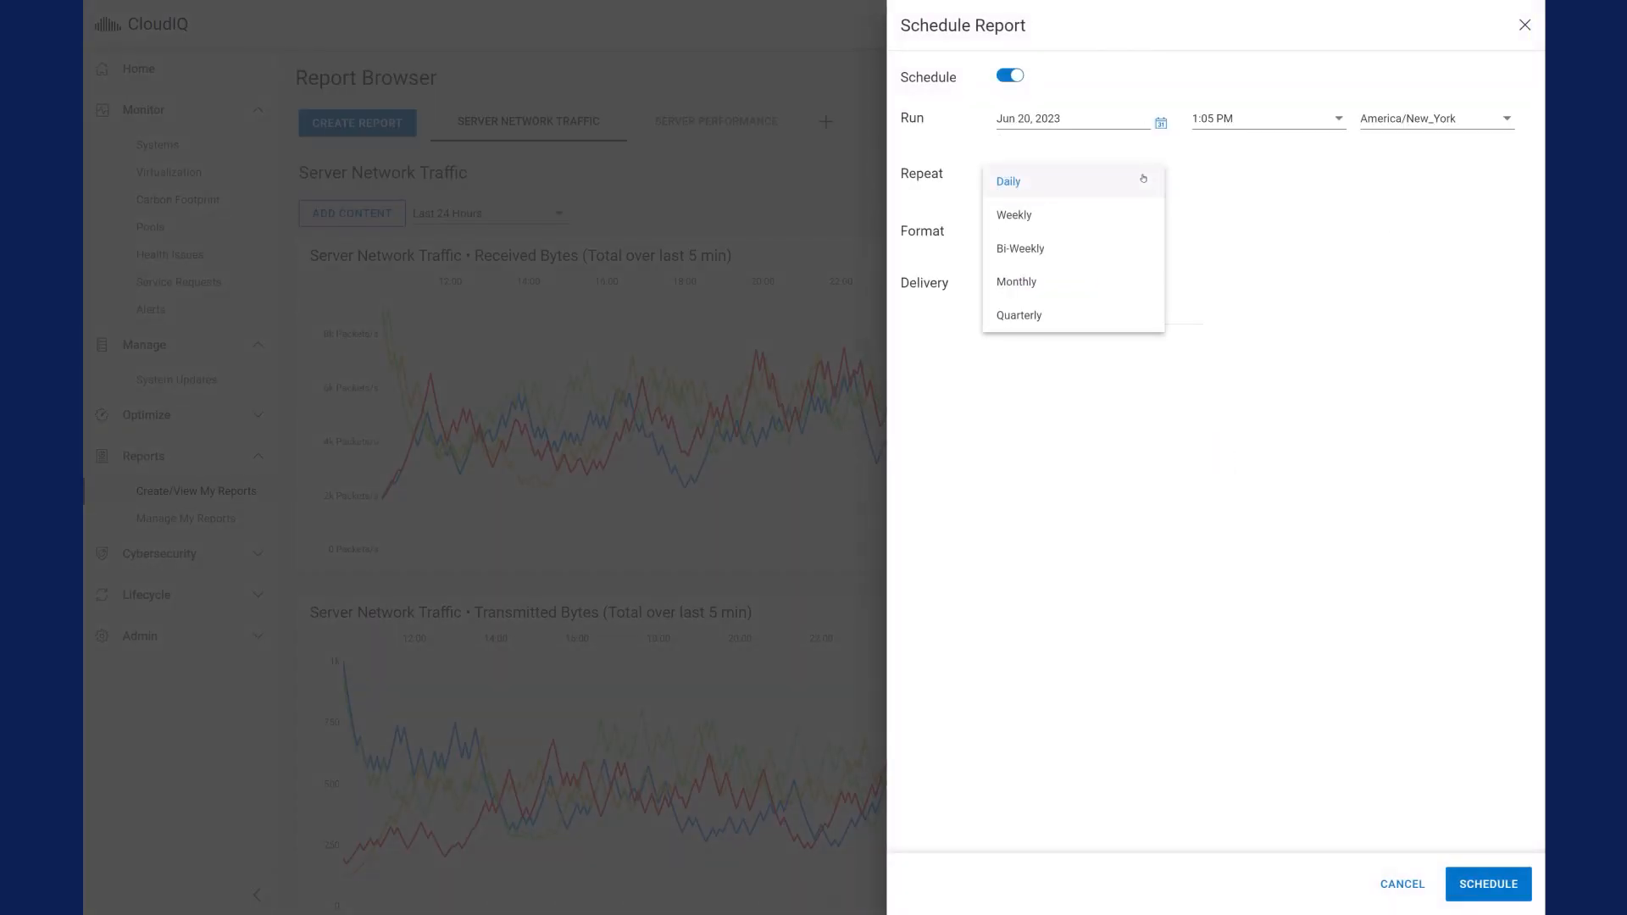
pyautogui.click(1007, 182)
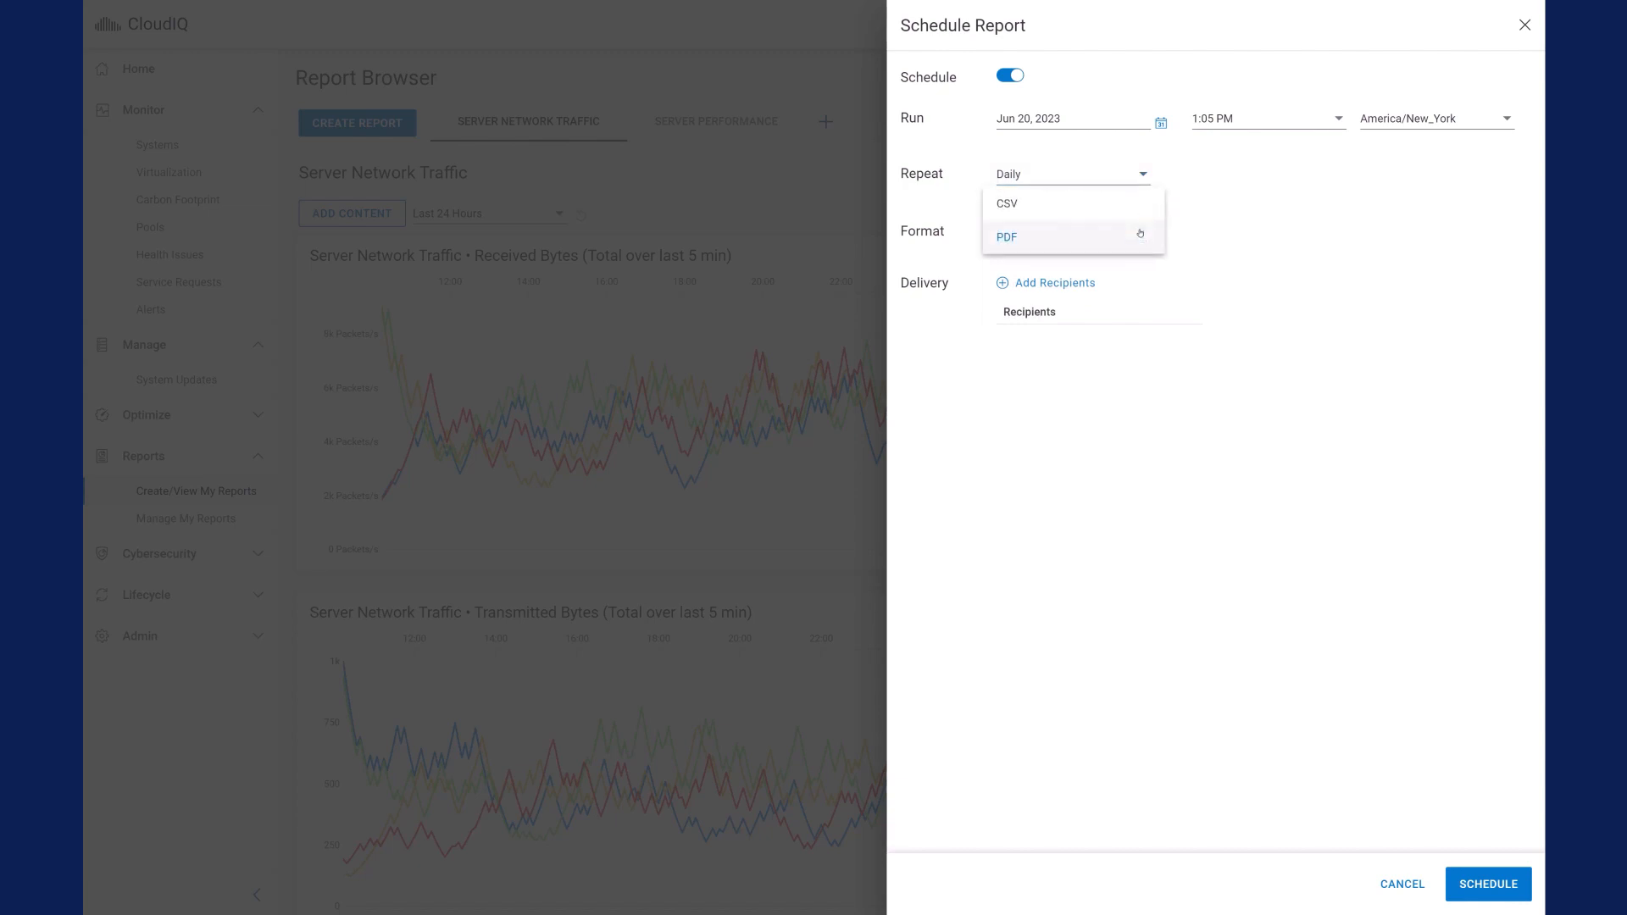
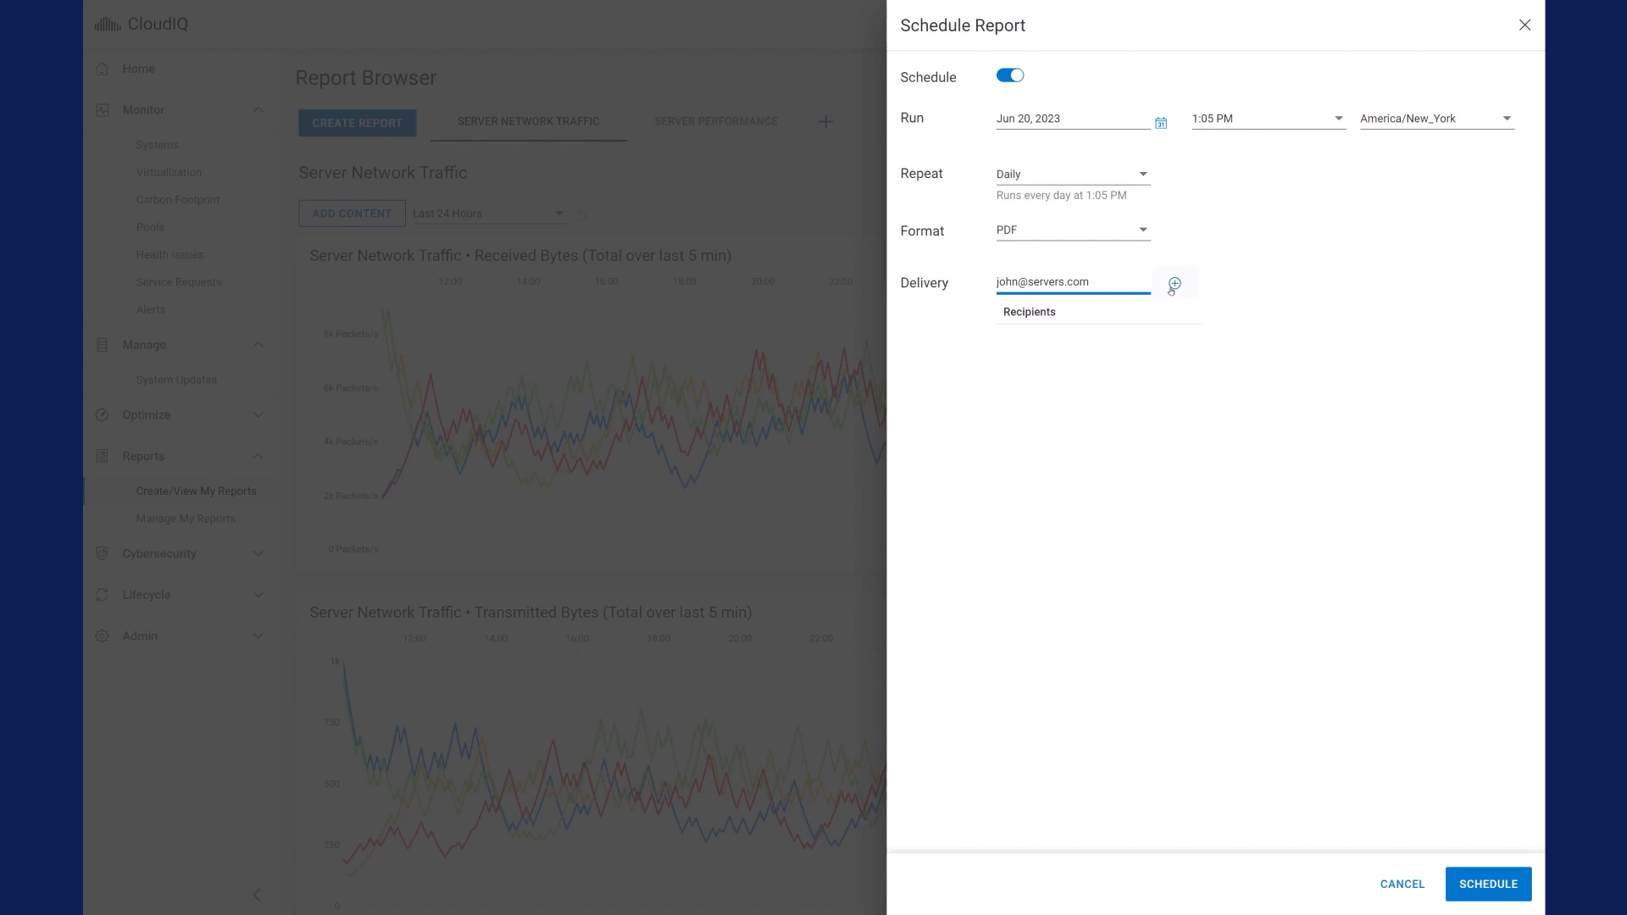
pyautogui.click(1172, 283)
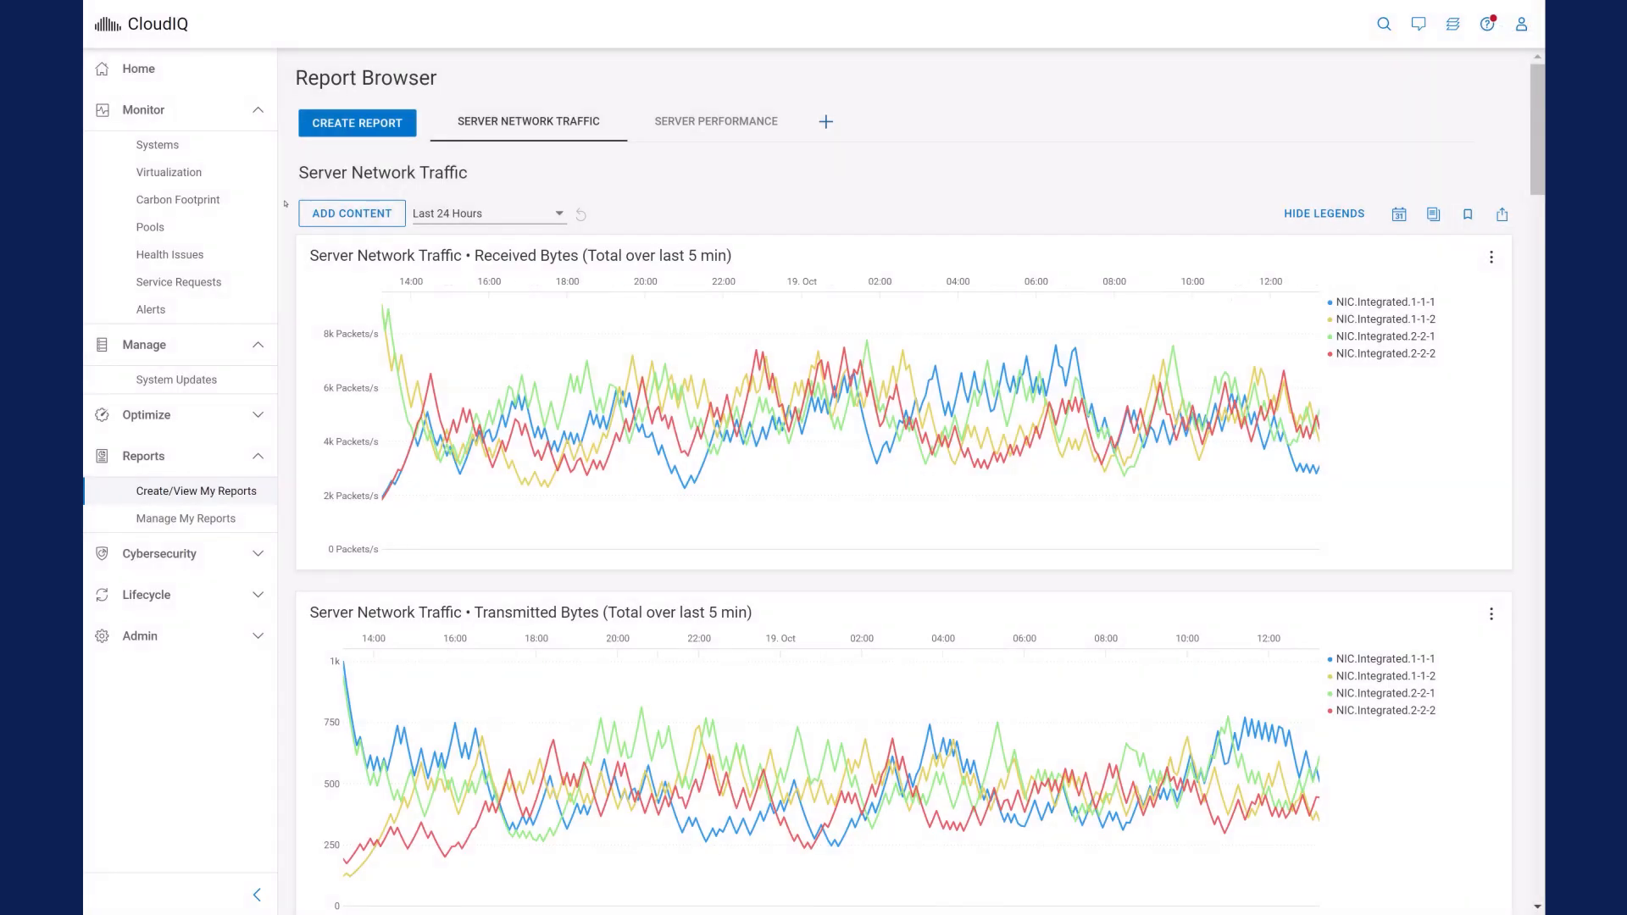
# Go to the Carbon Footprint overview of monthly emissions and forecasts.
pyautogui.click(178, 200)
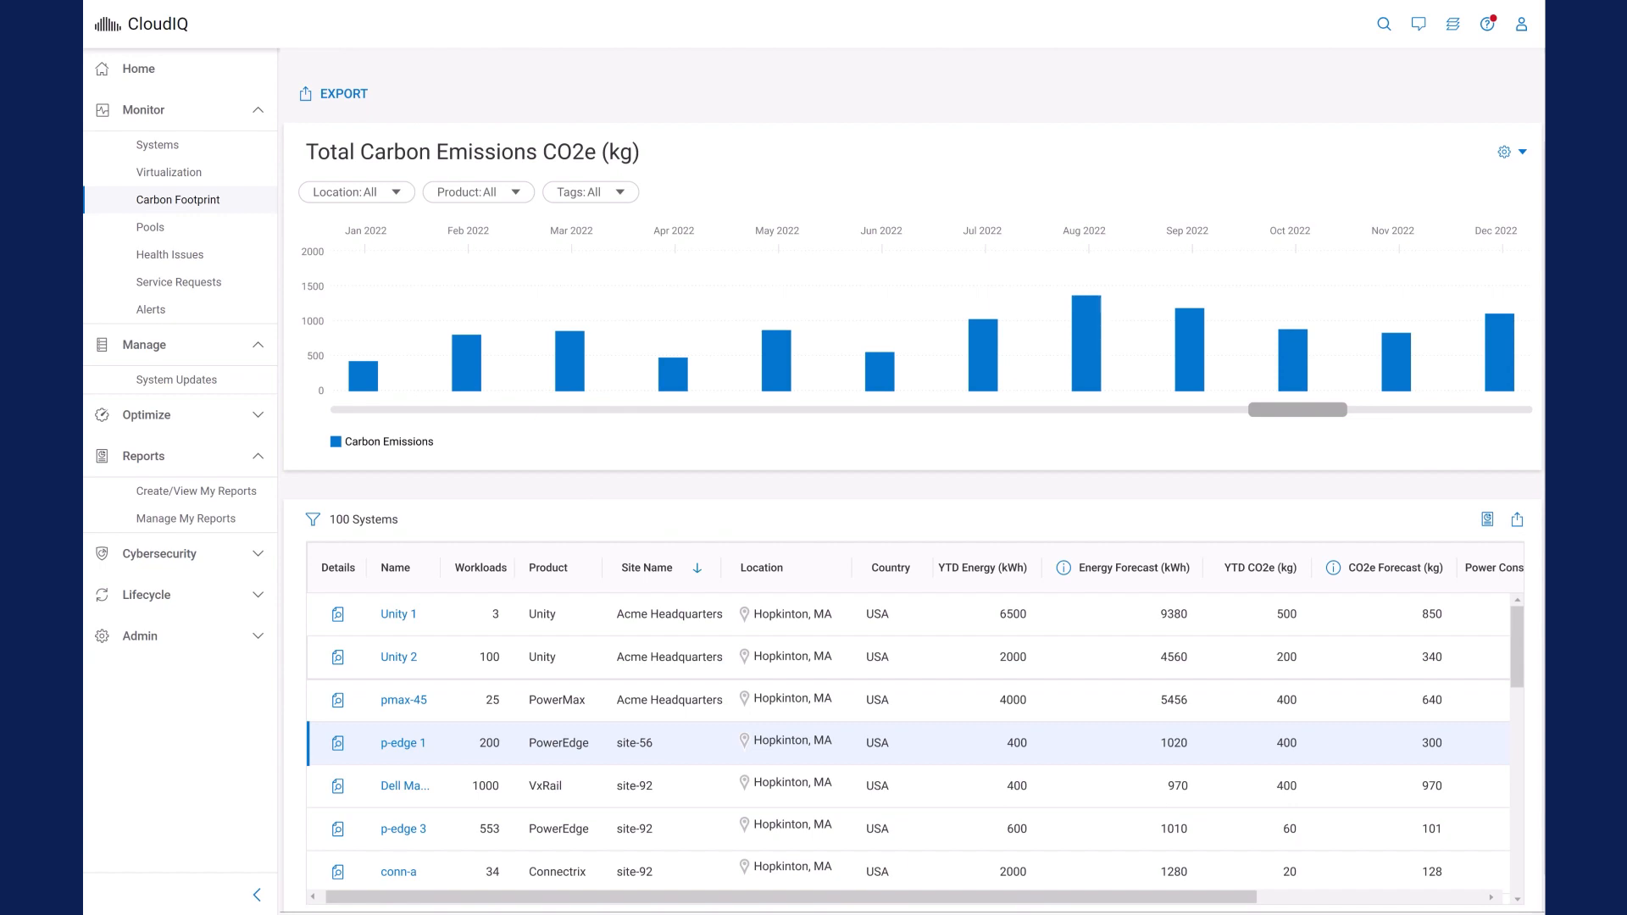
pyautogui.moveTo(300, 744)
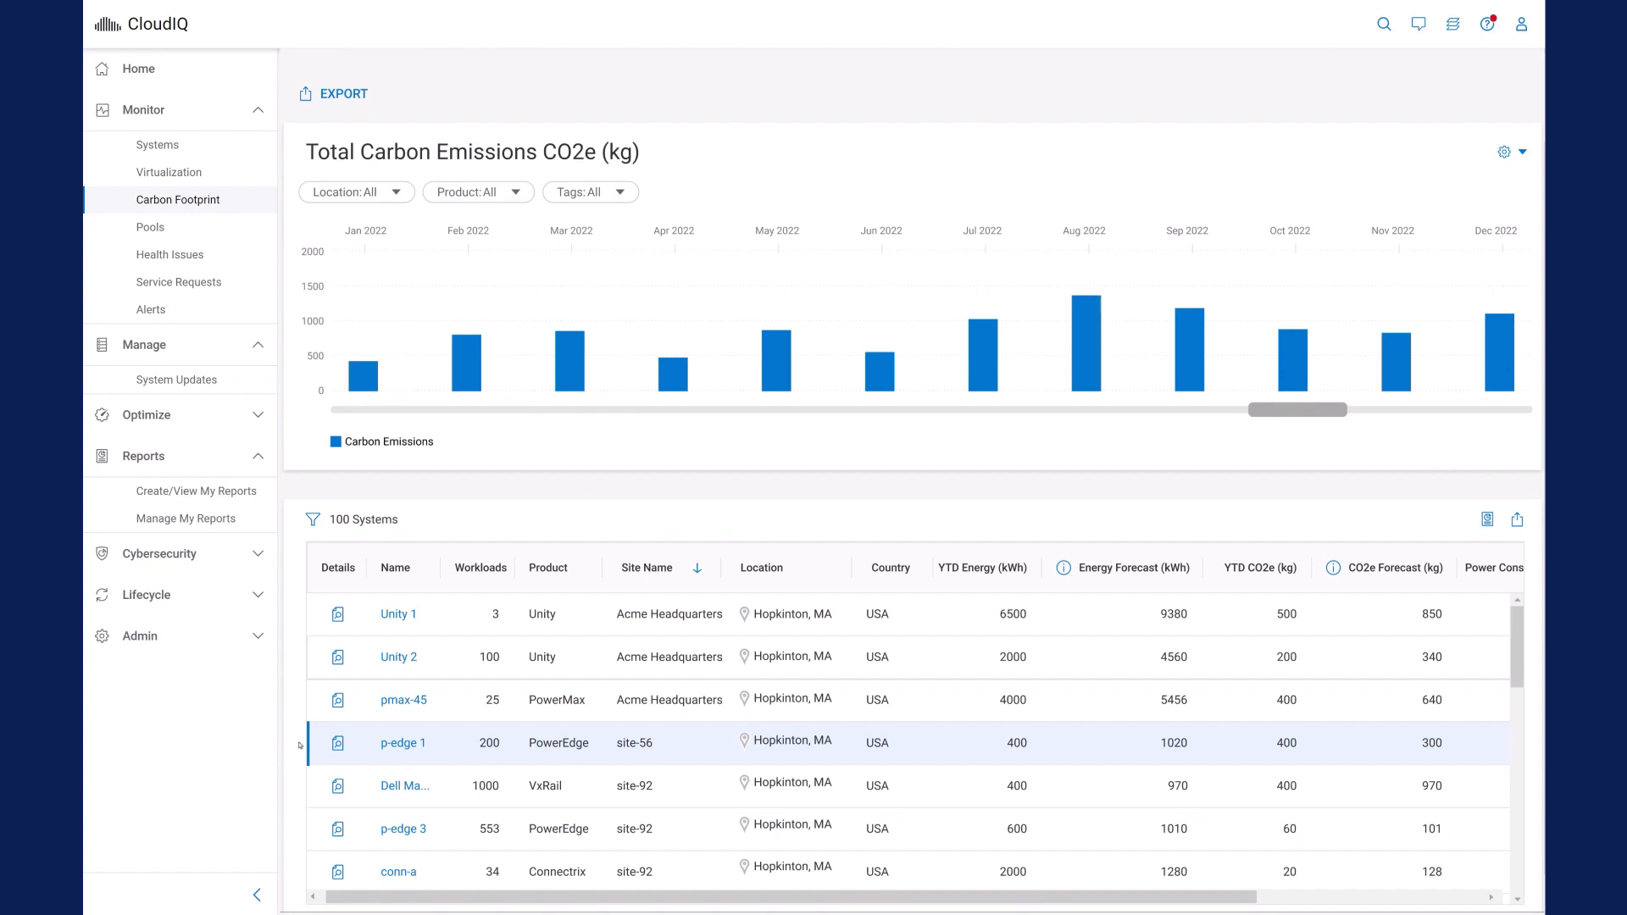
# View p-edge 1's energy and CO2e details and switch to its 30-day forecast.
pyautogui.click(403, 743)
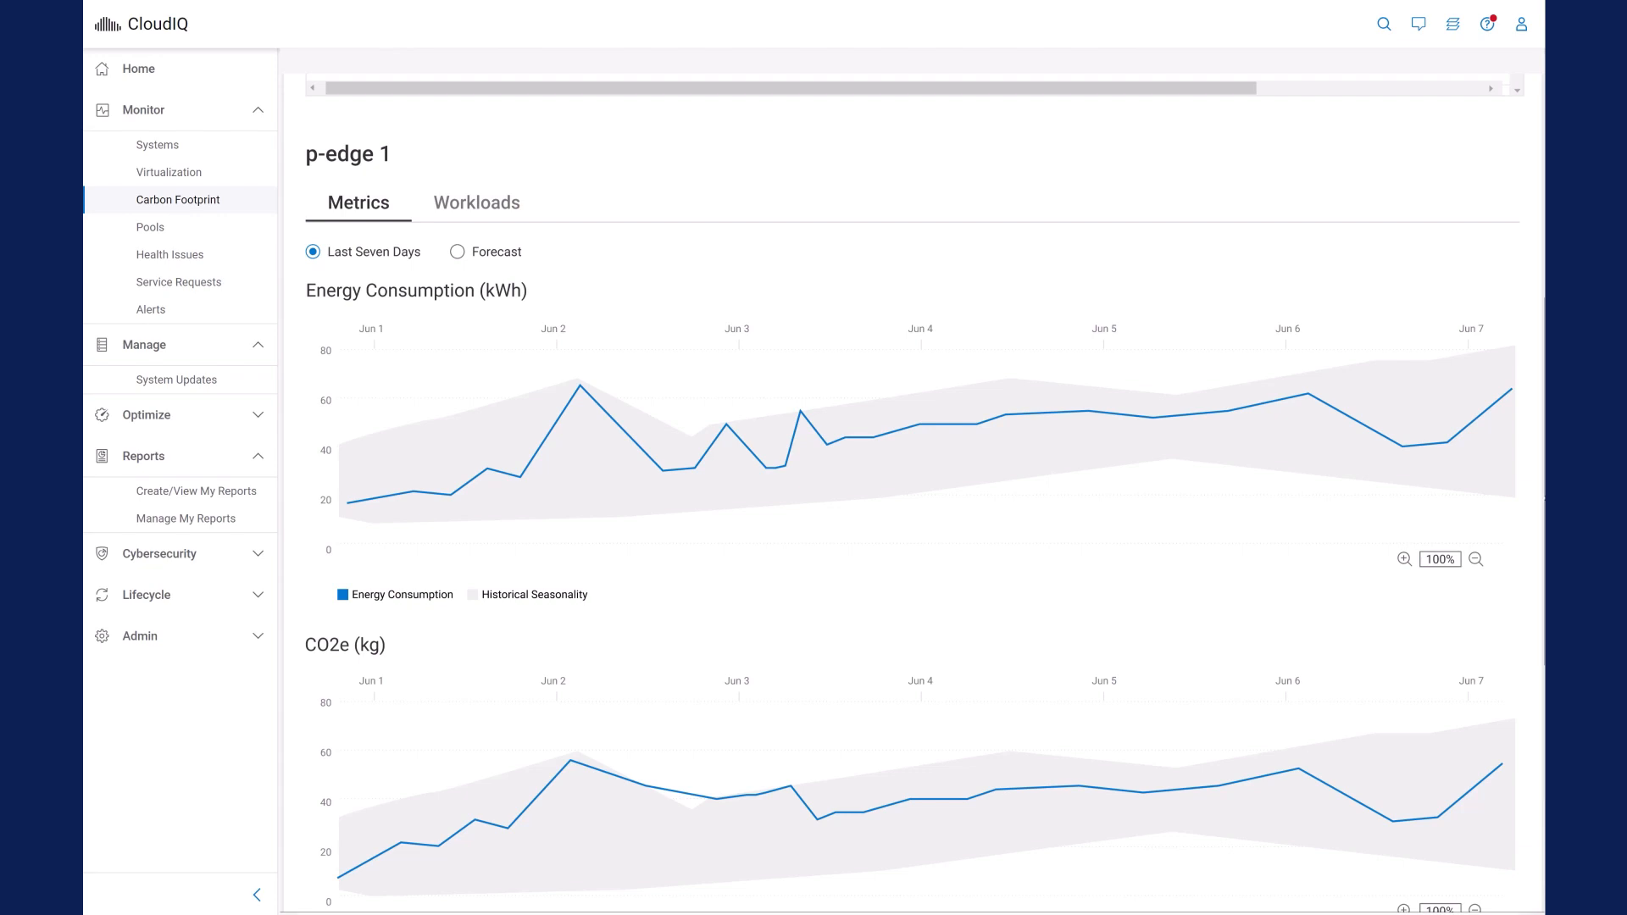
pyautogui.click(456, 251)
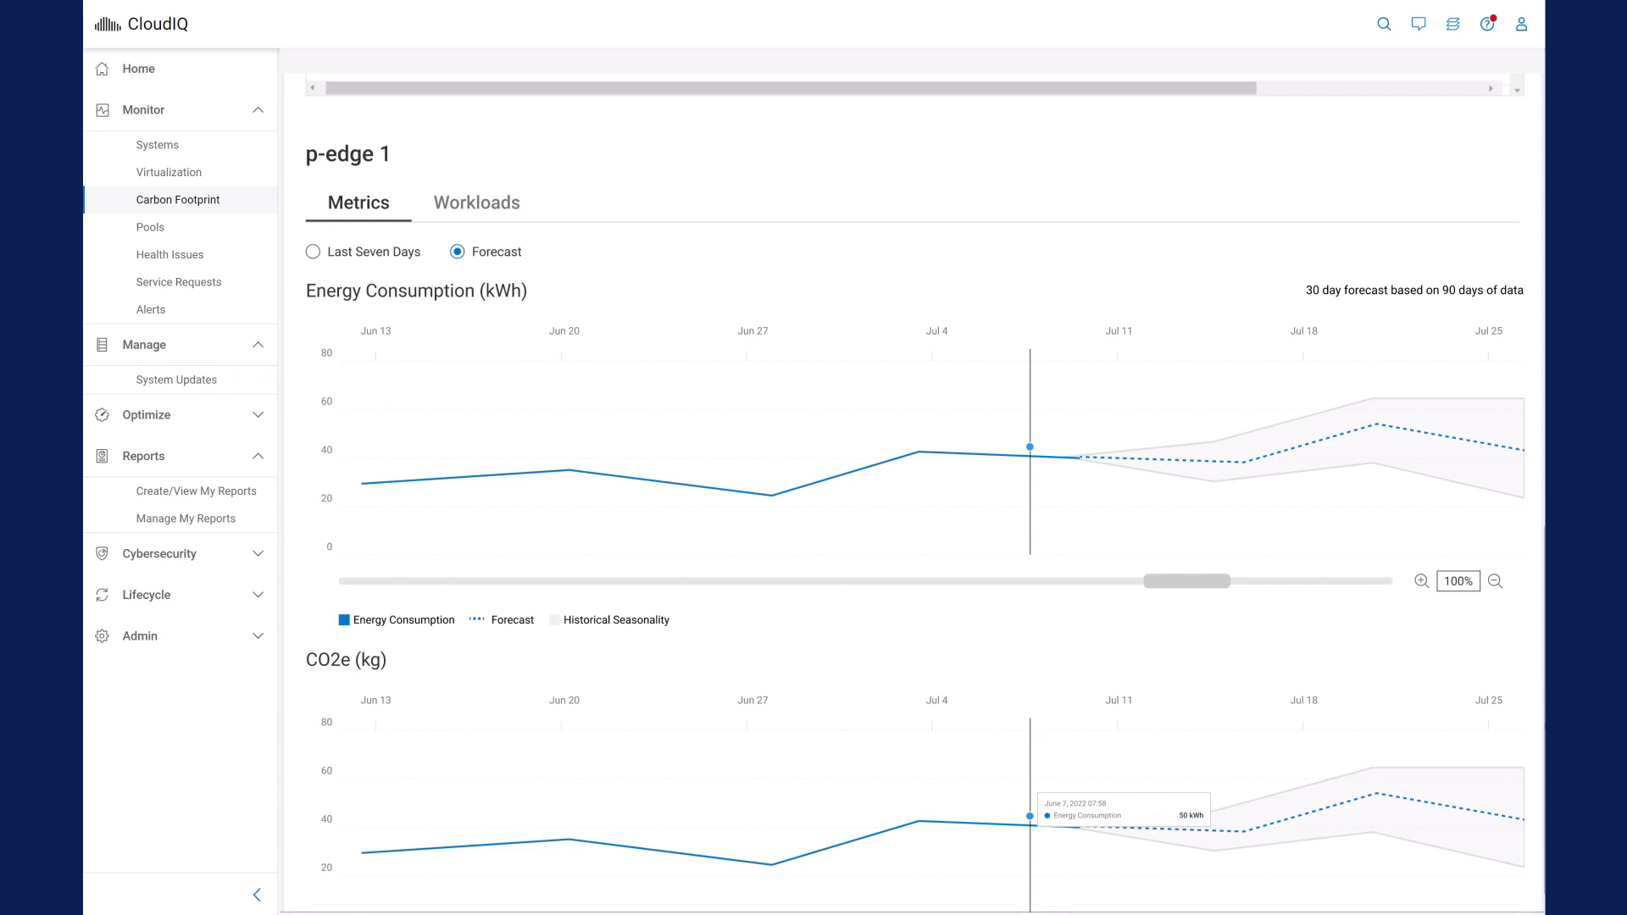
pyautogui.moveTo(498, 215)
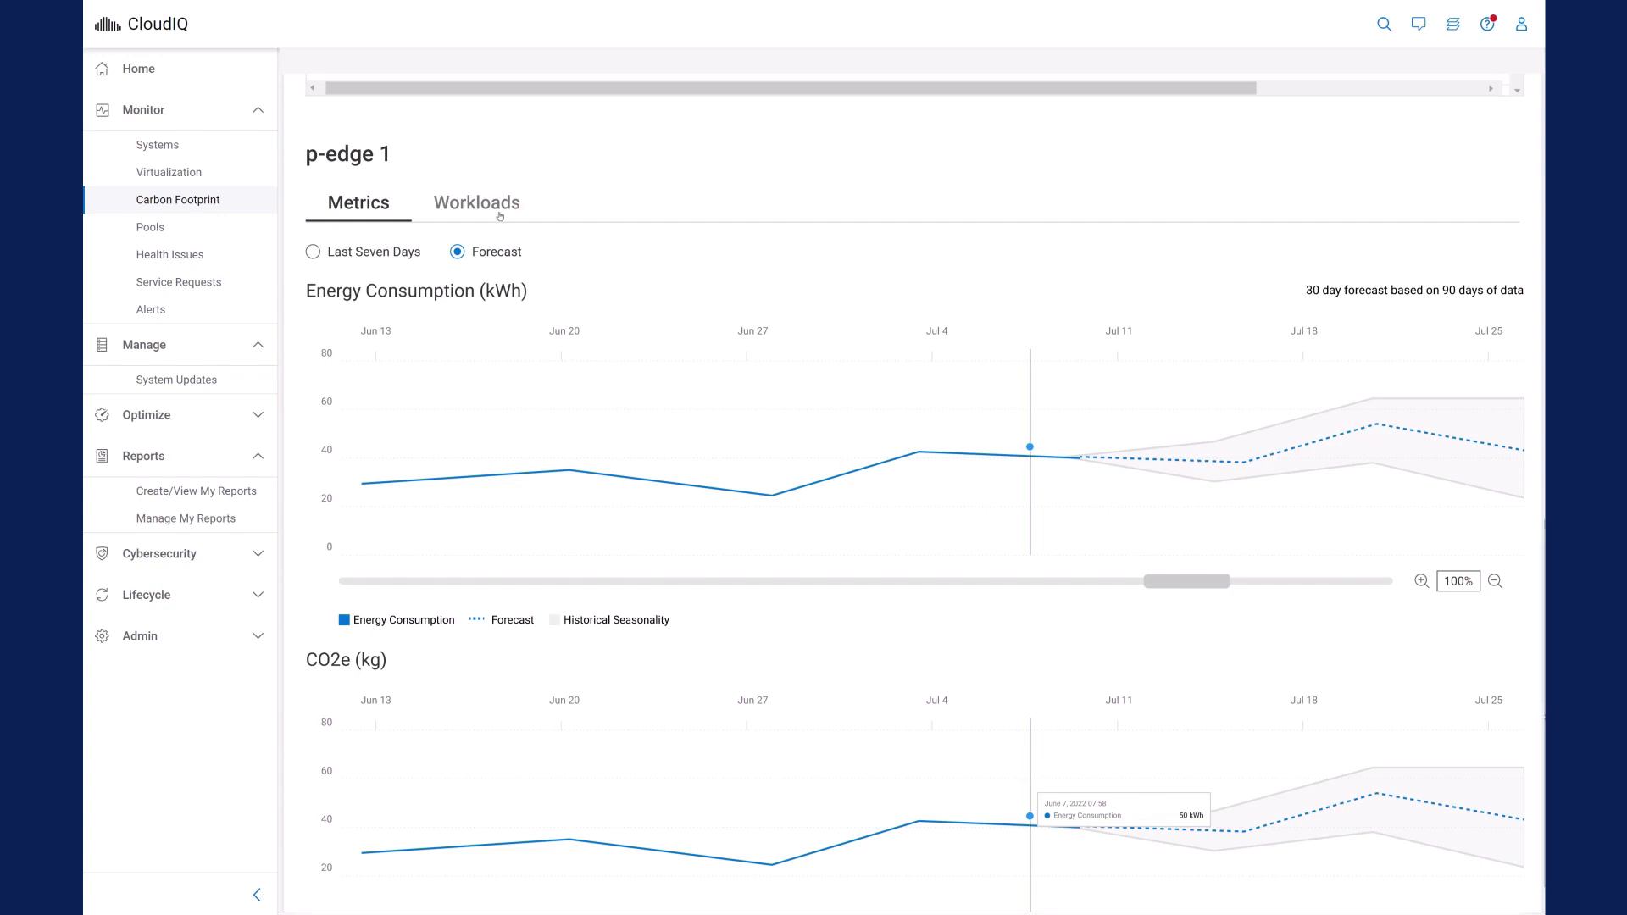
# List p-edge 1's 100 virtual machines with energy and CO2e figures, then expand Cybersecurity.
pyautogui.click(476, 201)
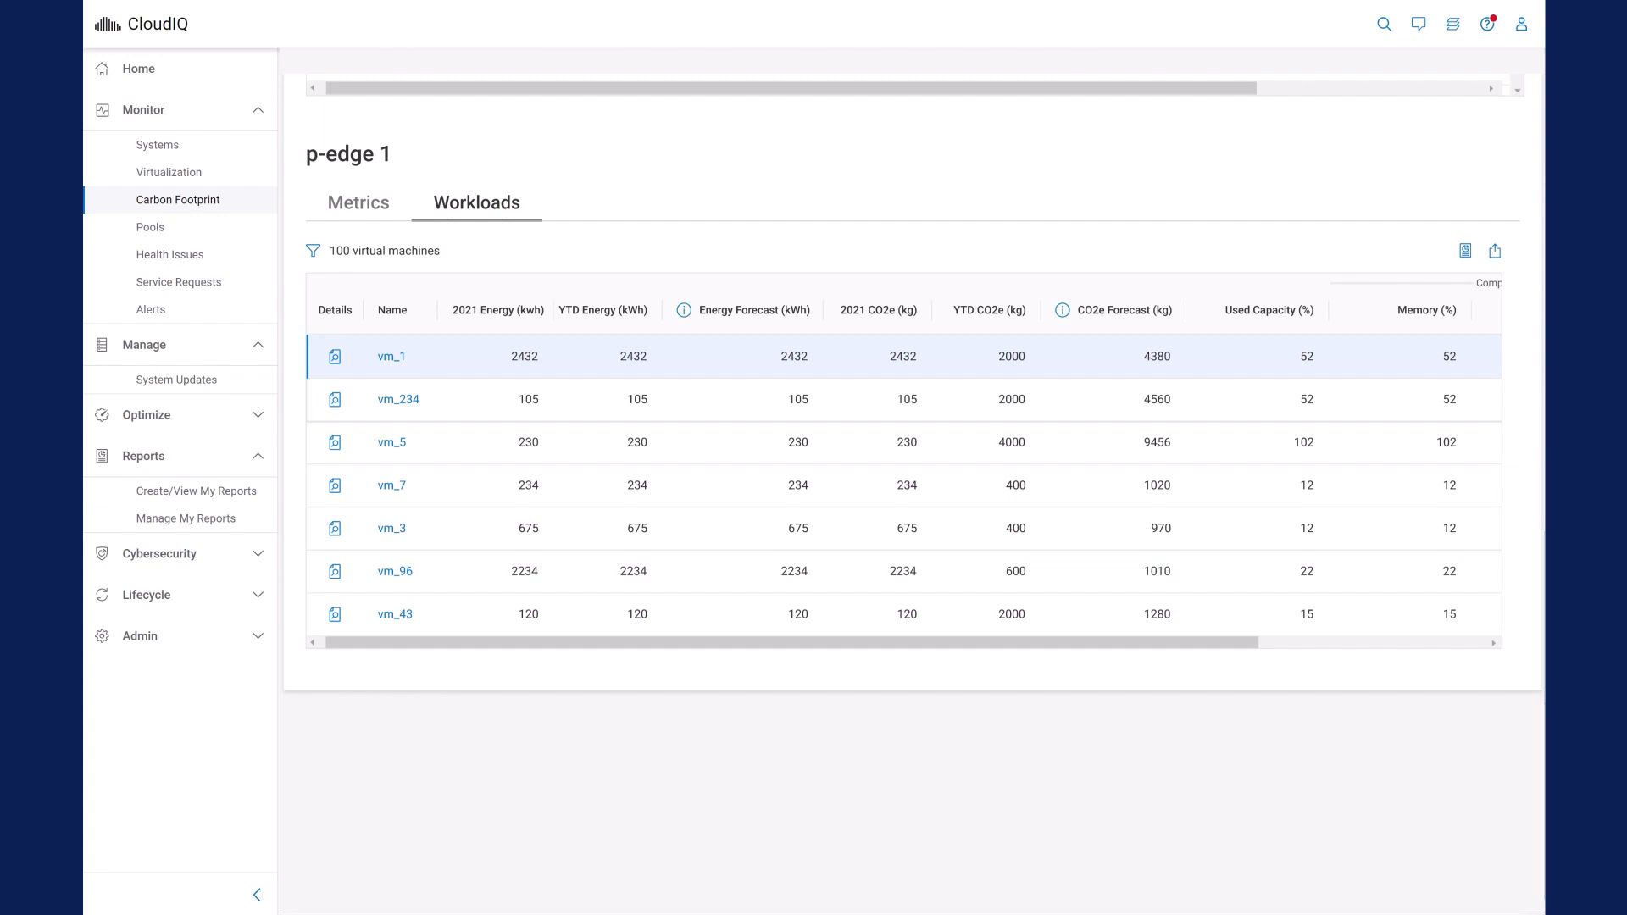
pyautogui.click(159, 552)
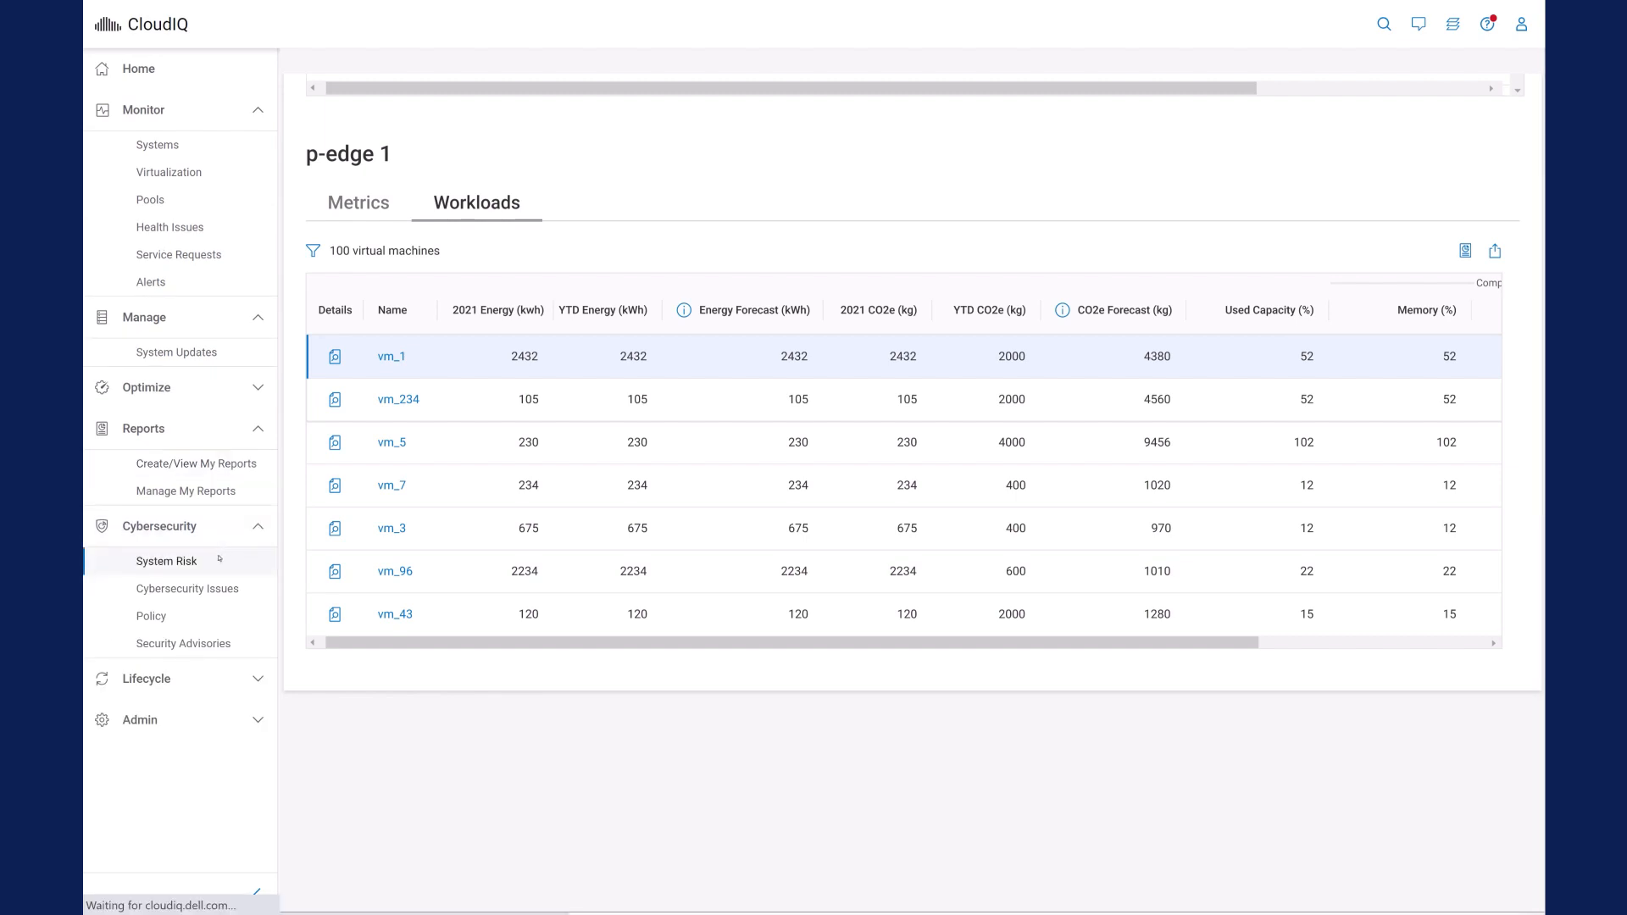
# Review a server's cybersecurity risk with its evaluation plan's Access Control test results.
pyautogui.click(166, 561)
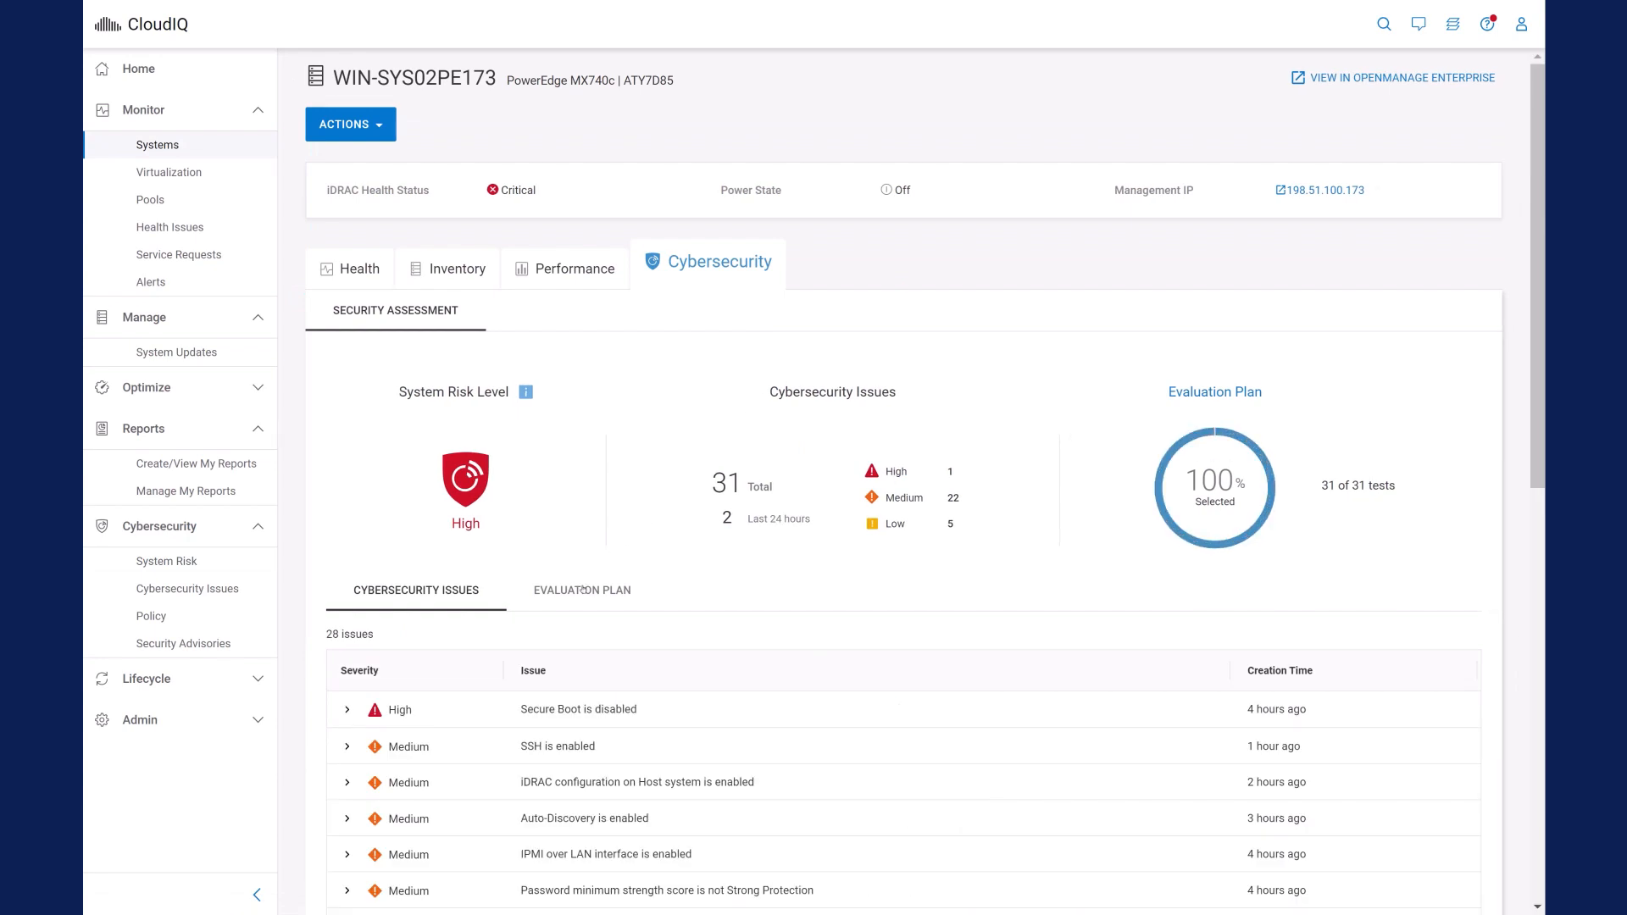
pyautogui.click(582, 590)
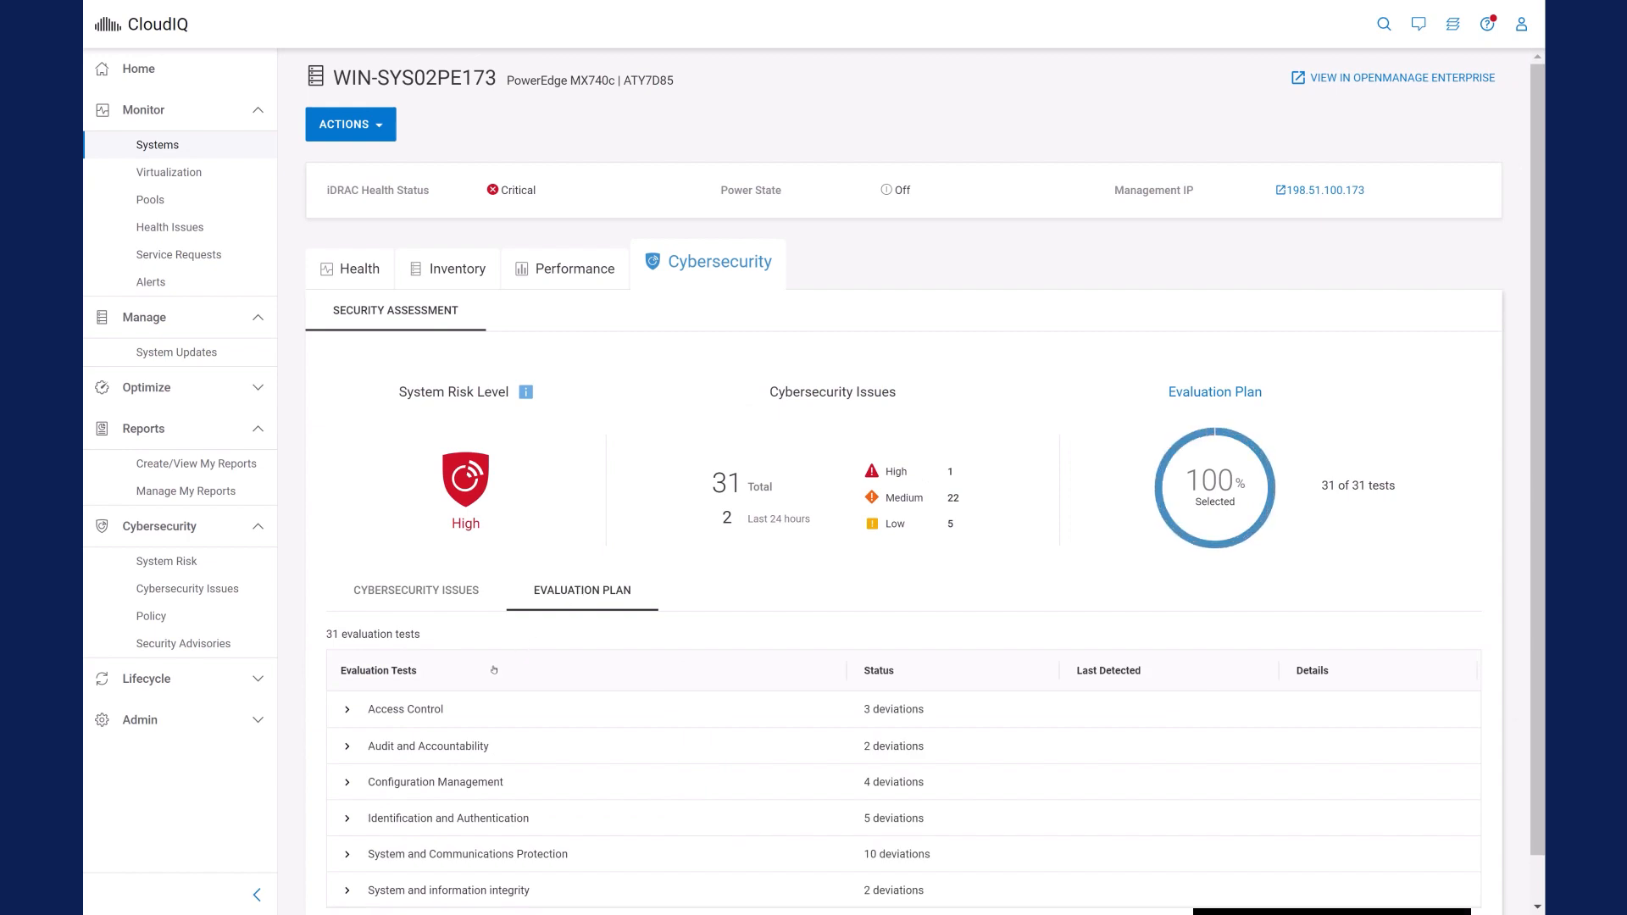
pyautogui.click(405, 708)
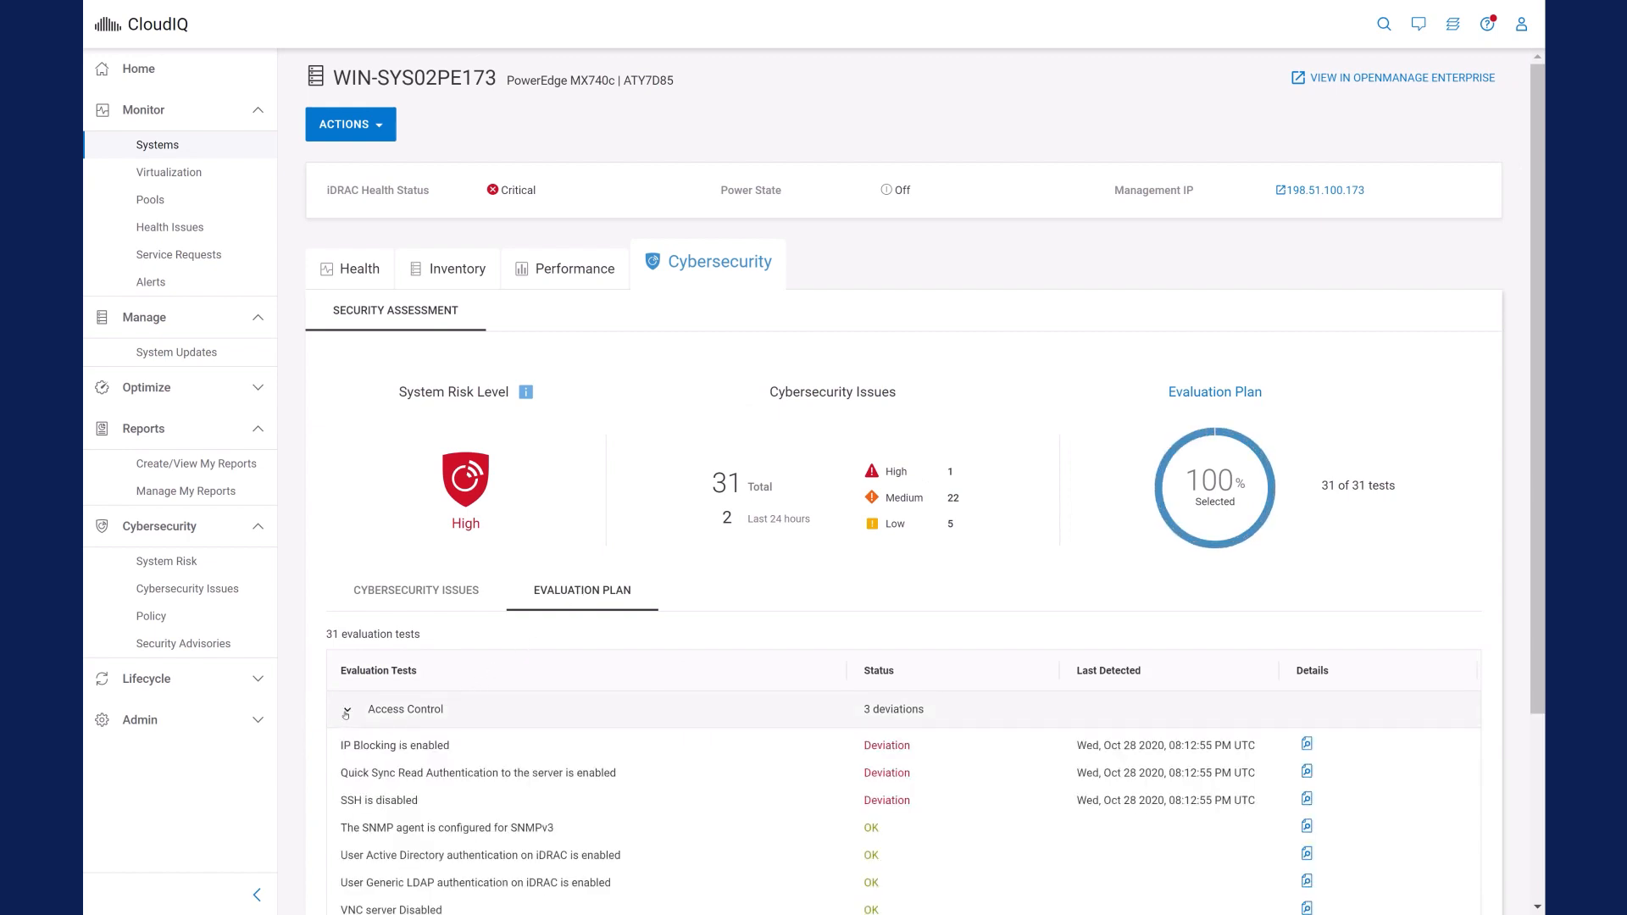
pyautogui.scroll(-3)
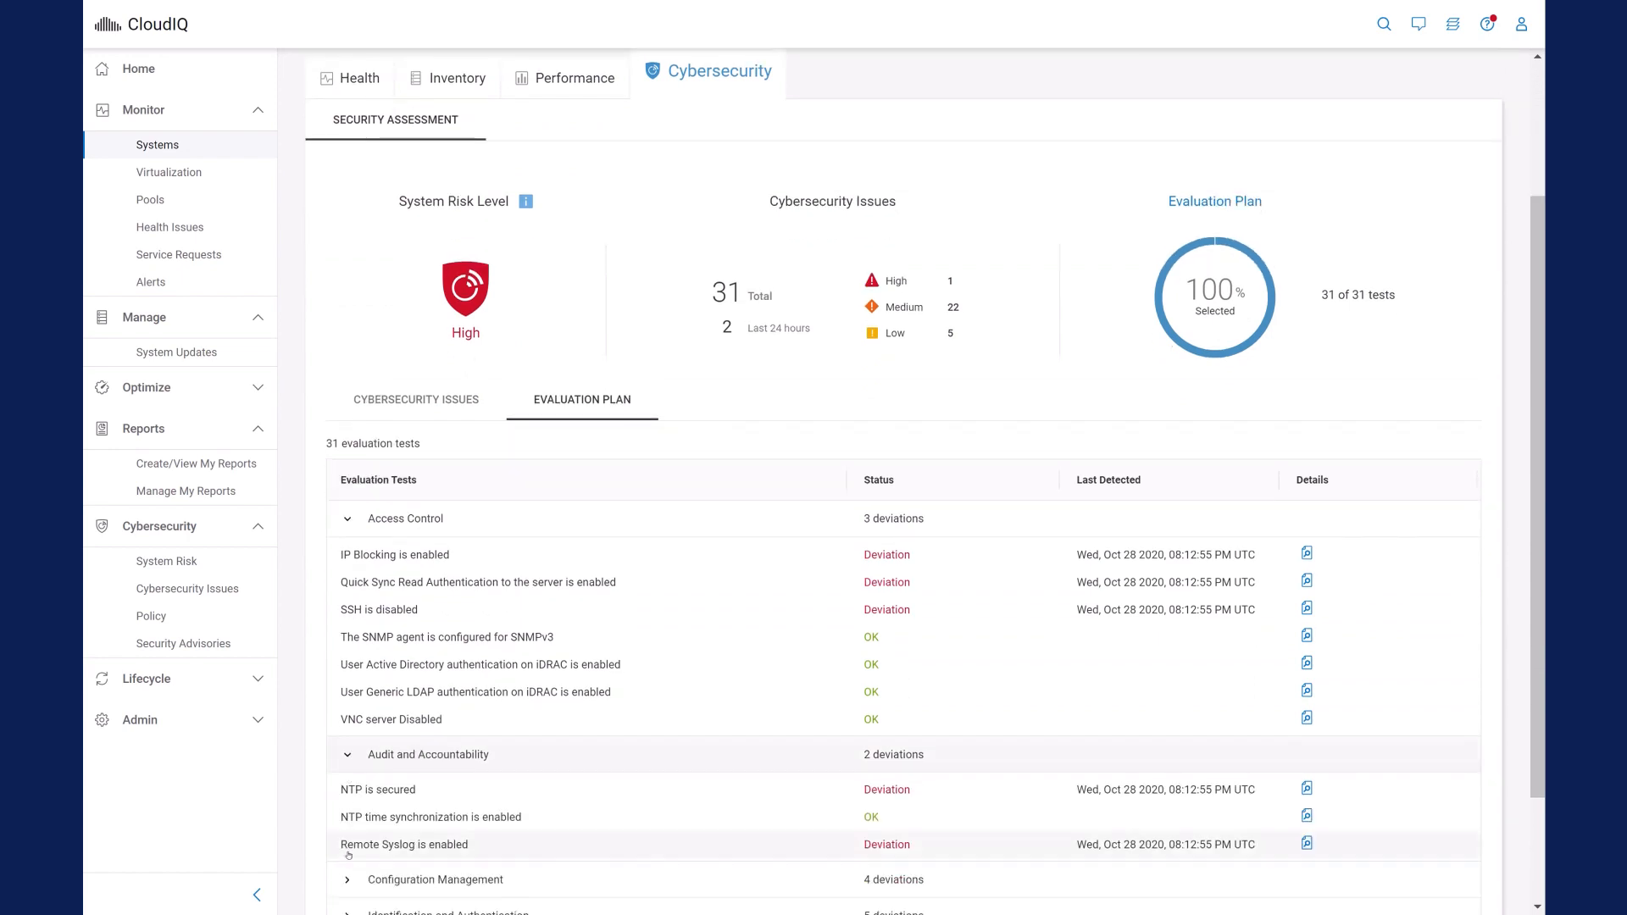
# Show the cybersecurity Policy page listing all 105 systems and their templates.
pyautogui.click(151, 616)
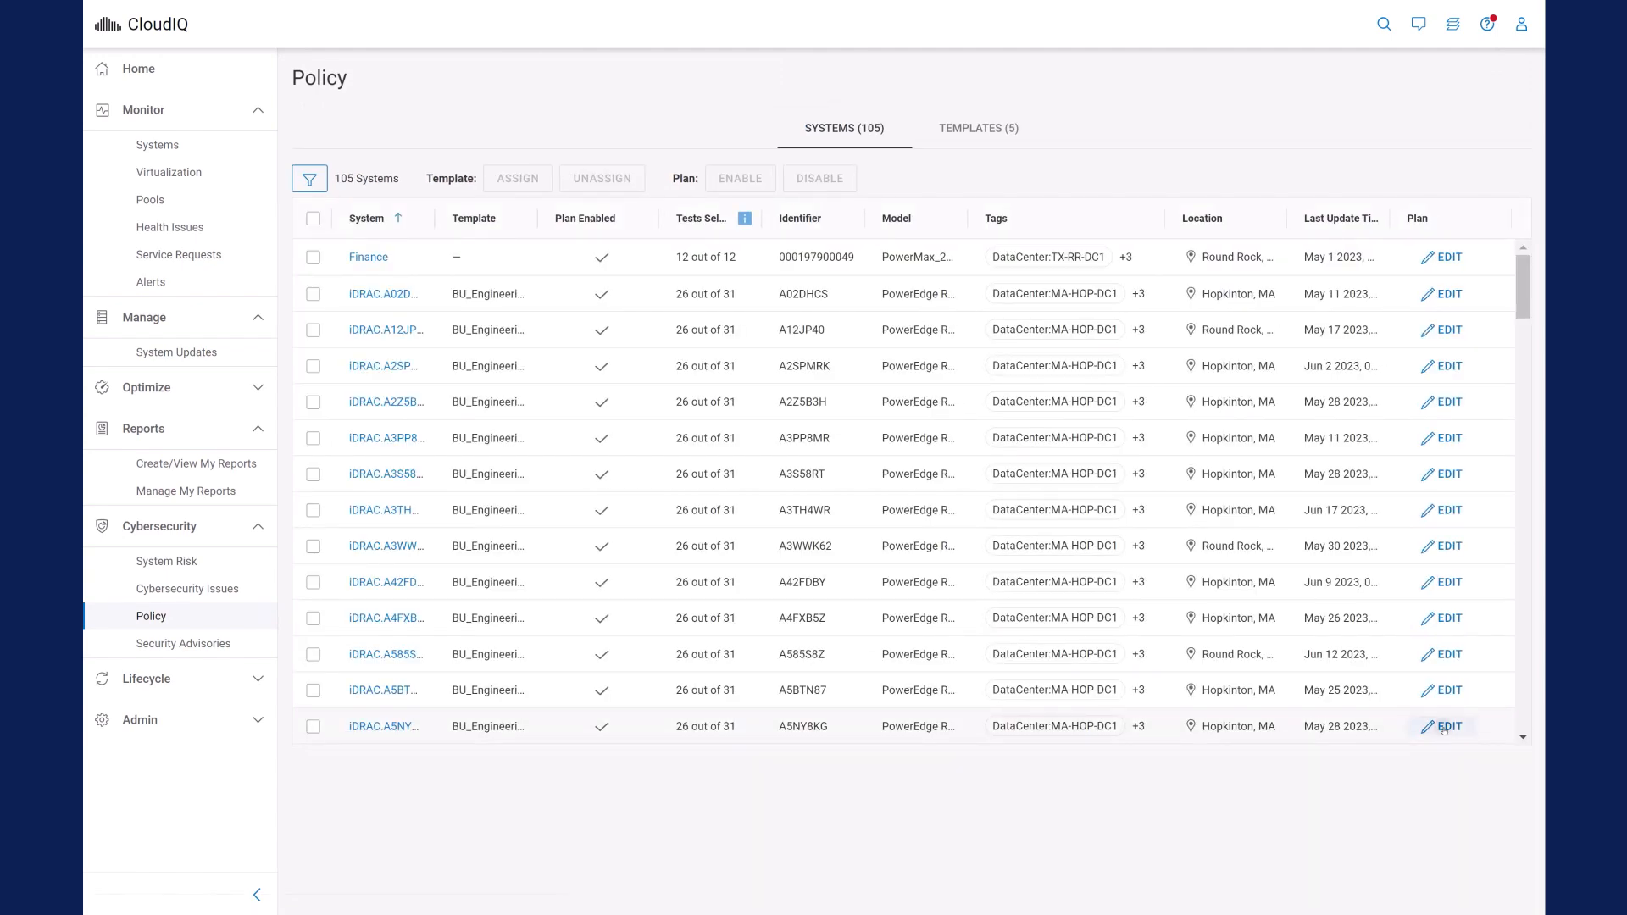
# Filter the systems list to PowerEdge Server and select all 102 rows.
pyautogui.click(1444, 726)
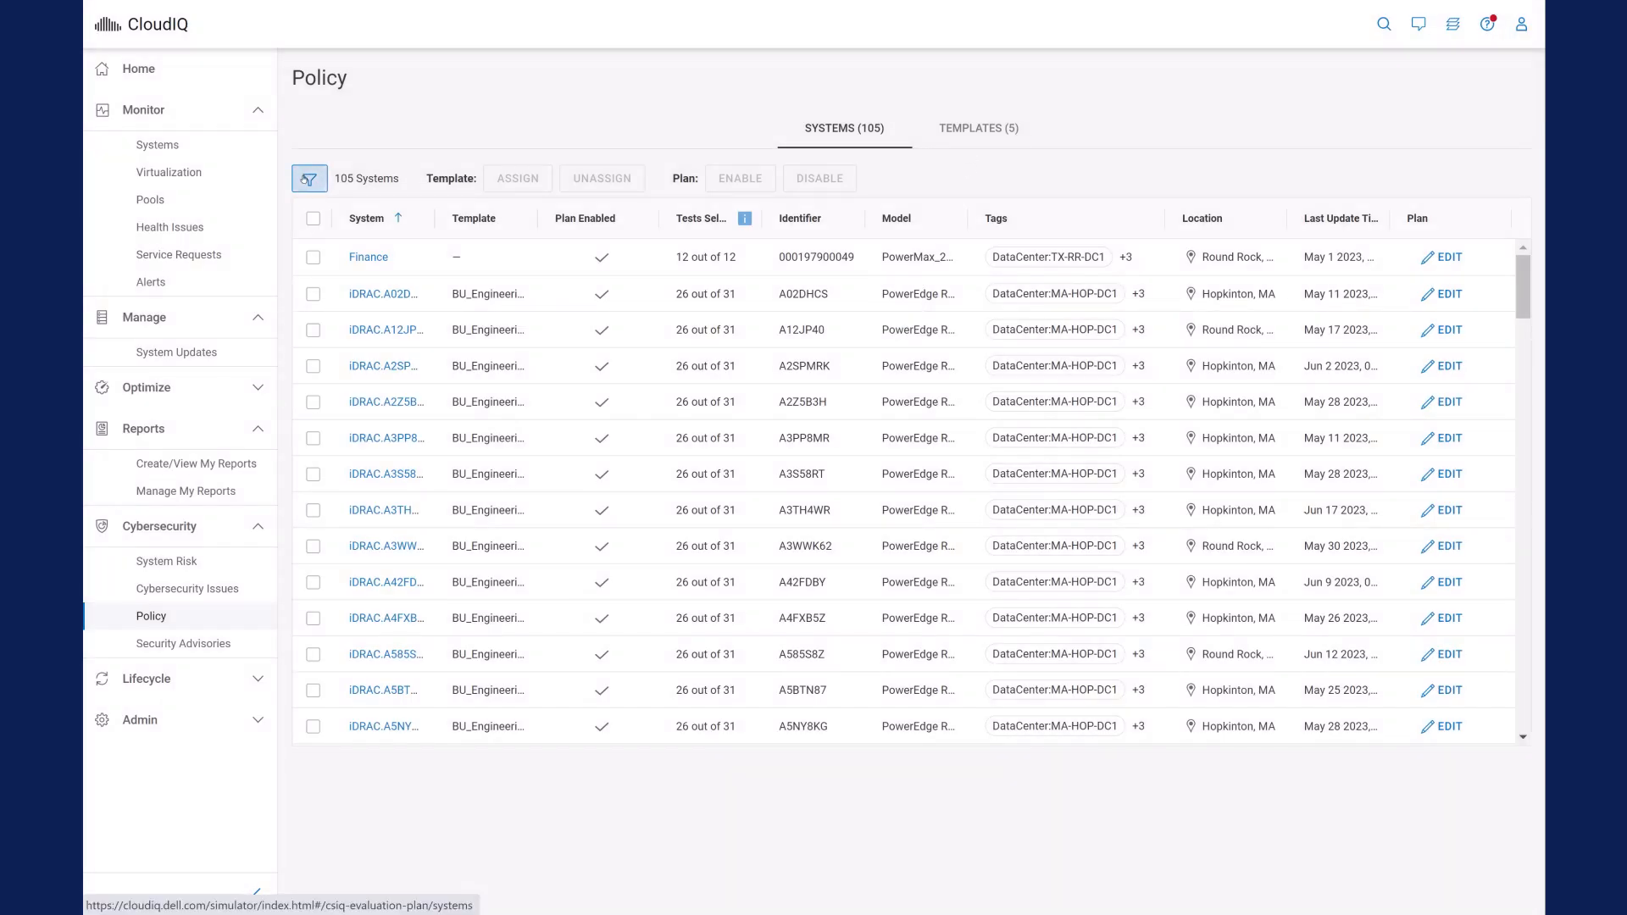
pyautogui.click(309, 178)
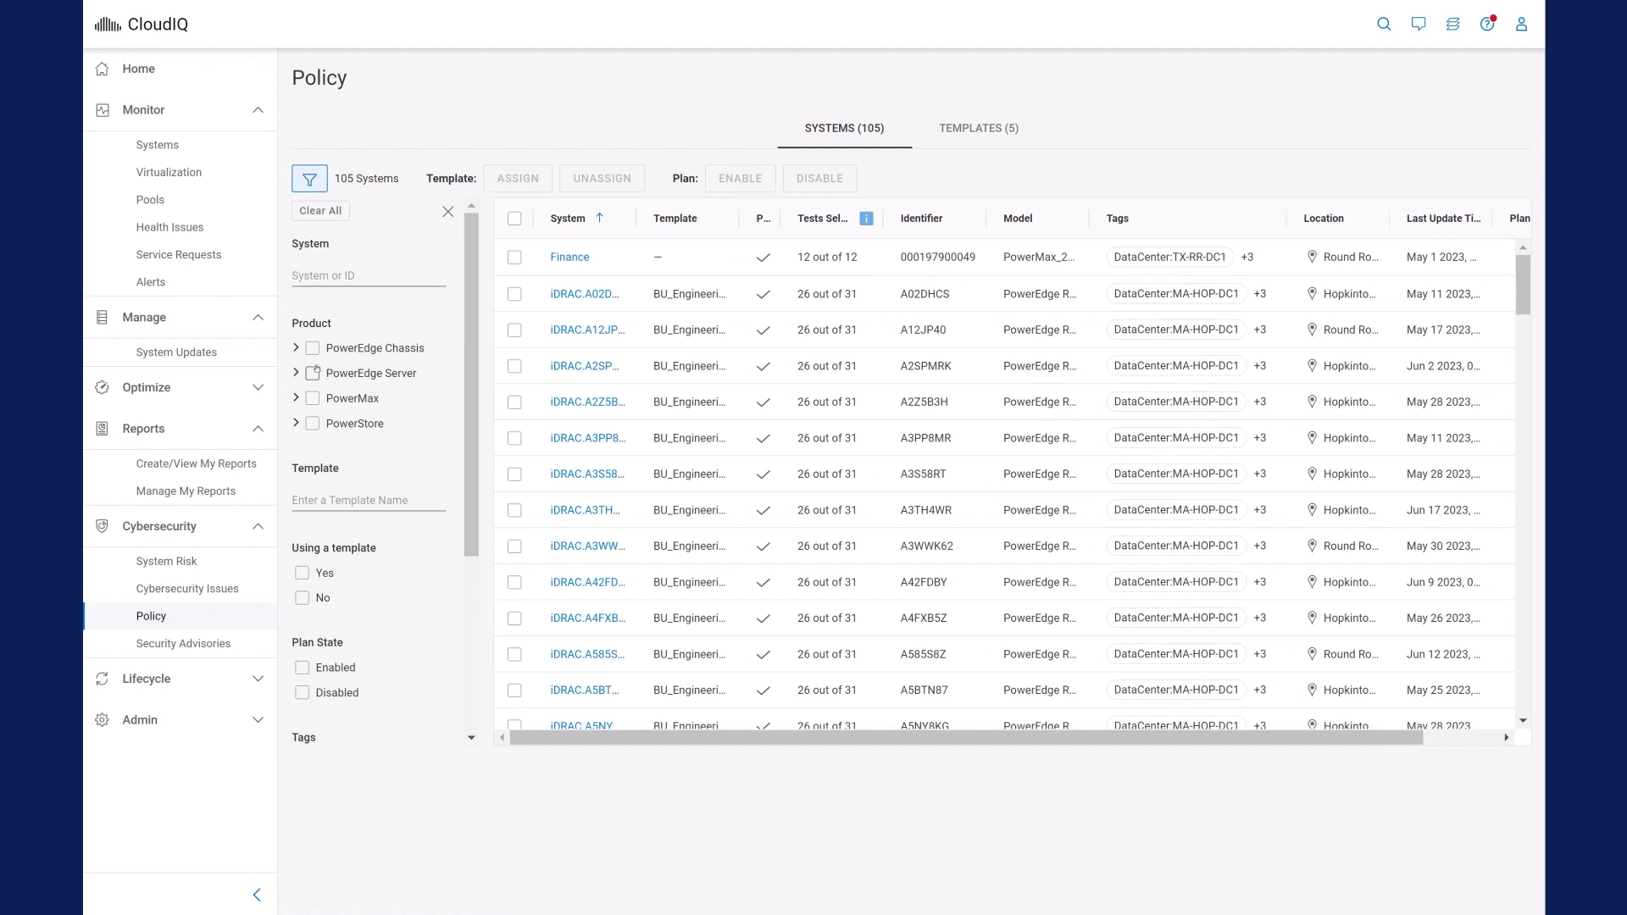
pyautogui.click(311, 373)
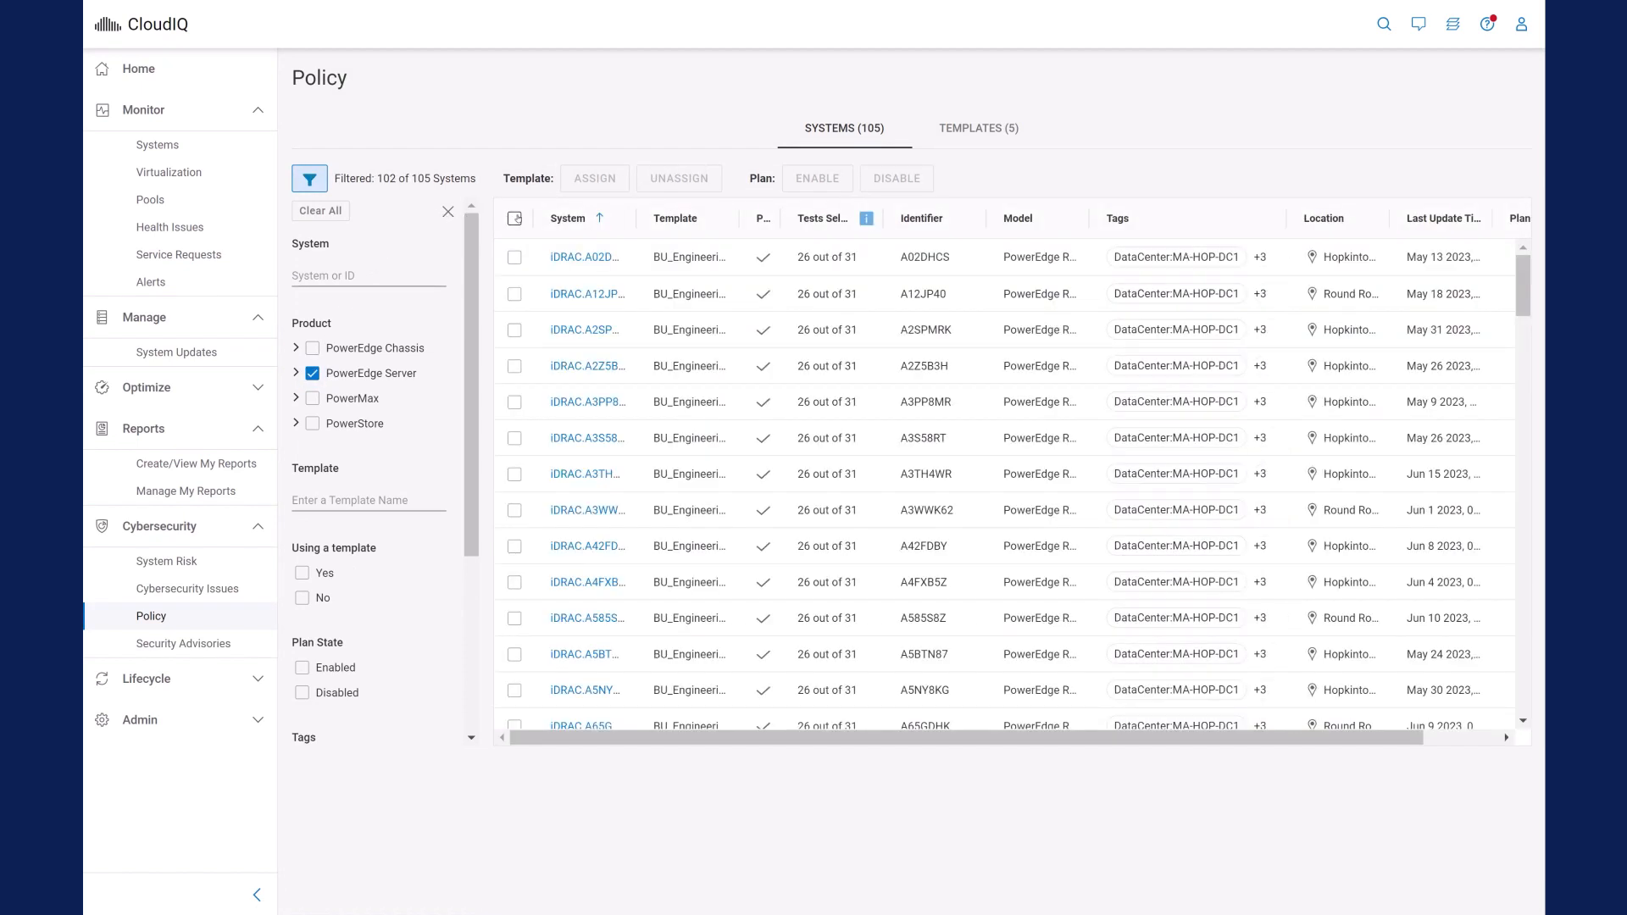
pyautogui.click(514, 219)
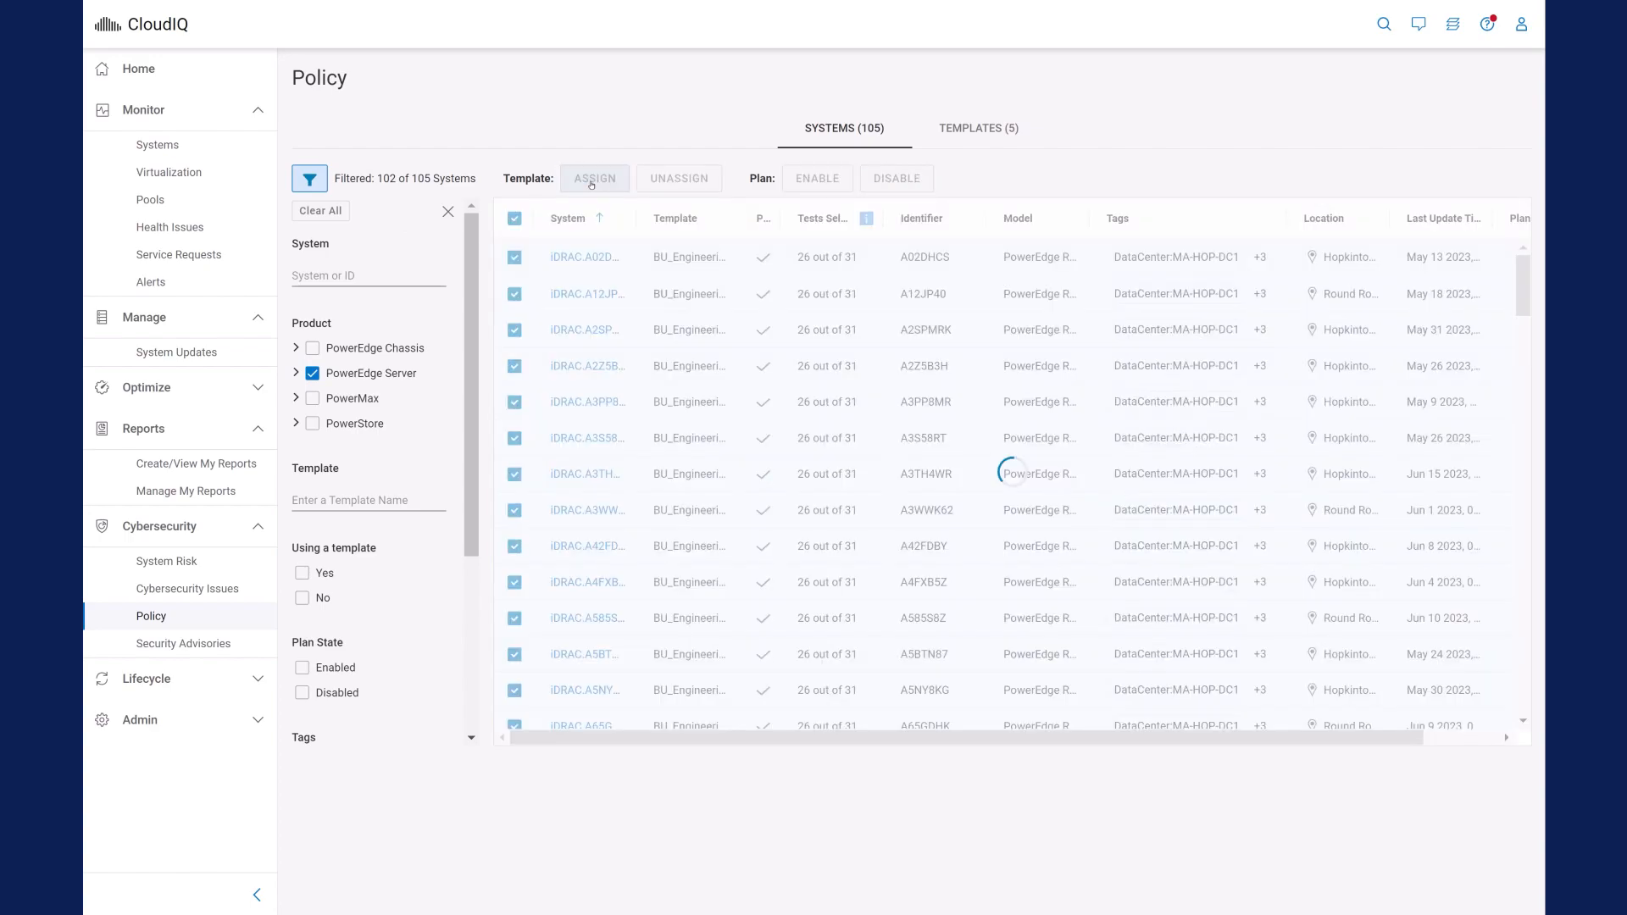
# Assign the BU_Engineering template to the 102 selected PowerEdge servers.
pyautogui.click(593, 178)
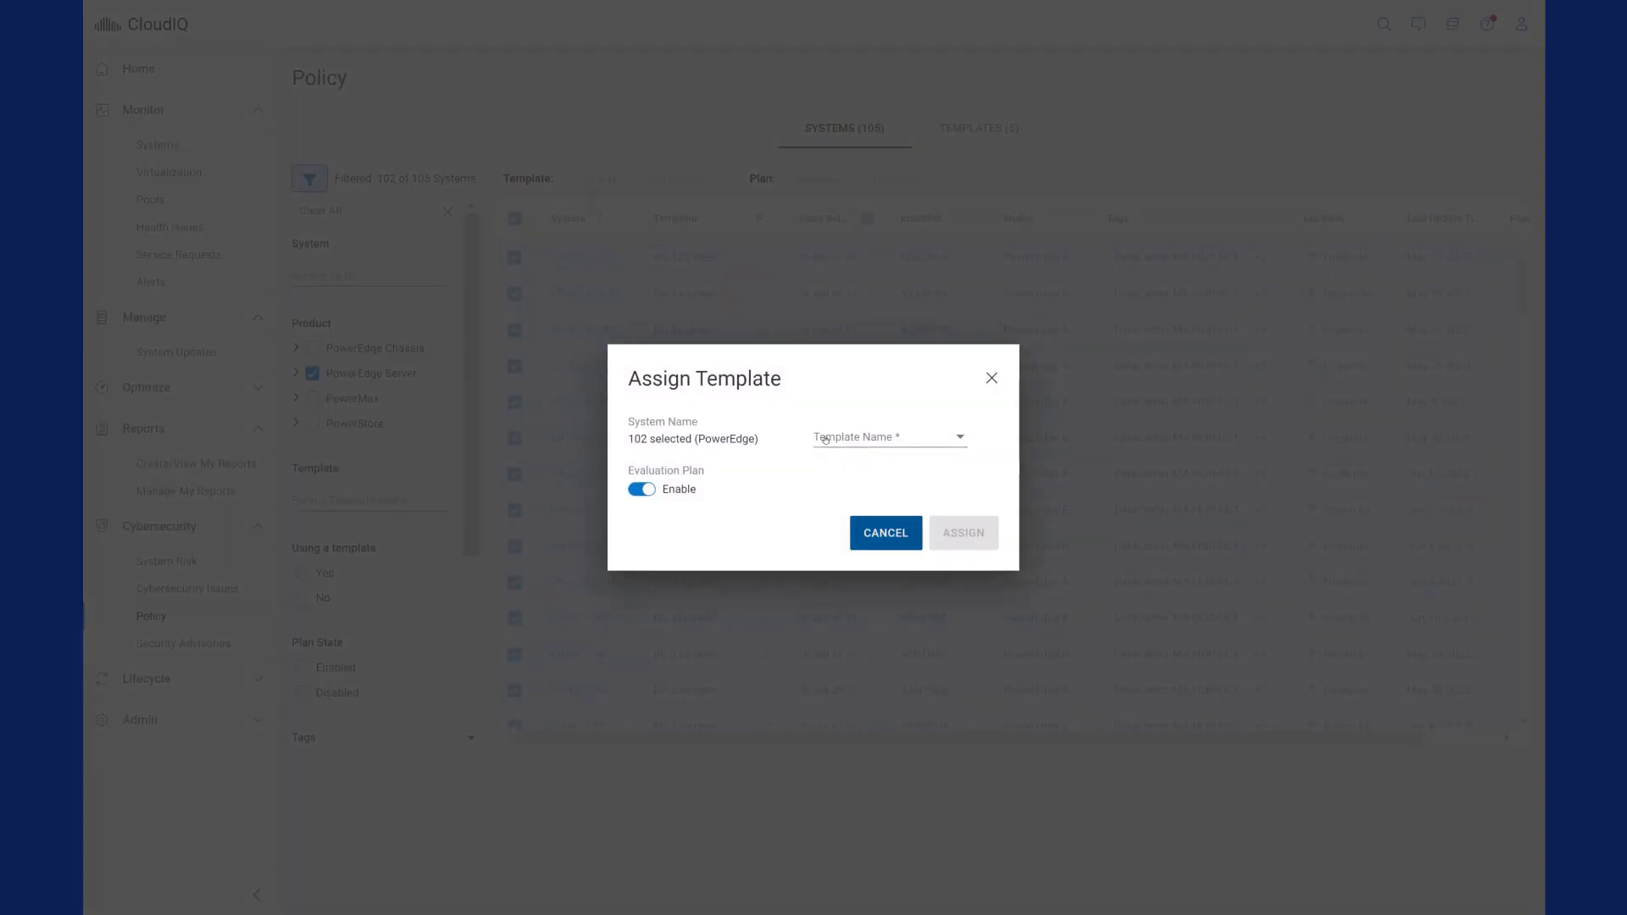
pyautogui.click(887, 436)
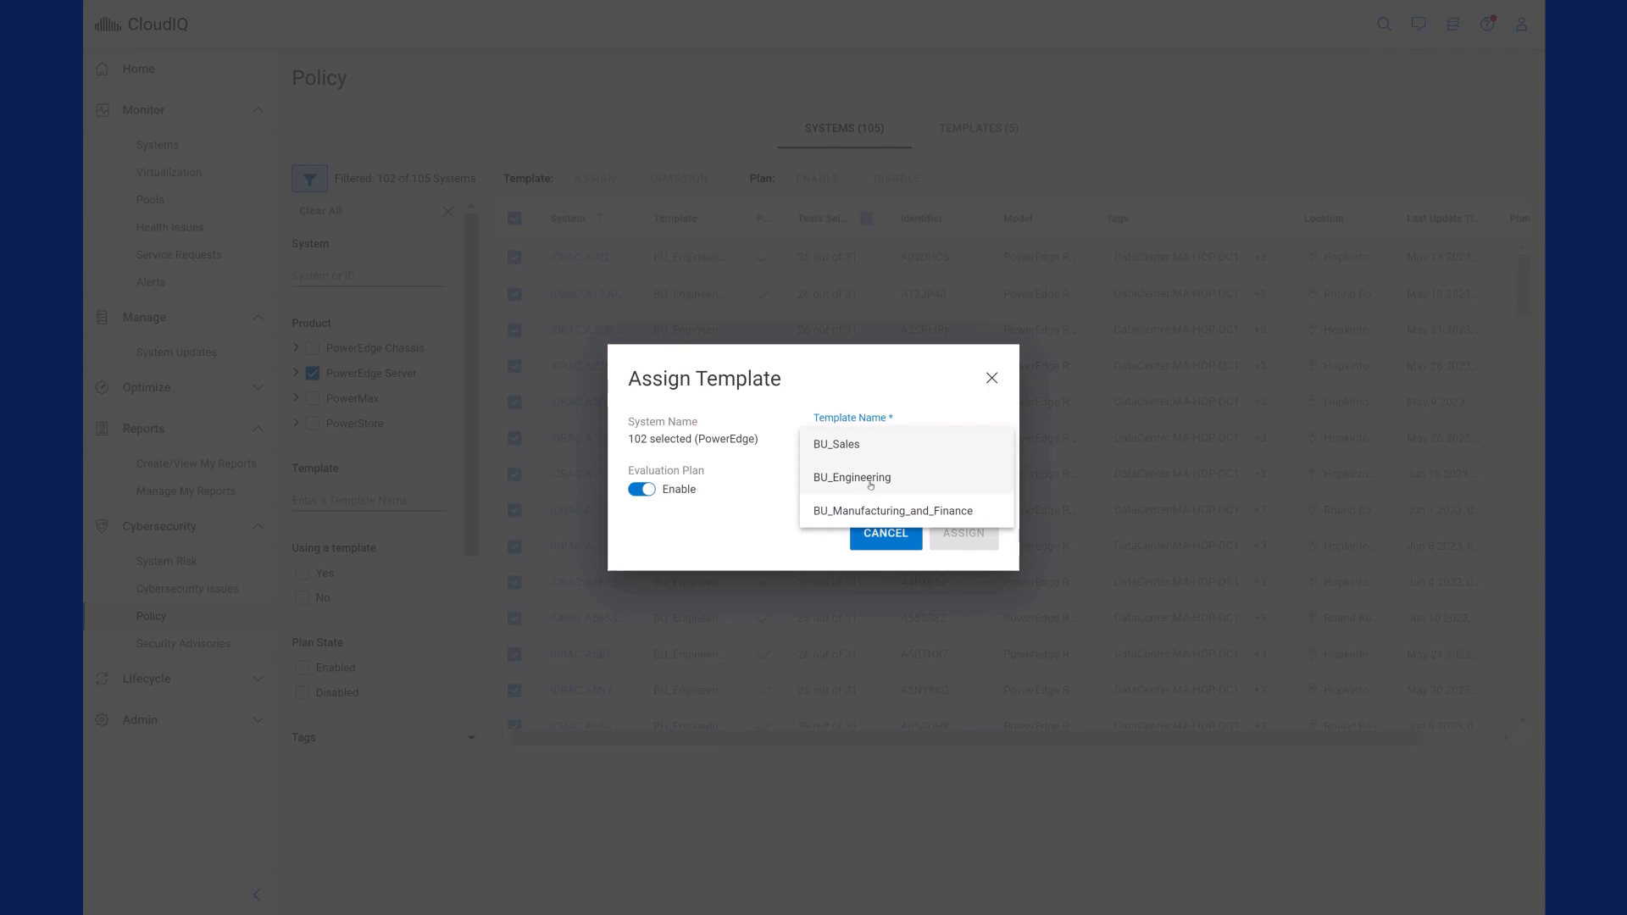
pyautogui.click(850, 476)
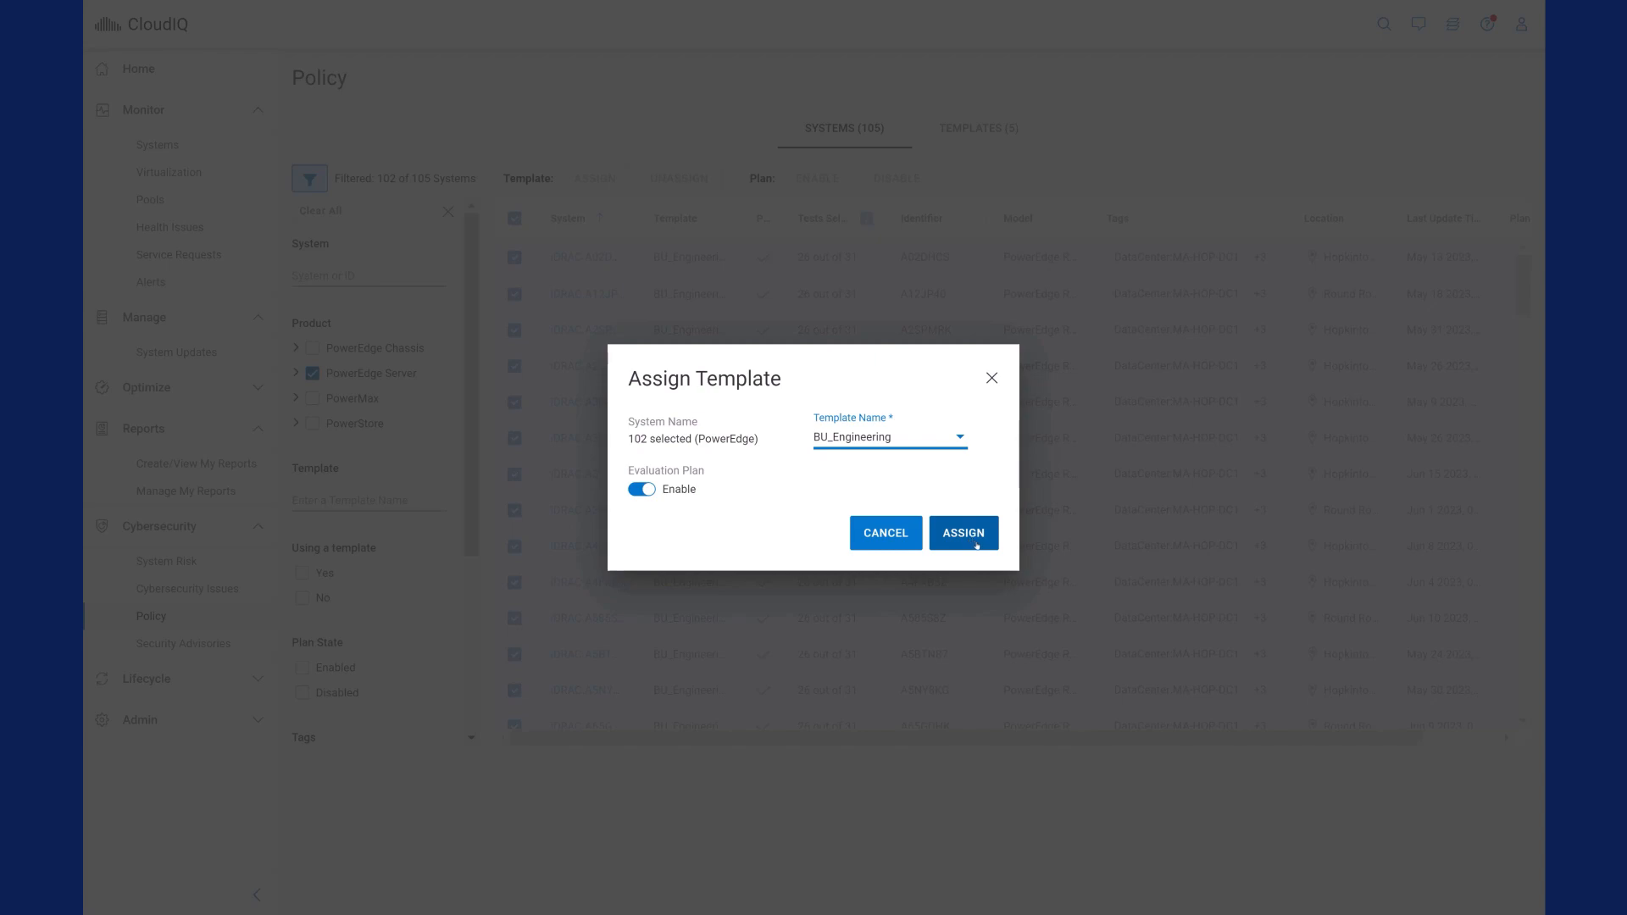
pyautogui.click(963, 532)
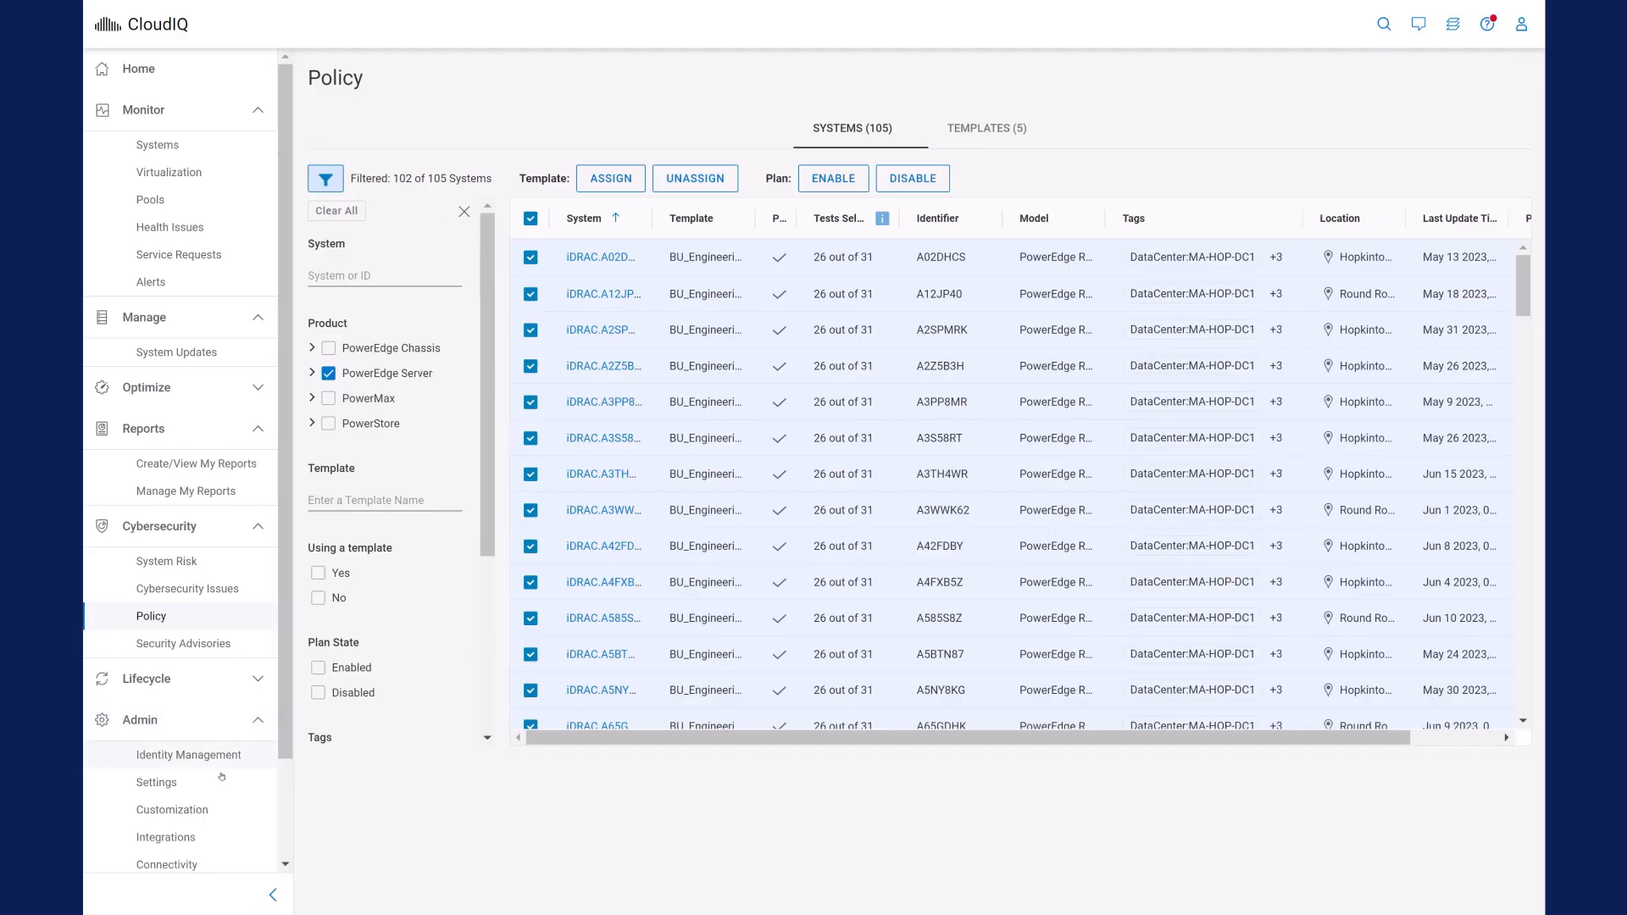
# Review email notification preferences in Settings, then the Integrations API endpoint and public key.
pyautogui.click(156, 781)
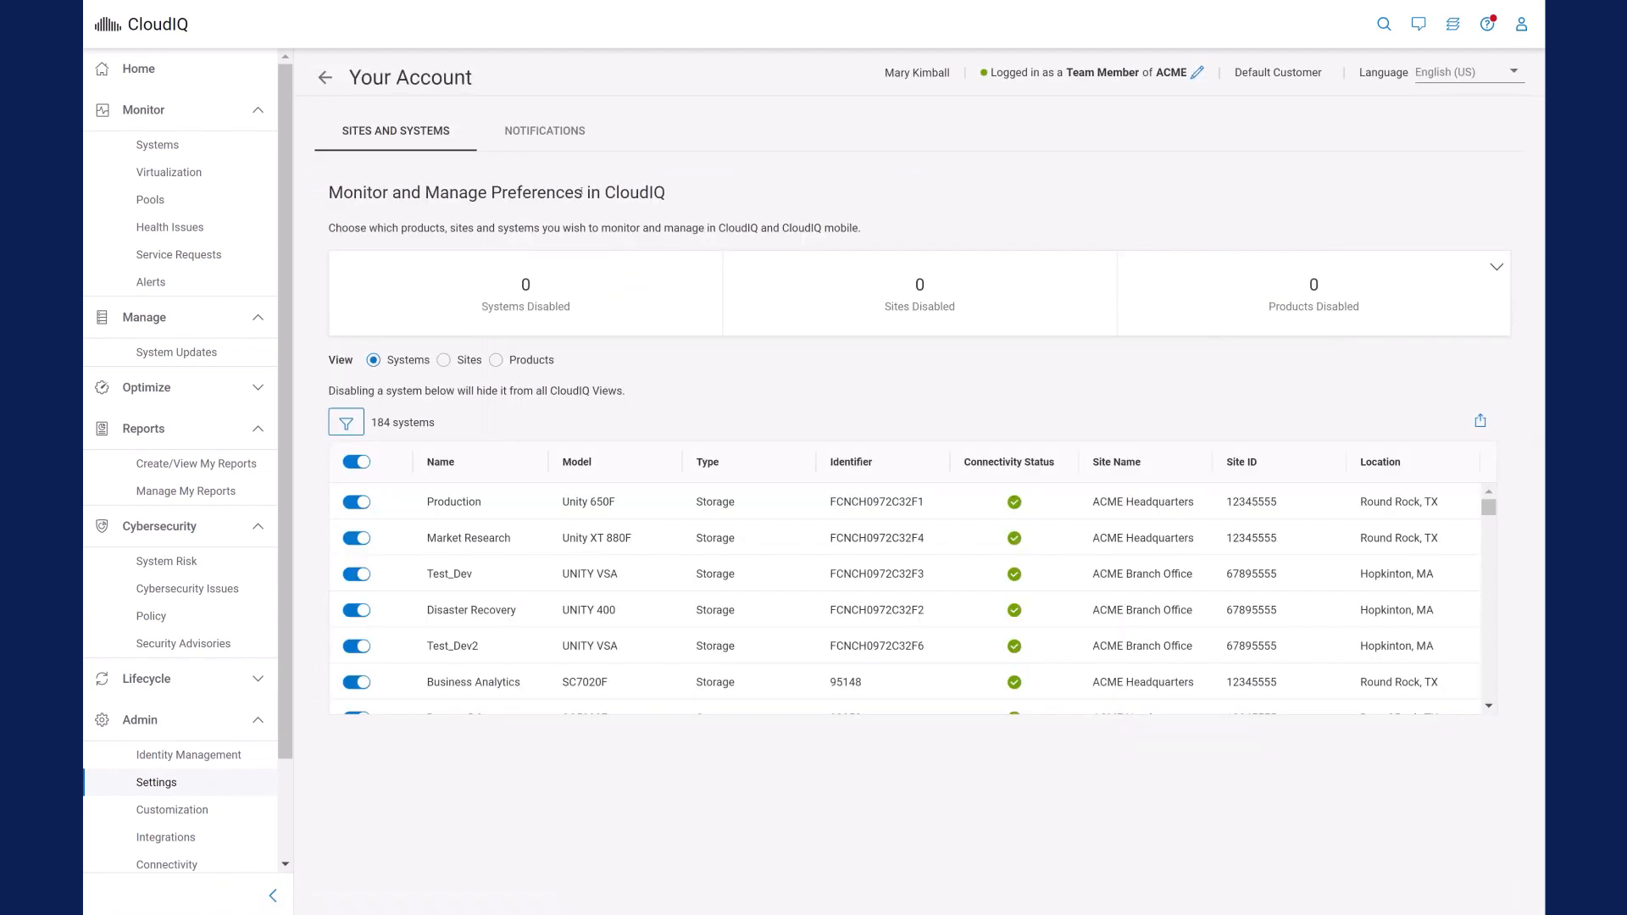
pyautogui.click(544, 131)
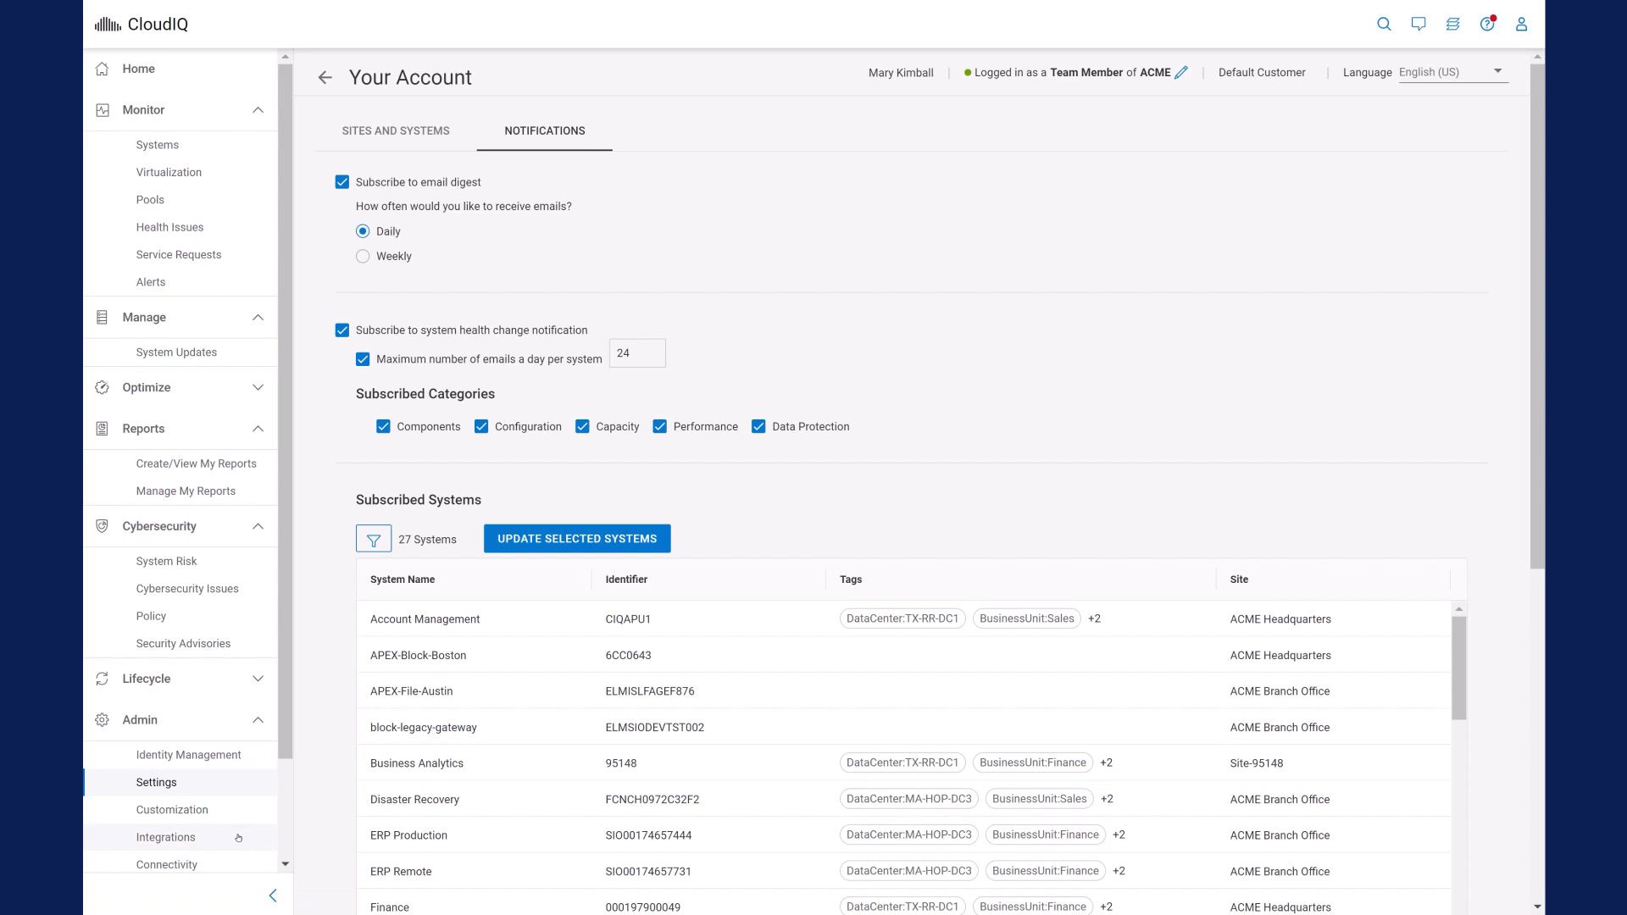
pyautogui.click(165, 837)
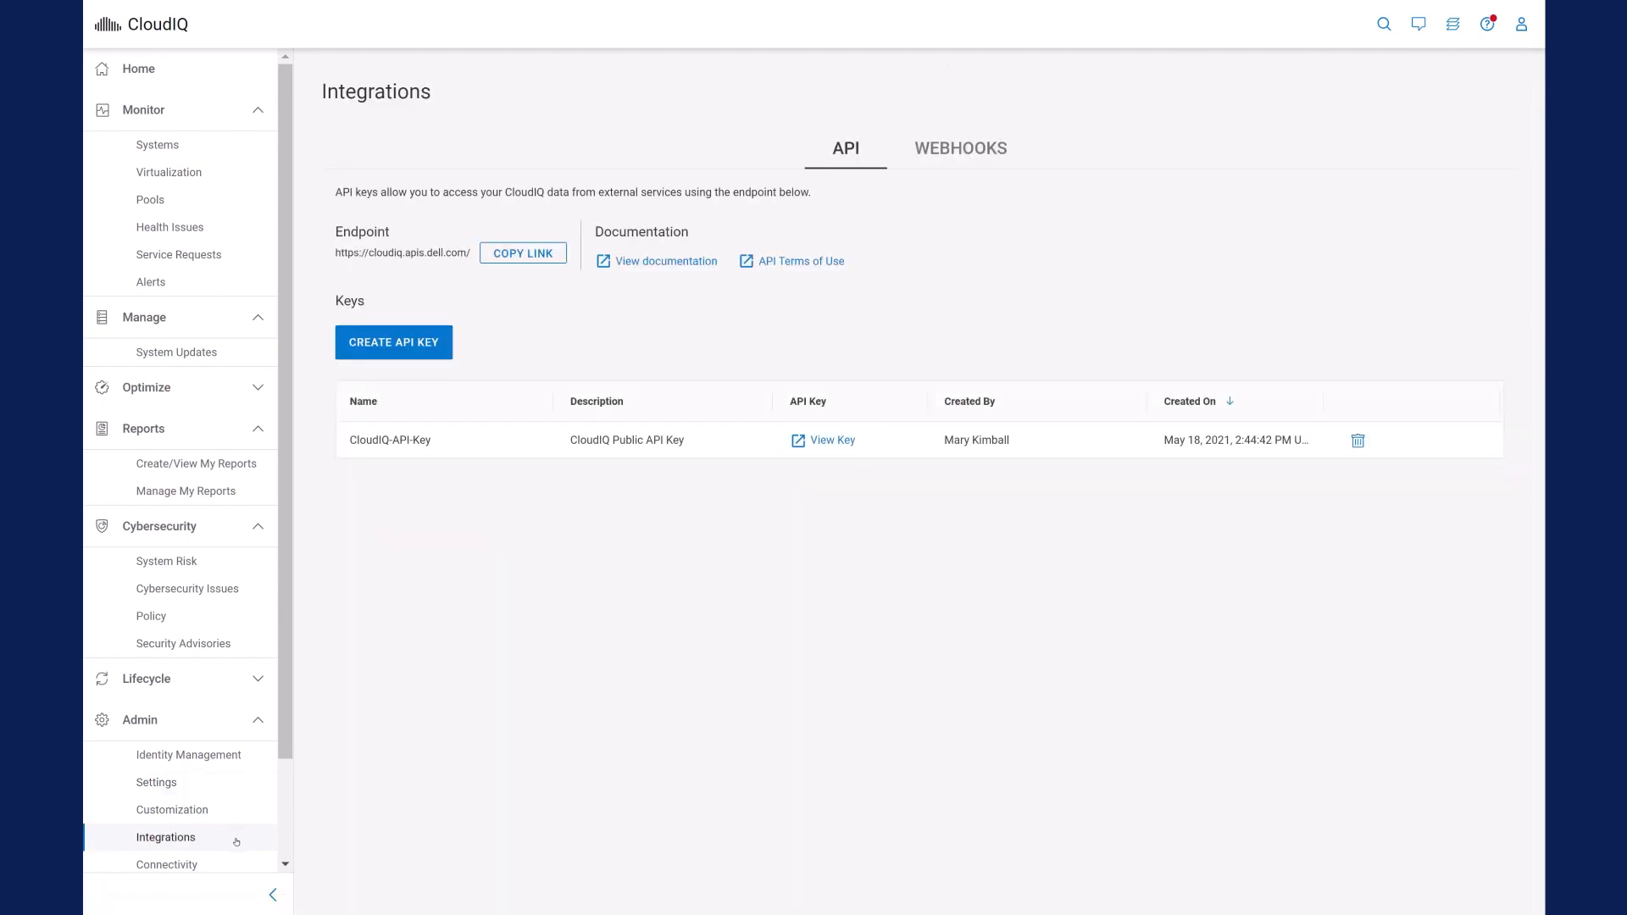